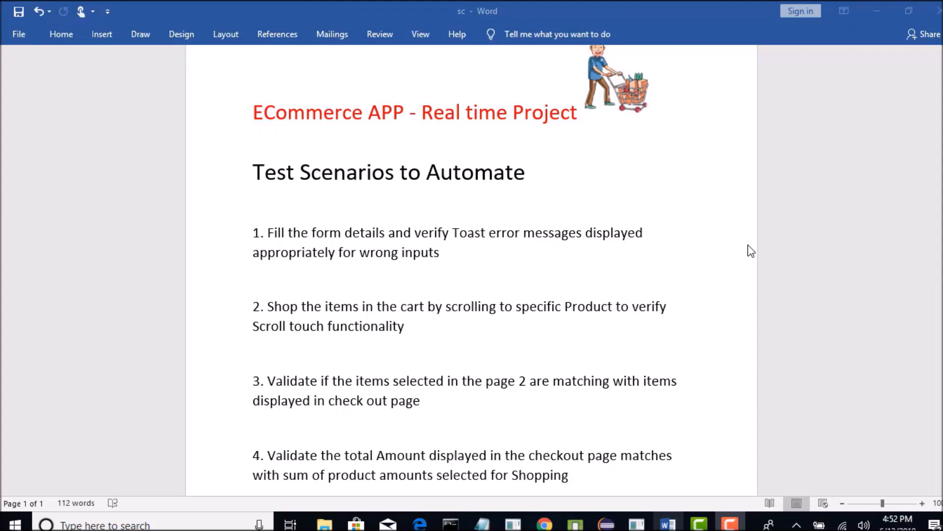
pyautogui.moveTo(596, 237)
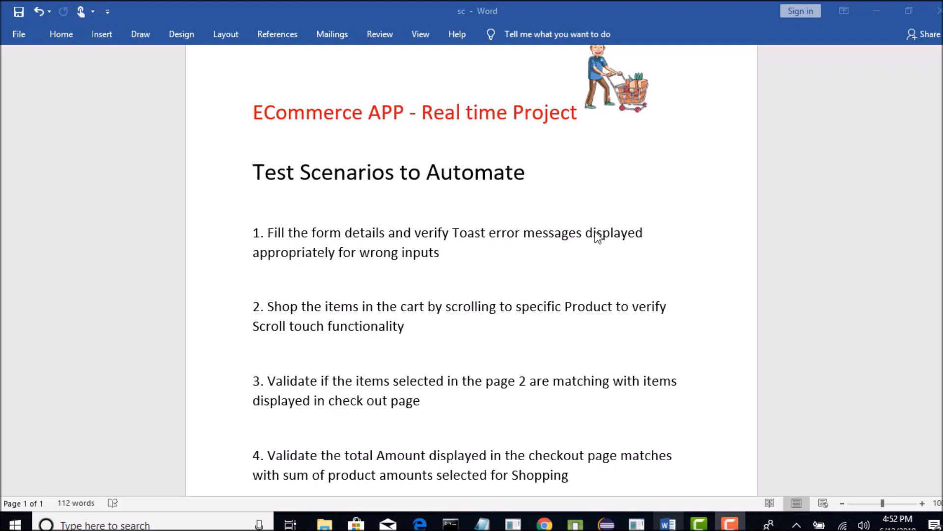
pyautogui.moveTo(289, 242)
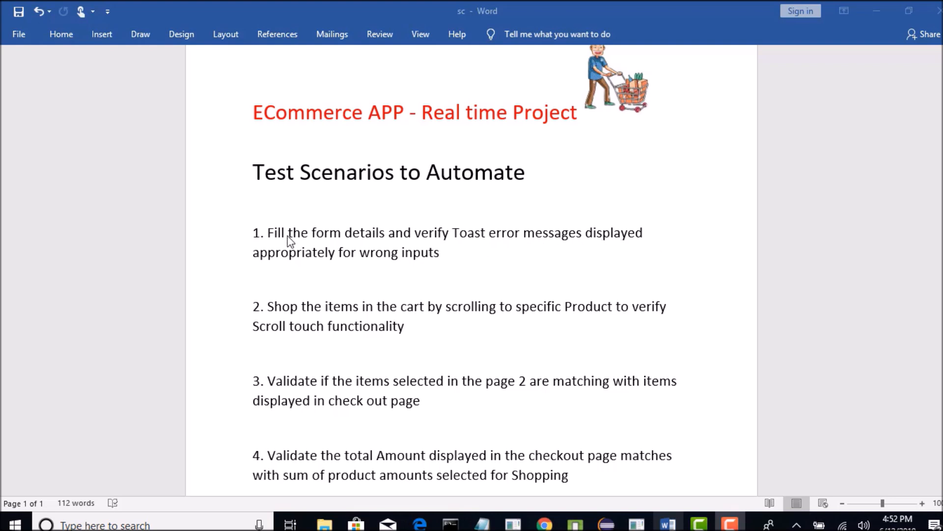
# Step: Review the e-commerce test scenarios list in the Word document
pyautogui.click(407, 172)
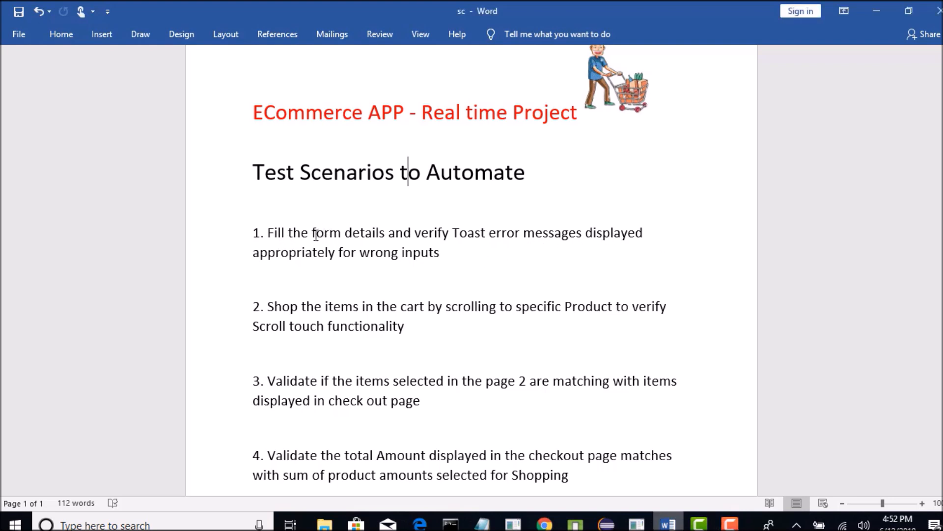
pyautogui.scroll(-3)
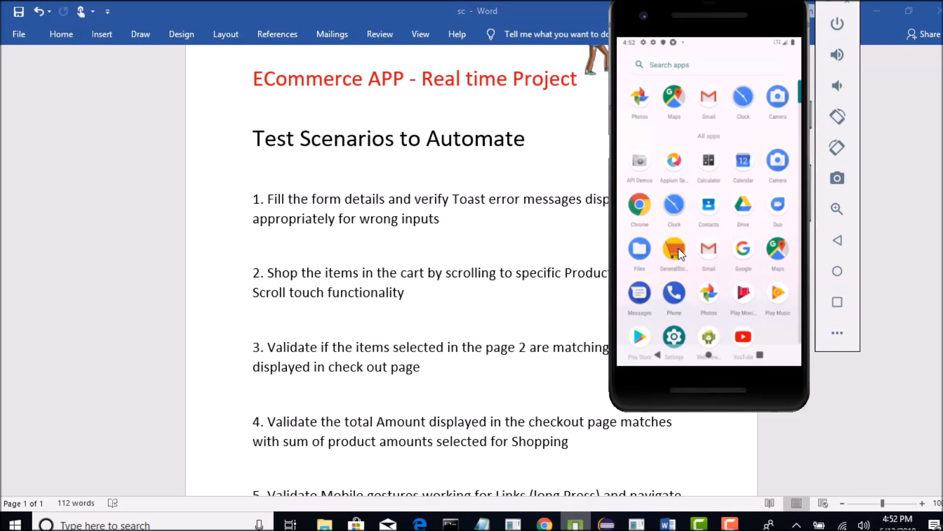
# Step: Launch the General Store app and move the emulator window to the right
pyautogui.click(675, 252)
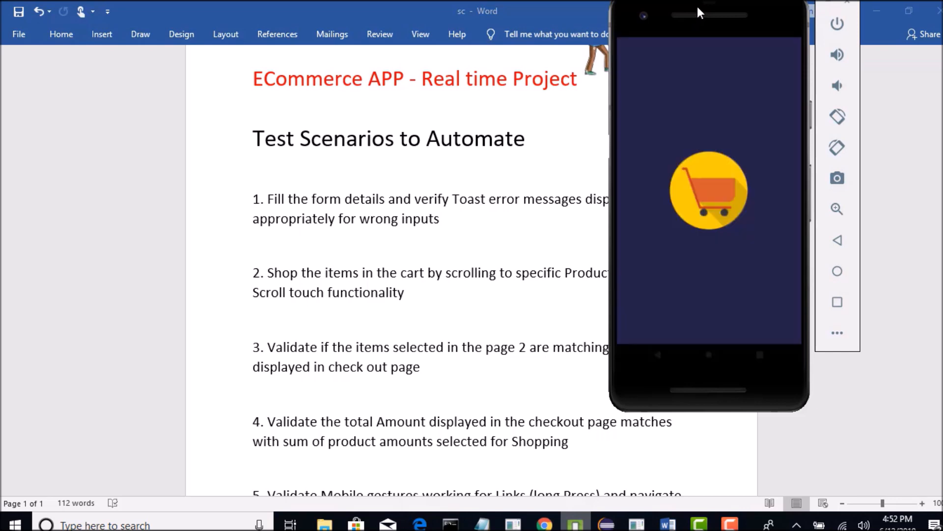
pyautogui.moveTo(698, 13); pyautogui.dragTo(739, 49)
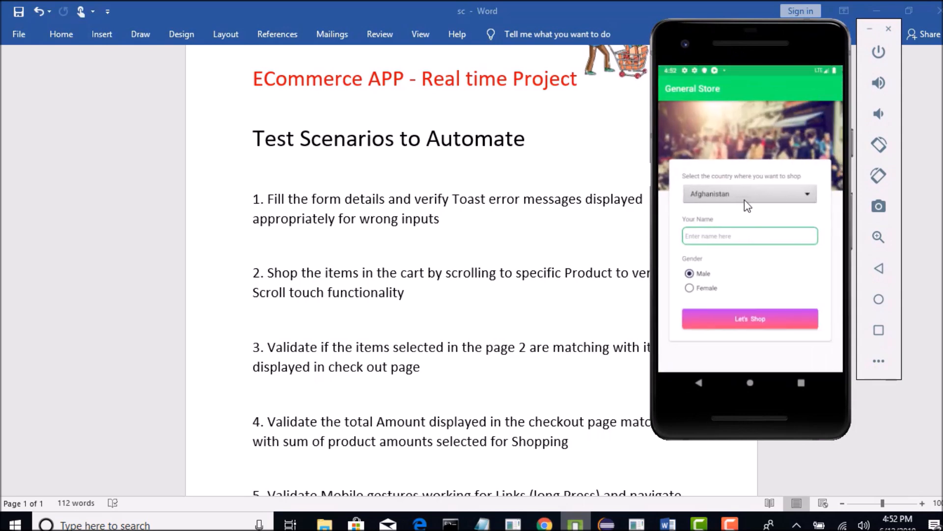
pyautogui.moveTo(752, 76)
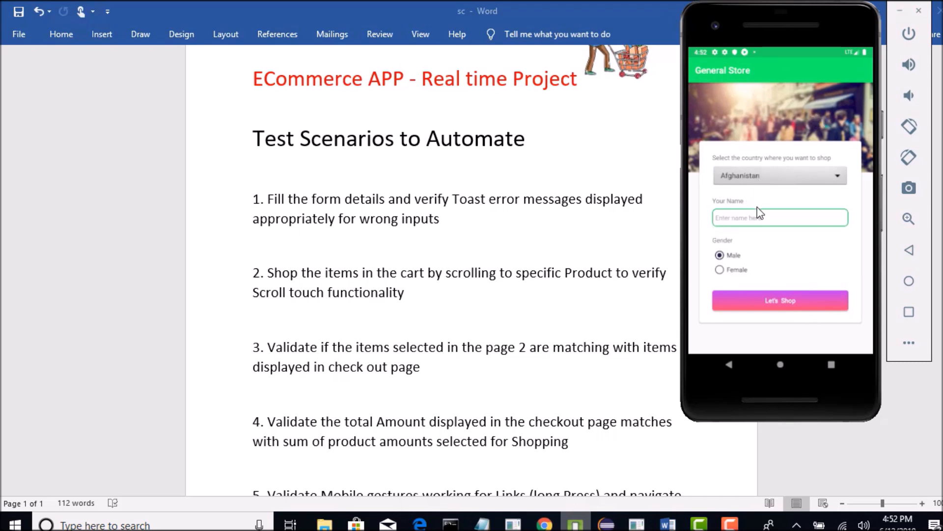
# Step: Enter 'rahul' as the shopper name in the Your Name field
pyautogui.click(779, 217)
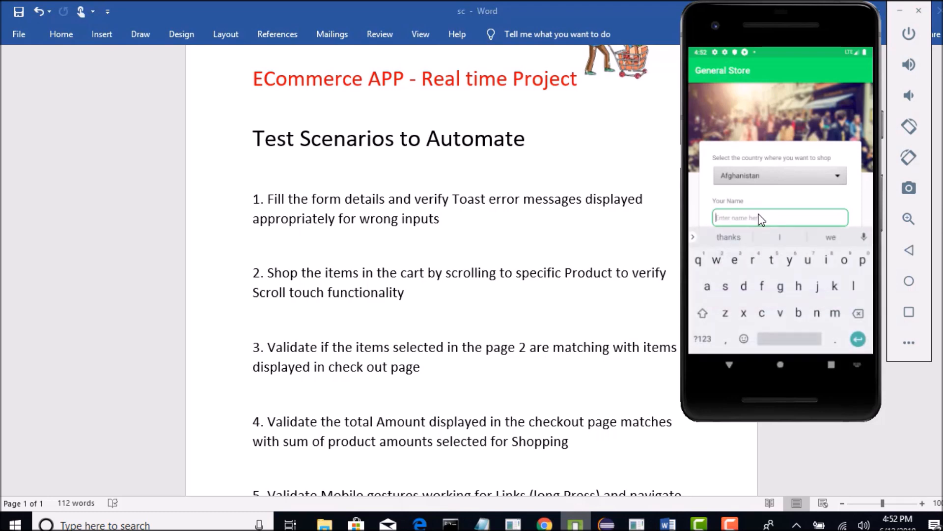
pyautogui.write('rahul')
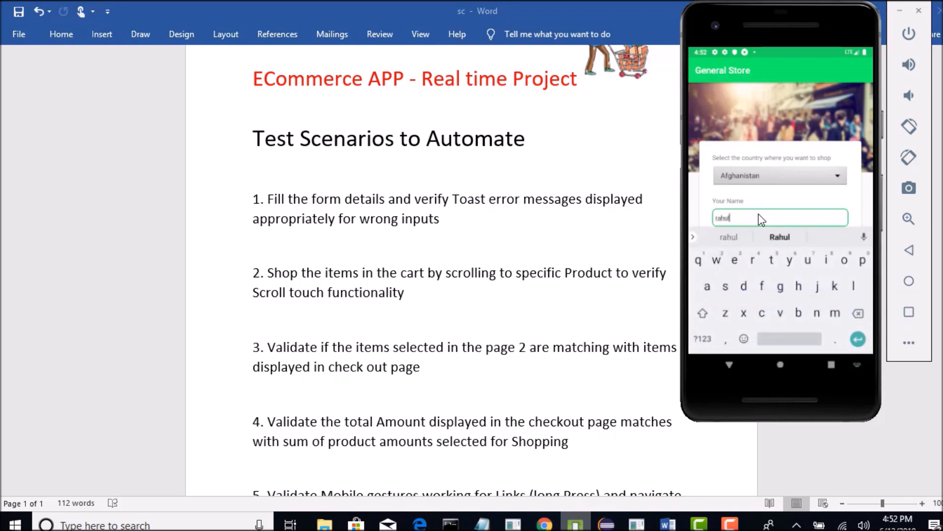
pyautogui.moveTo(781, 216)
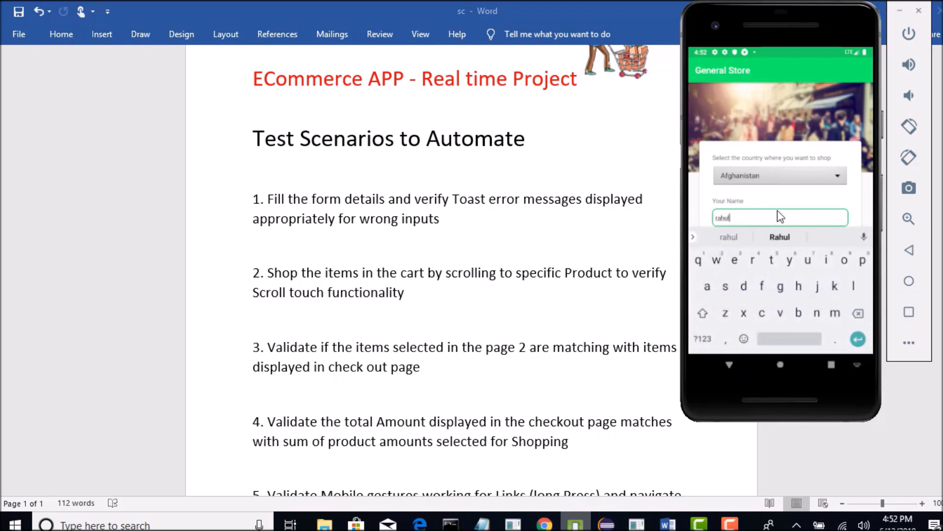
# Step: Choose Antarctica in the country spinner, then browse the list again without changing it
pyautogui.click(779, 175)
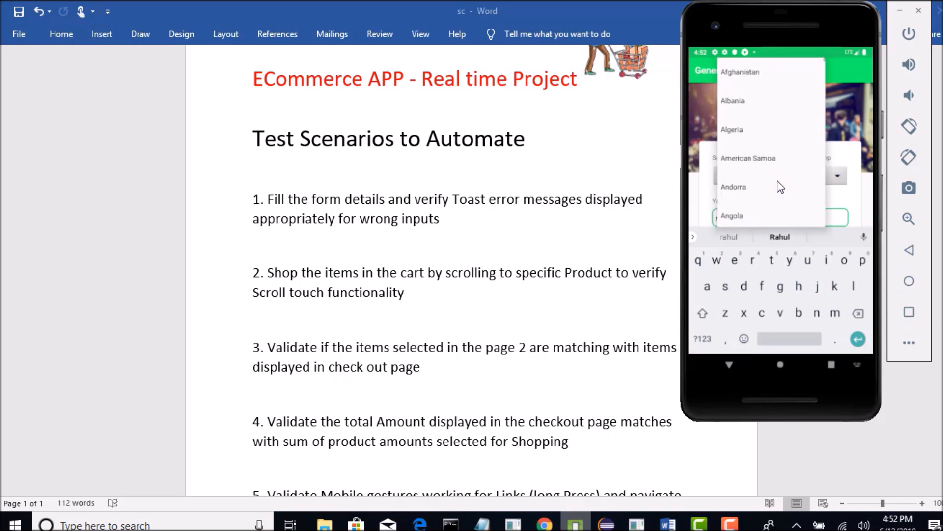
pyautogui.scroll(-3)
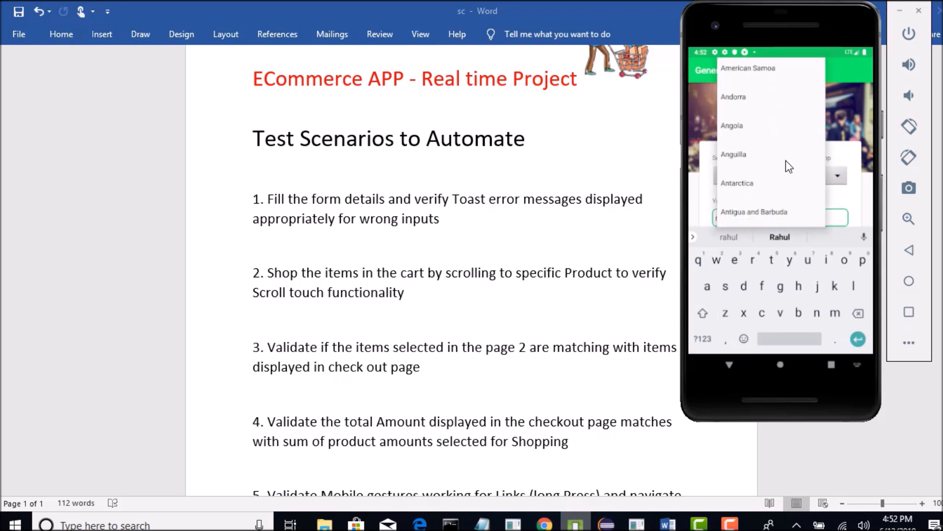
pyautogui.moveTo(750, 187)
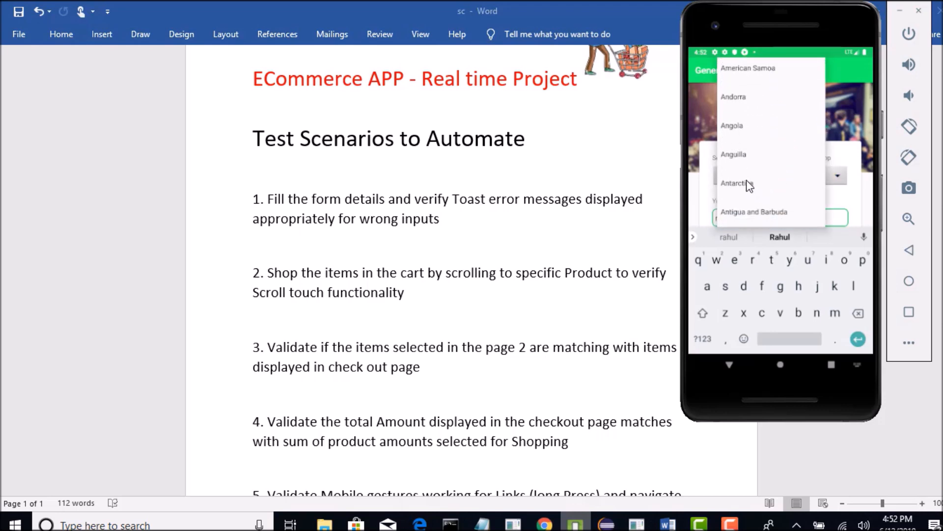
pyautogui.click(747, 183)
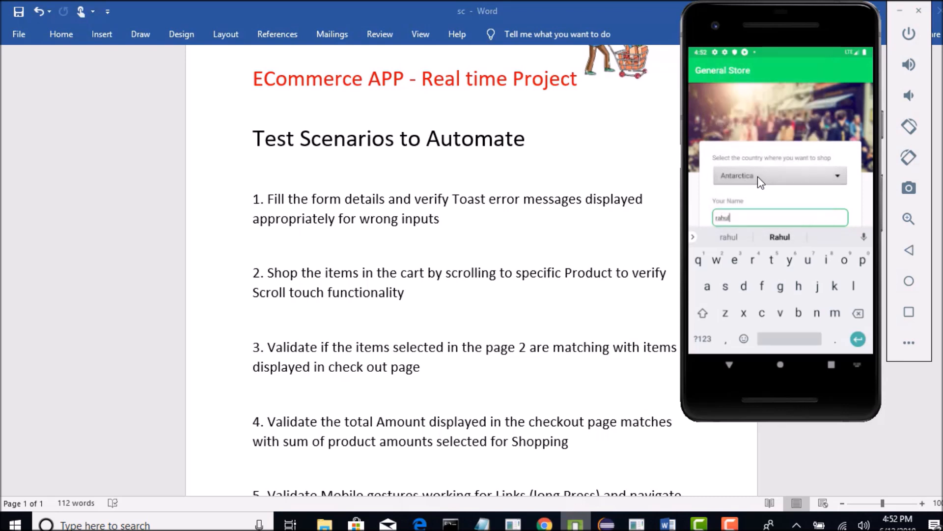
pyautogui.click(780, 175)
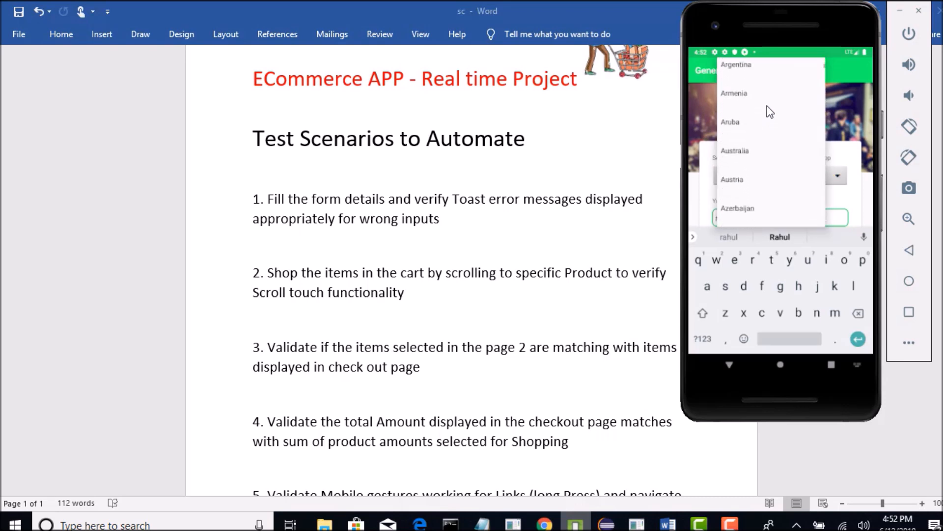
pyautogui.scroll(-3)
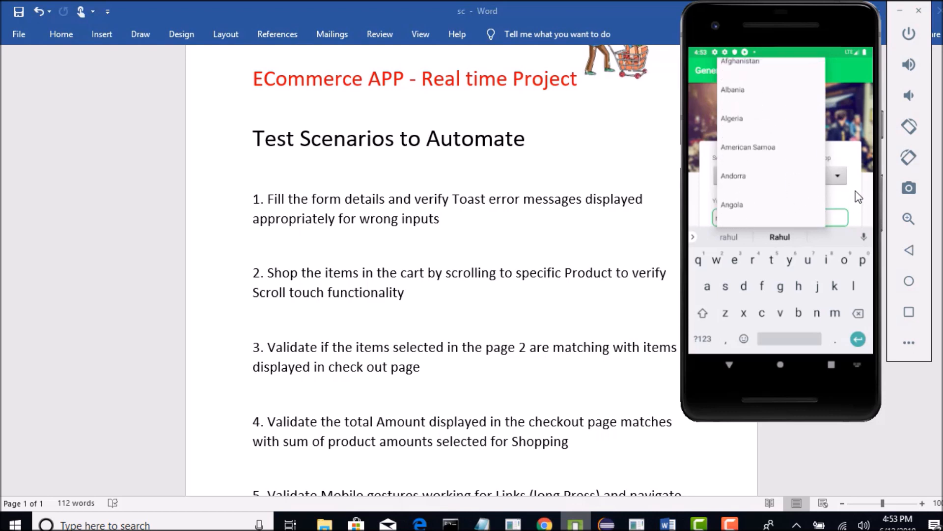
pyautogui.click(779, 175)
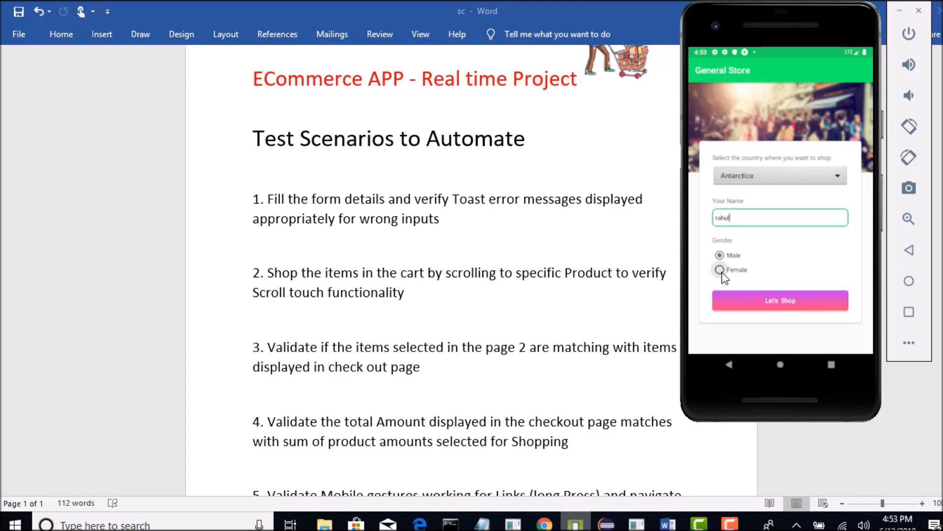
# Step: Select the Female gender radio button on the form
pyautogui.click(719, 270)
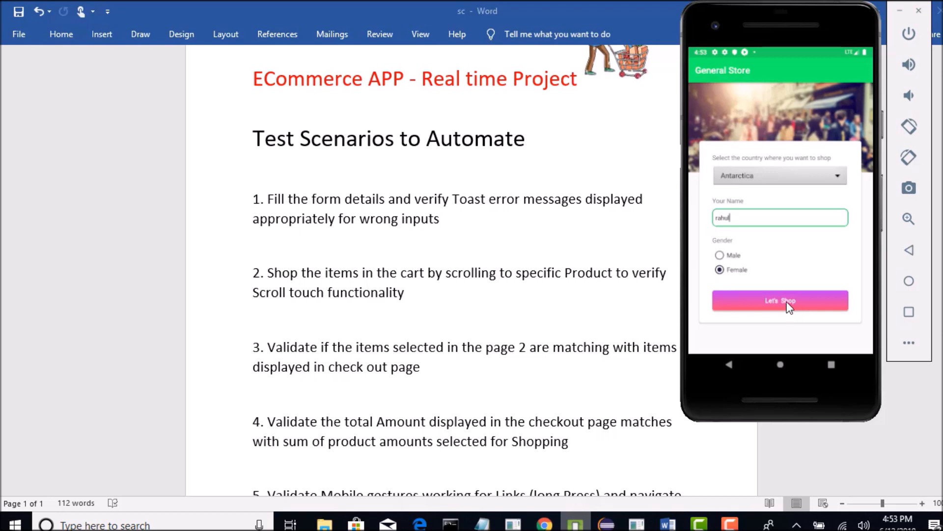
pyautogui.moveTo(755, 127)
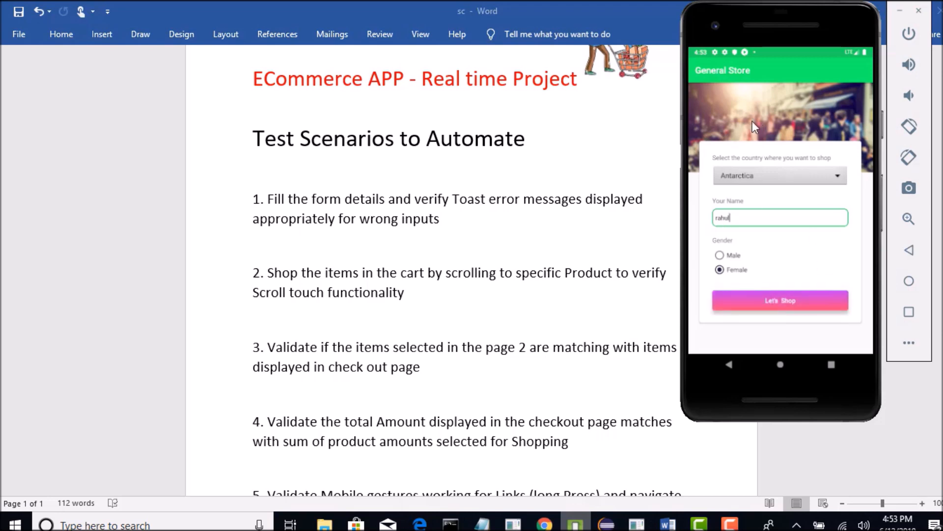
pyautogui.click(780, 300)
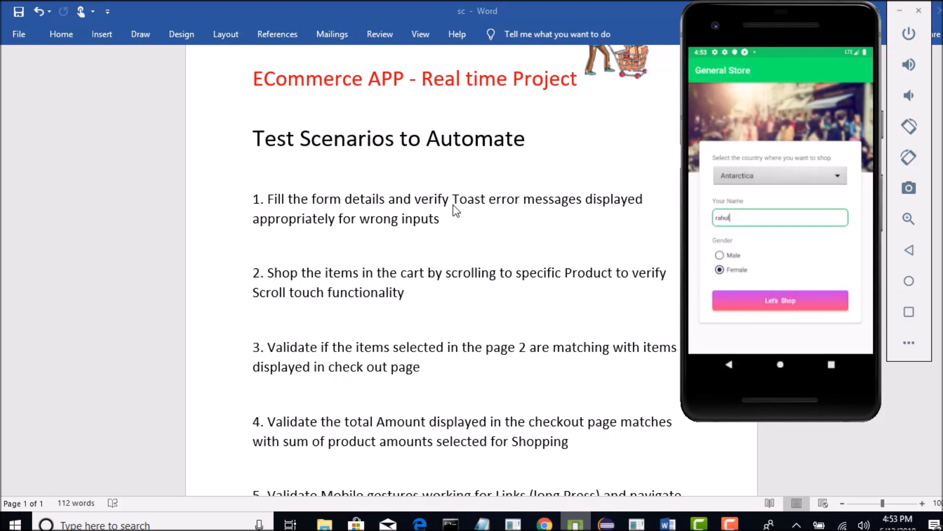
pyautogui.moveTo(436, 212)
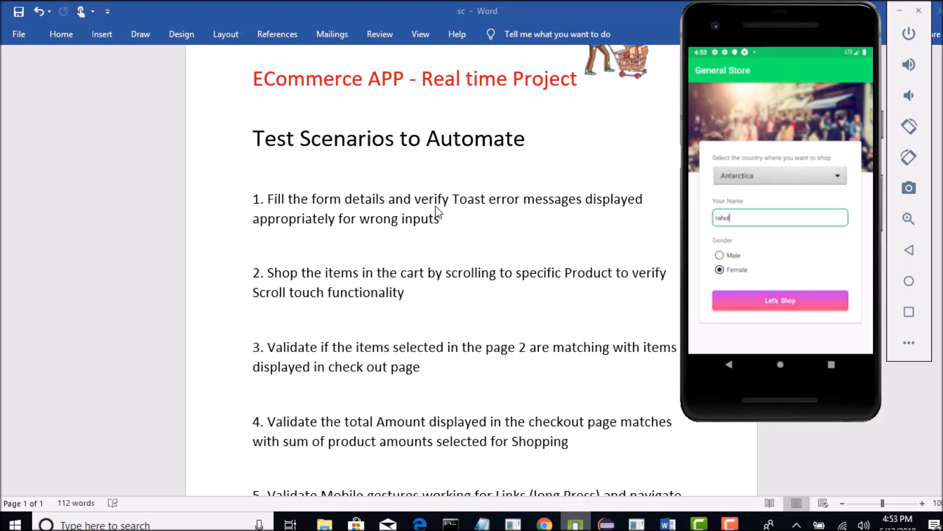
pyautogui.moveTo(564, 212)
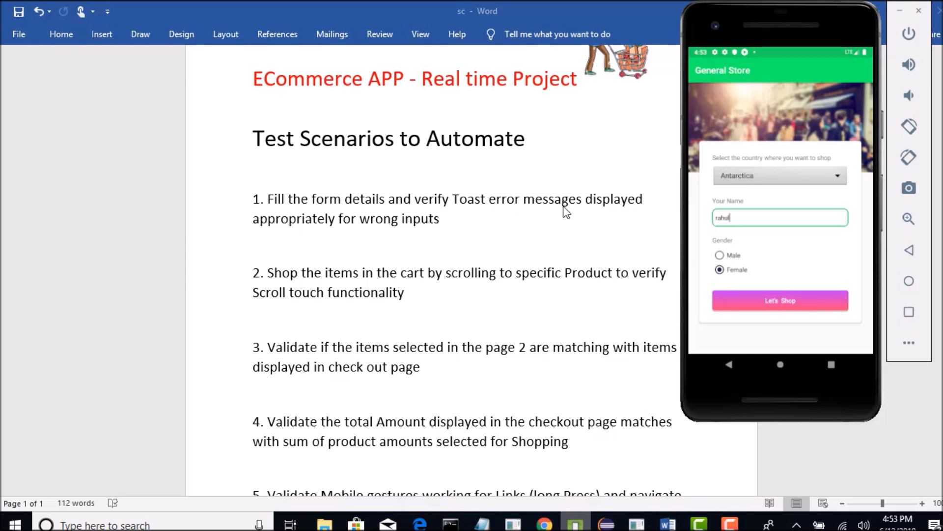
pyautogui.moveTo(643, 240)
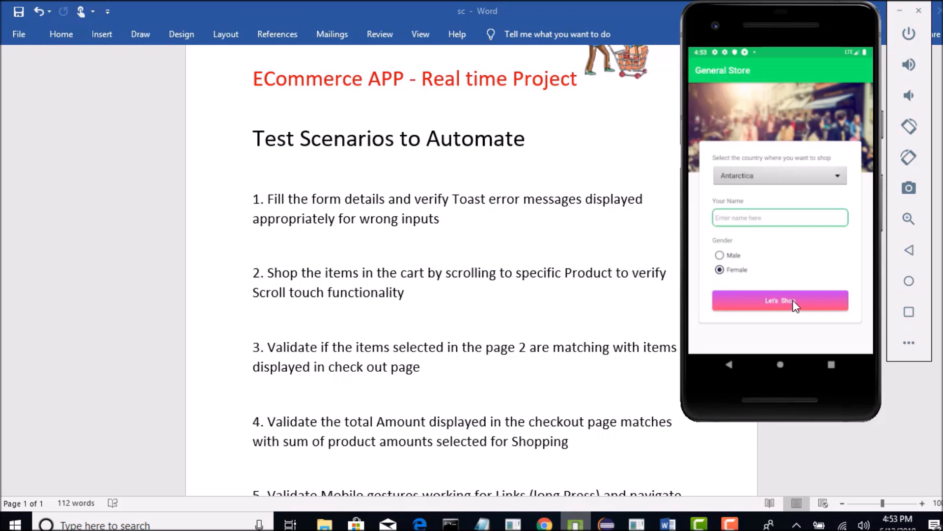
pyautogui.click(779, 301)
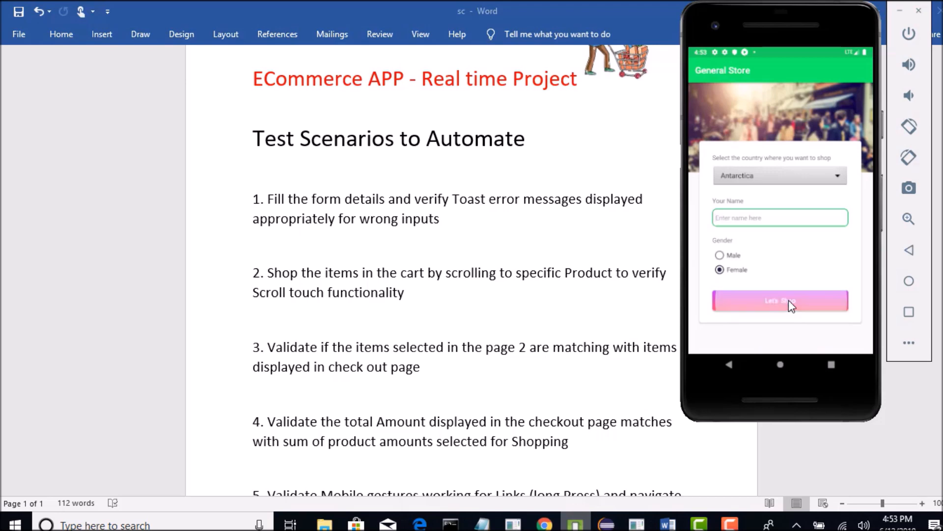
pyautogui.click(779, 301)
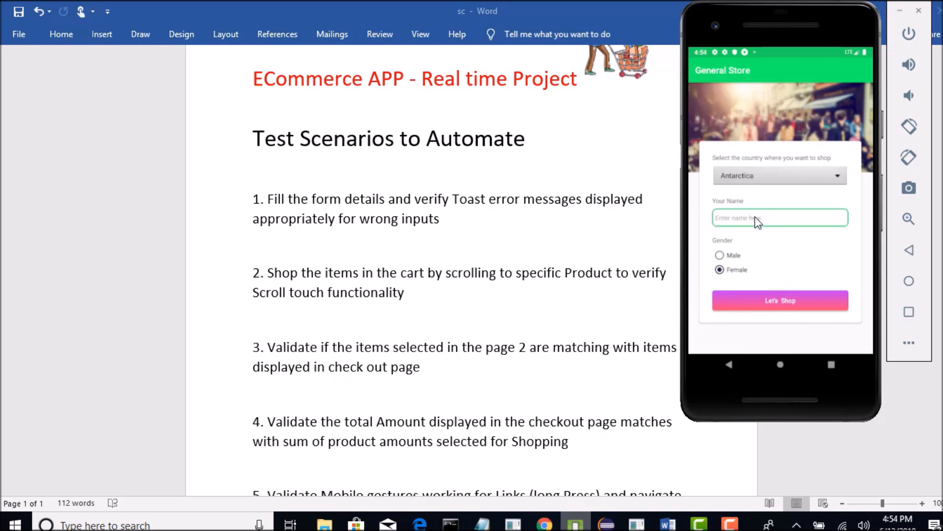
pyautogui.moveTo(800, 318)
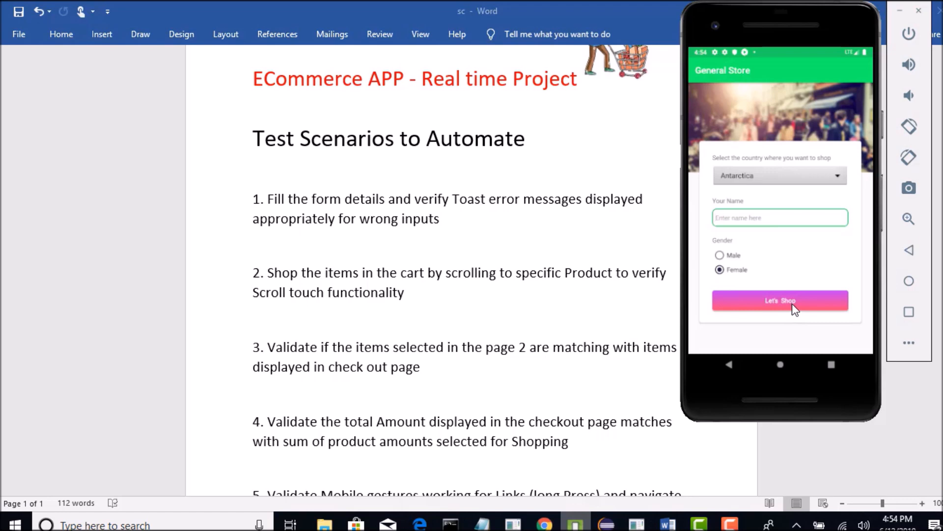
pyautogui.click(780, 301)
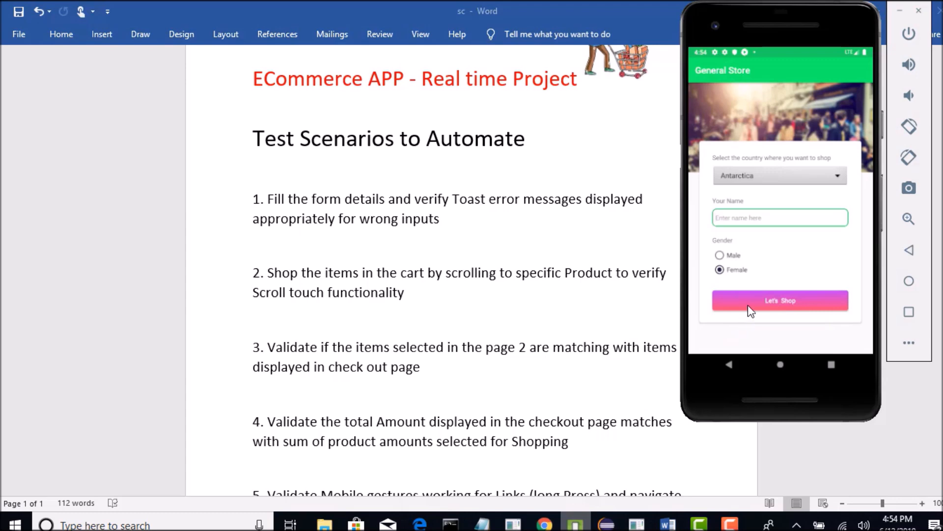
pyautogui.moveTo(779, 295)
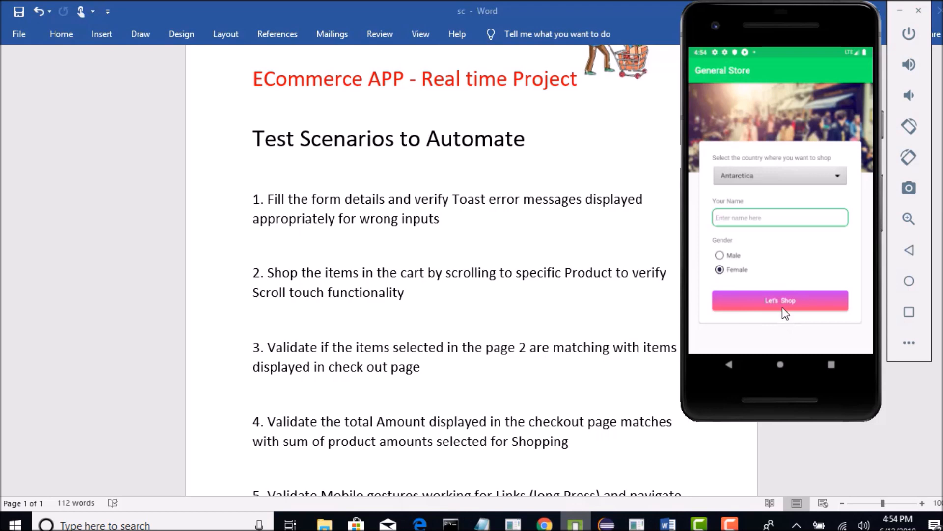
pyautogui.moveTo(785, 270)
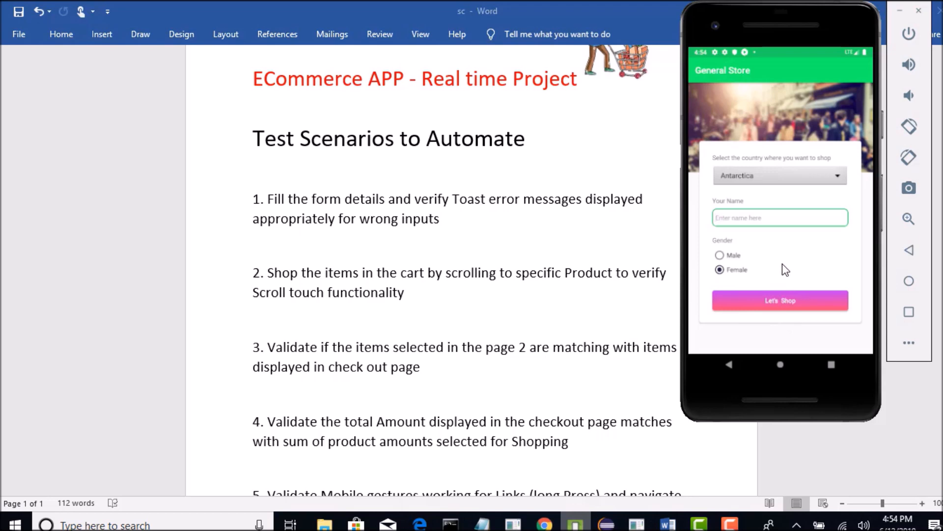
pyautogui.click(779, 300)
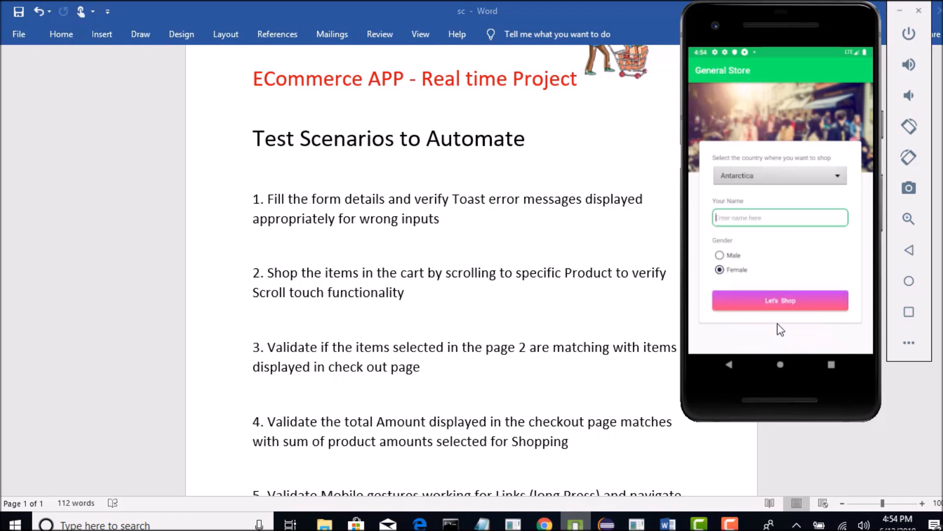
pyautogui.moveTo(589, 234)
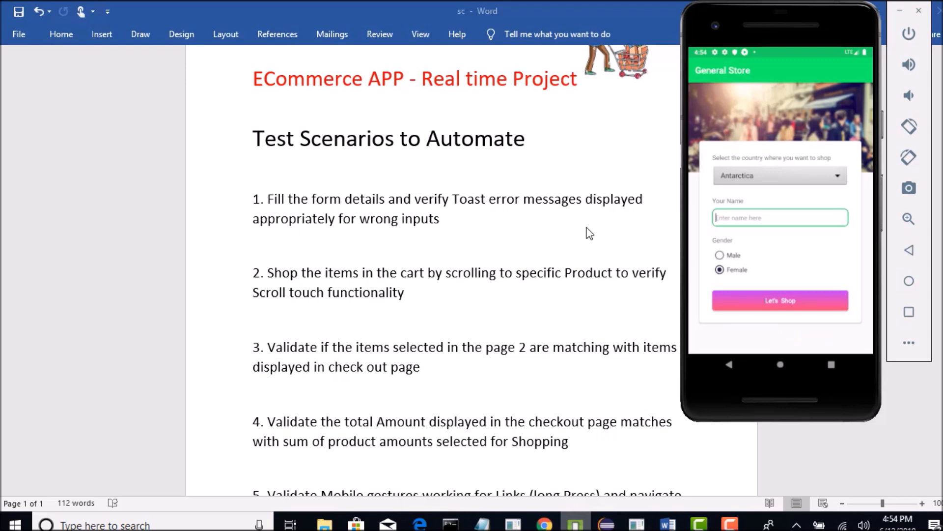
pyautogui.click(779, 217)
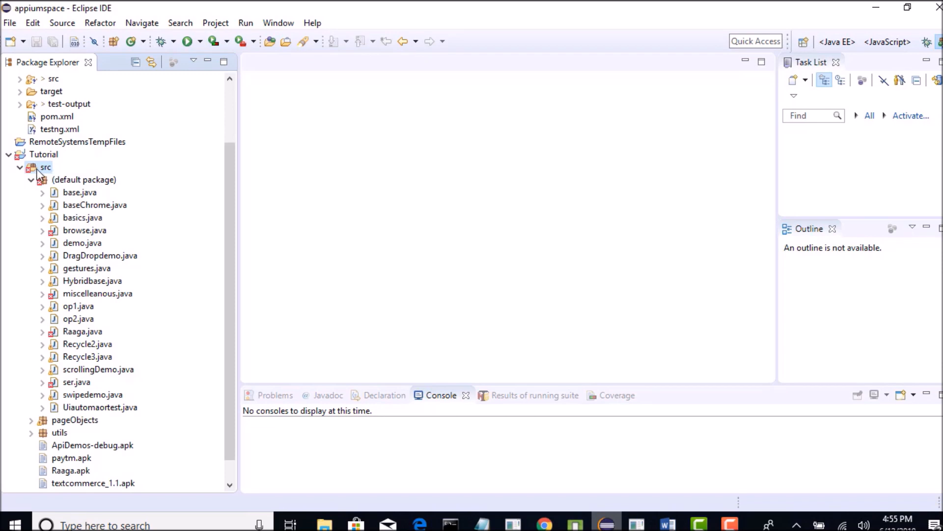
pyautogui.moveTo(43, 173)
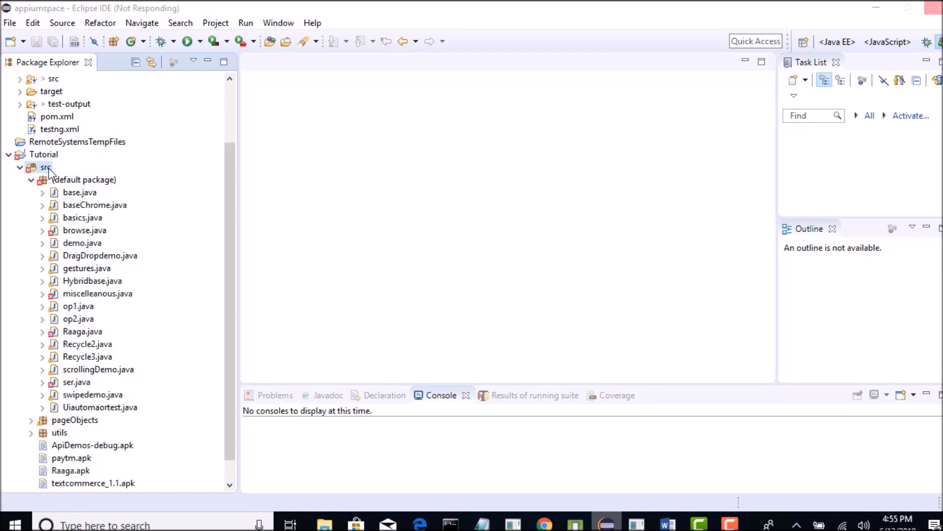
# Step: Bring up the context menu on the Tutorial project's src folder
pyautogui.rightClick(46, 167)
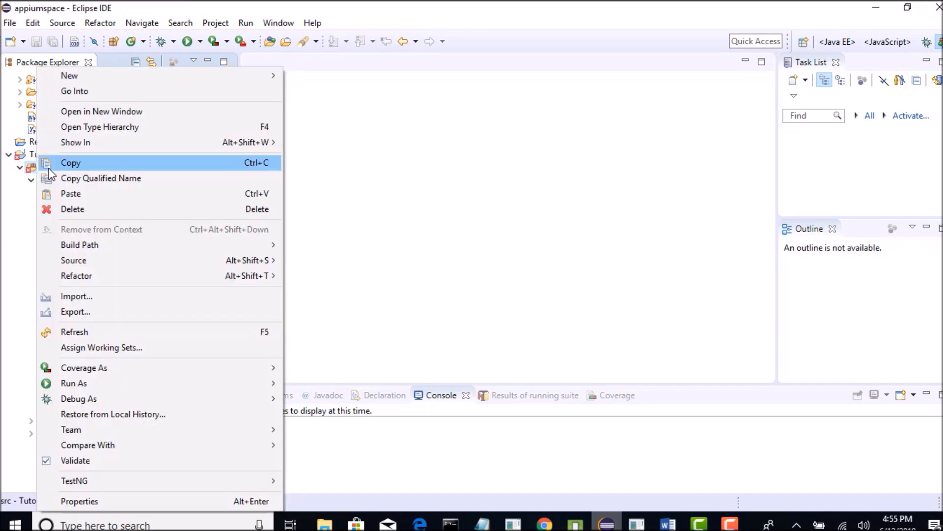
pyautogui.moveTo(127, 79)
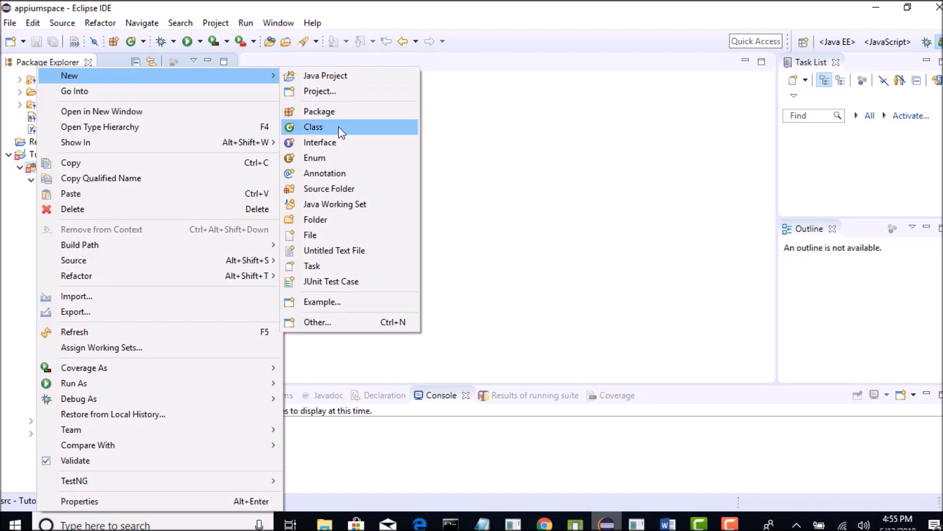
# Step: Create the Java class ecommerce_tc_1 in Tutorial's src and place the caret in its body
pyautogui.click(313, 126)
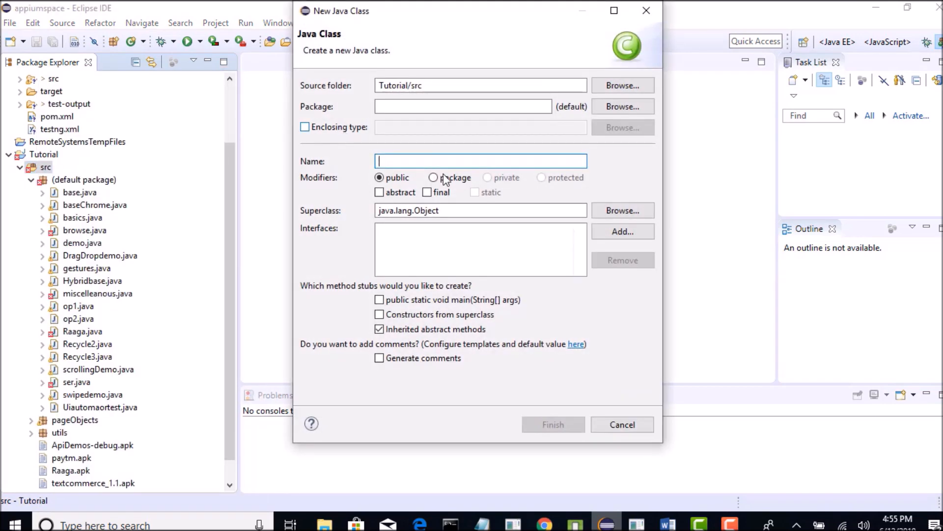
pyautogui.write('ecomme')
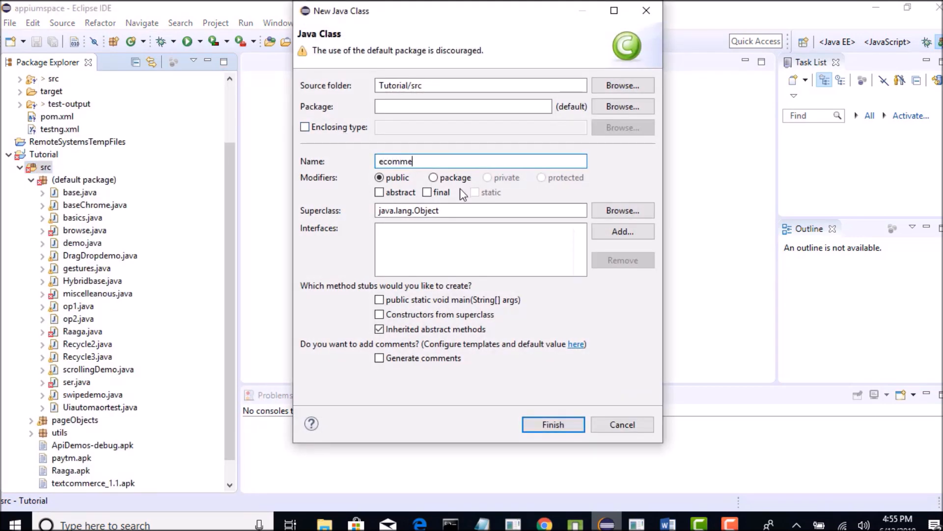
pyautogui.write('rce_tc_1')
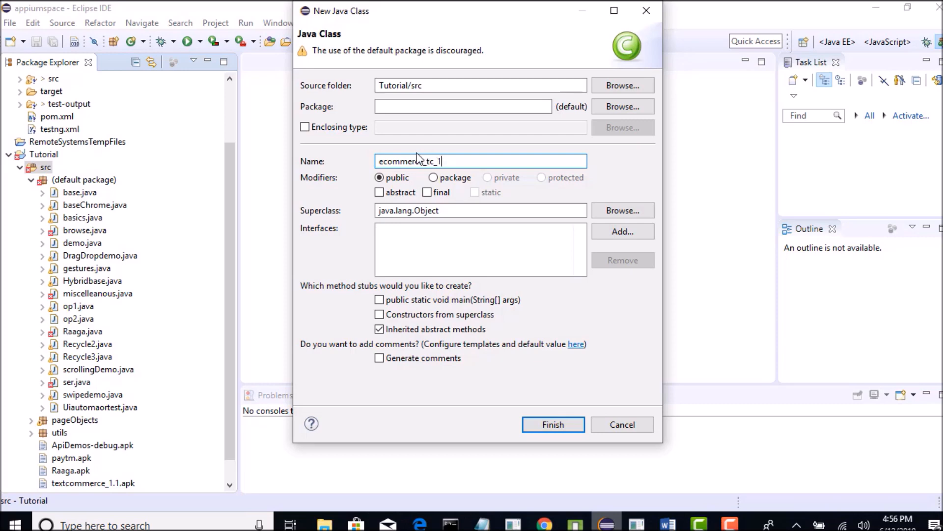
pyautogui.doubleClick(409, 160)
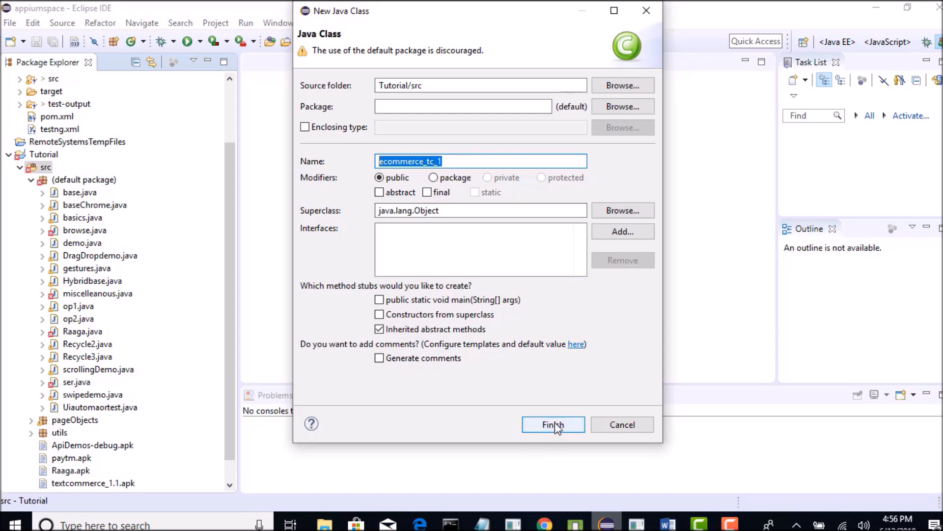
pyautogui.click(553, 424)
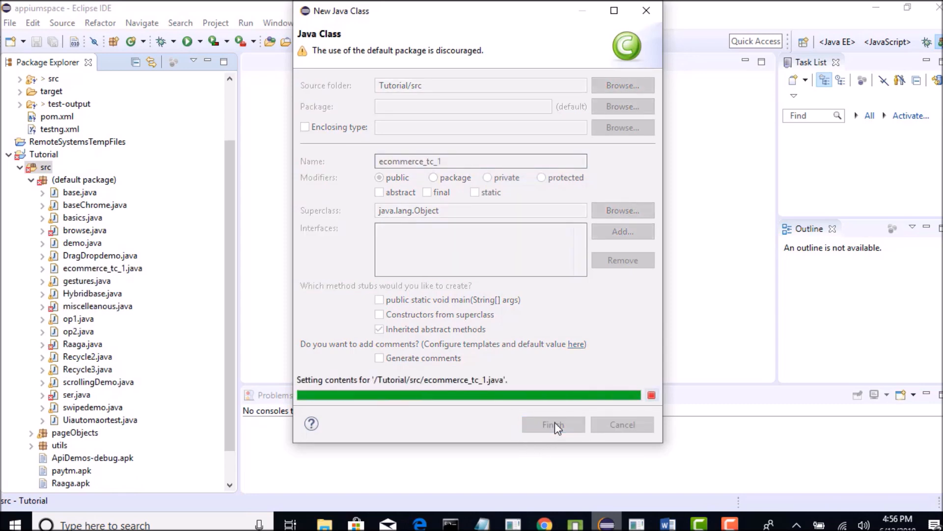
pyautogui.click(553, 425)
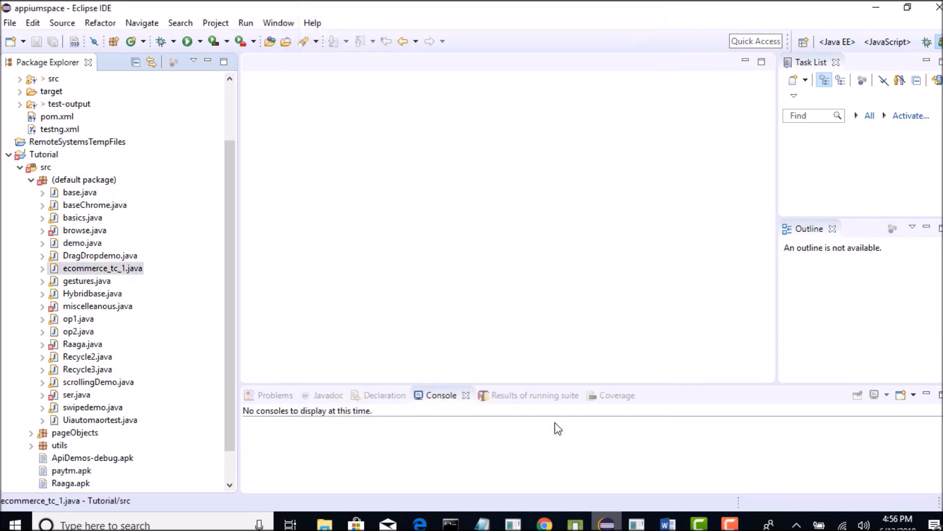
pyautogui.doubleClick(102, 267)
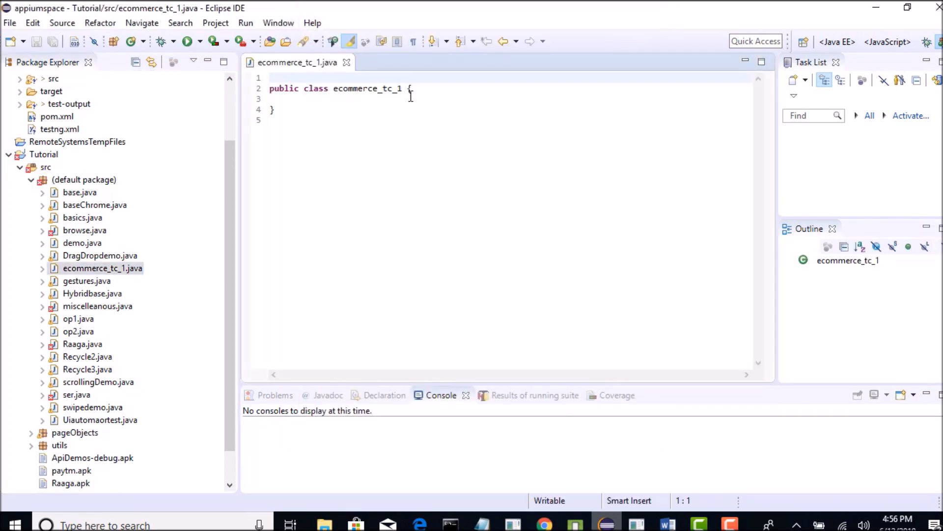
pyautogui.click(352, 99)
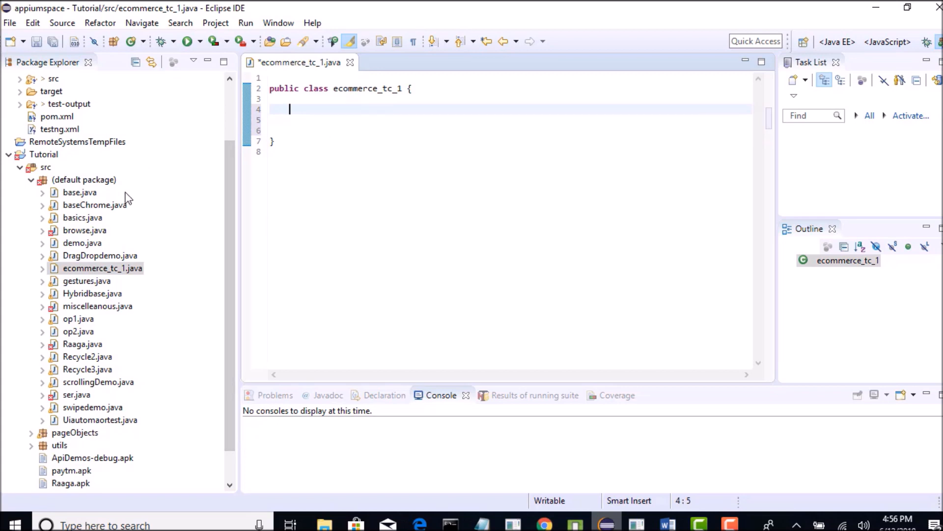
pyautogui.moveTo(156, 264)
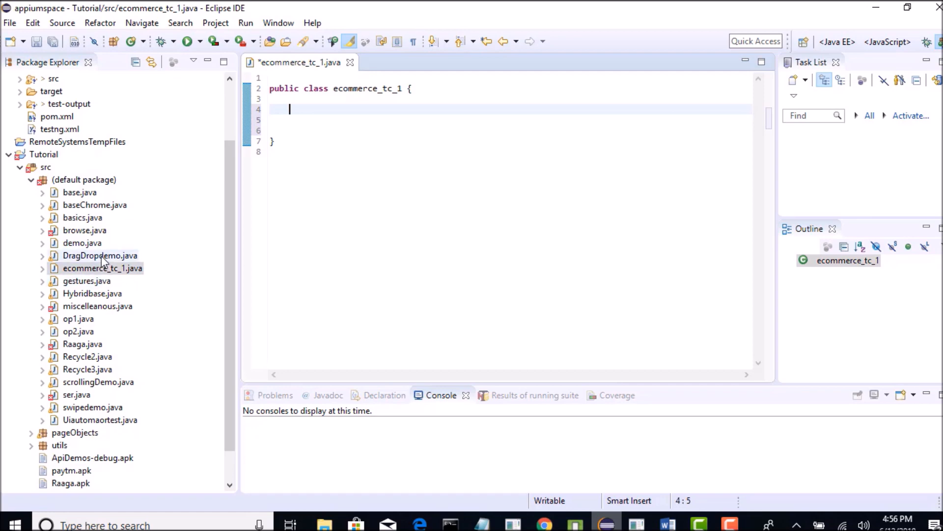
# Step: Add a main method throwing MalformedURLException, using DragDropdemo as reference
pyautogui.click(100, 255)
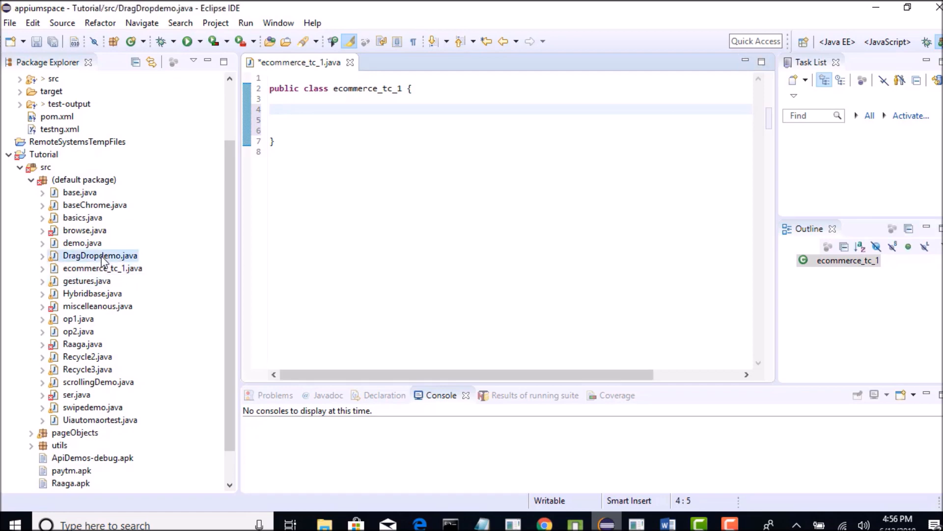
pyautogui.doubleClick(101, 255)
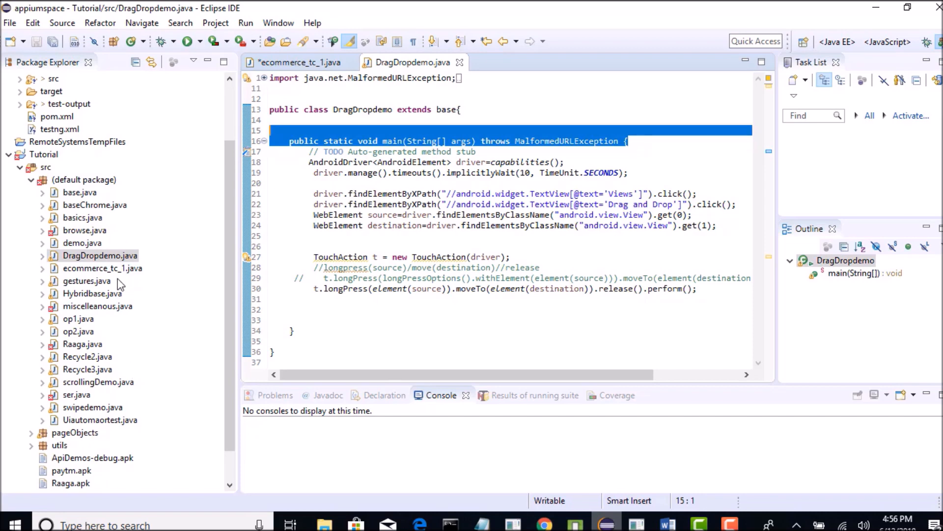
pyautogui.click(295, 62)
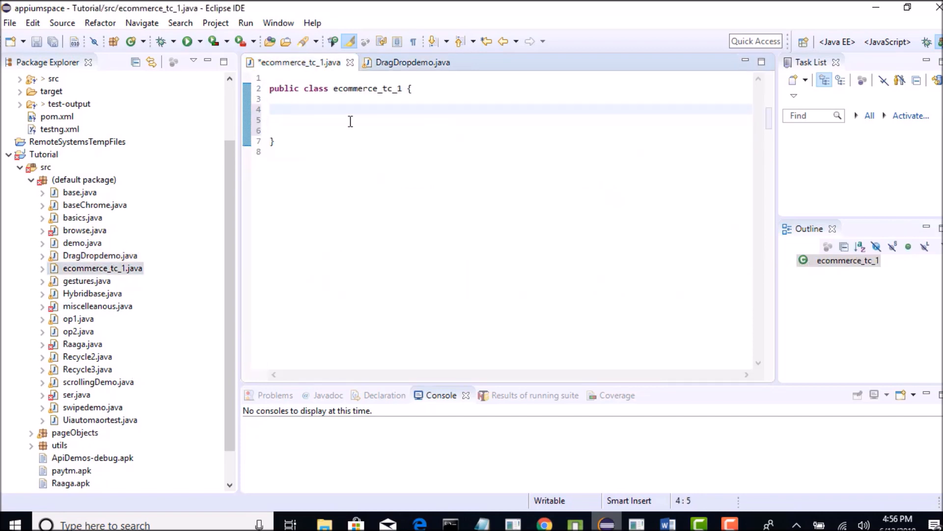
pyautogui.write('public static void main(String[] args) throws MalformedURLException {')
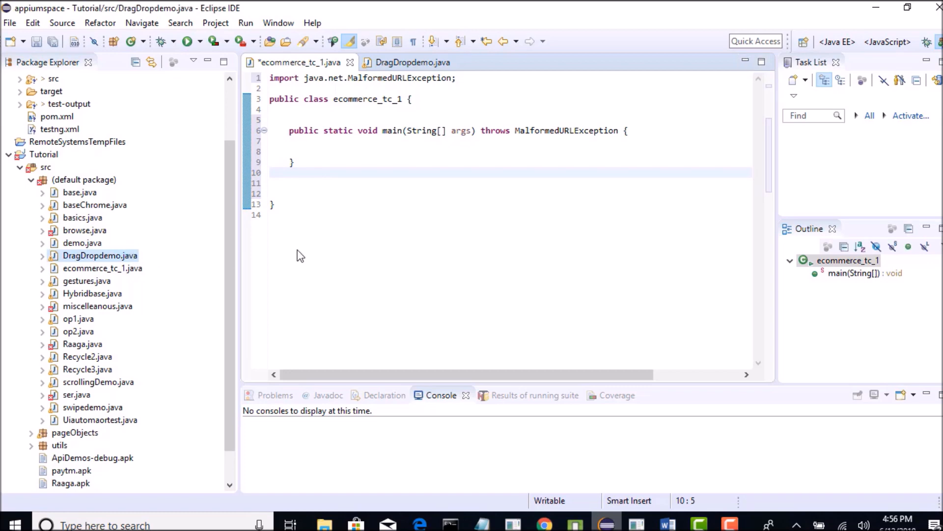
pyautogui.click(411, 61)
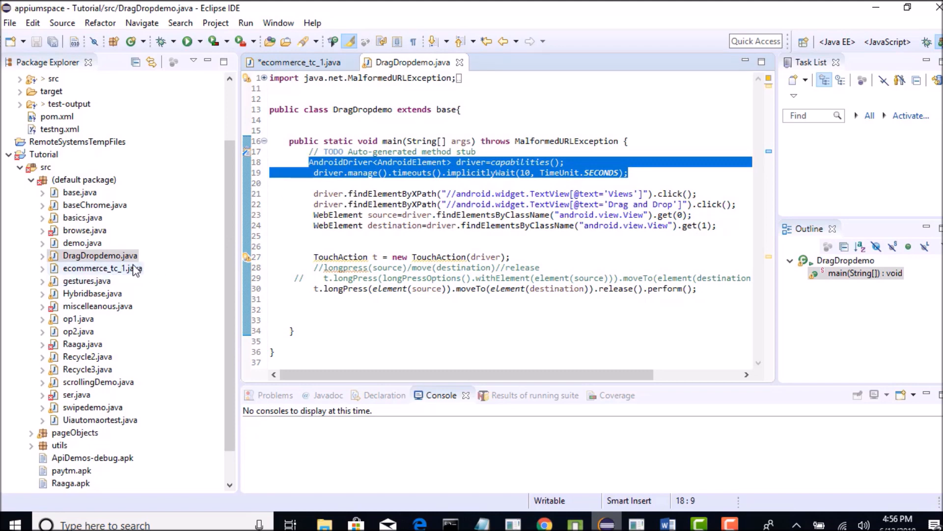
# Step: Paste the driver setup lines, make ecommerce_tc_1 extend base, and jump to the capabilities declaration
pyautogui.click(295, 62)
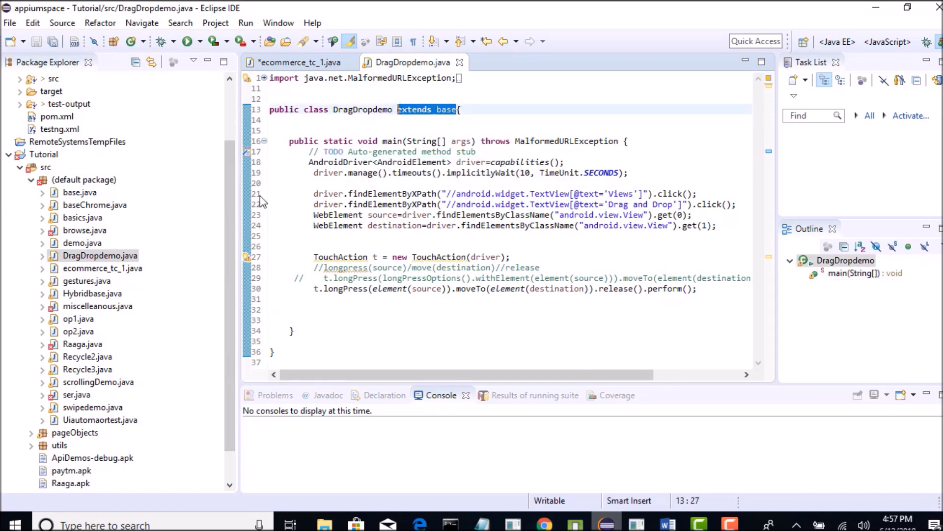
pyautogui.click(294, 61)
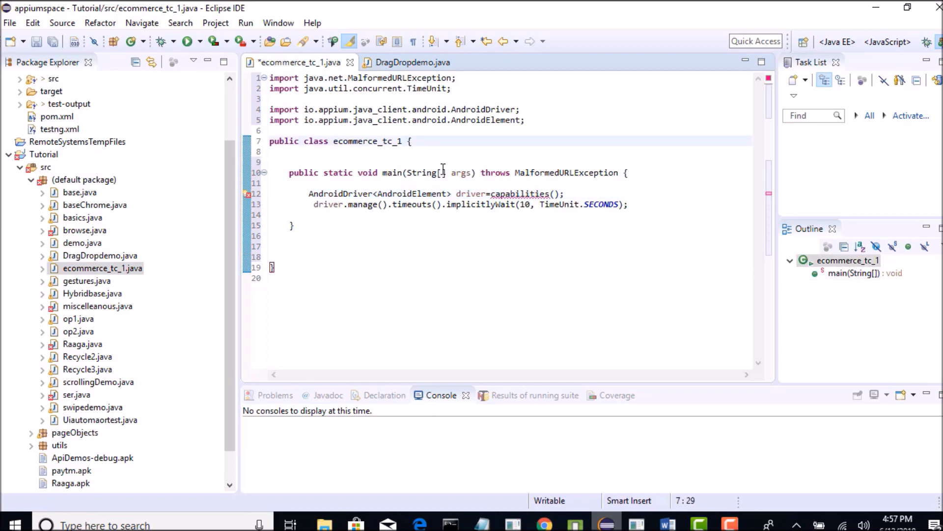
pyautogui.write('extends base')
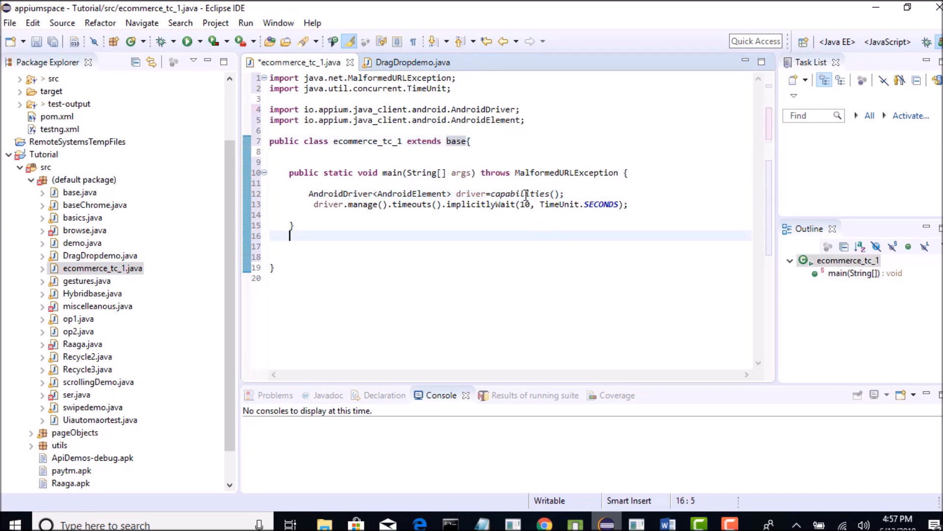
pyautogui.click(521, 193)
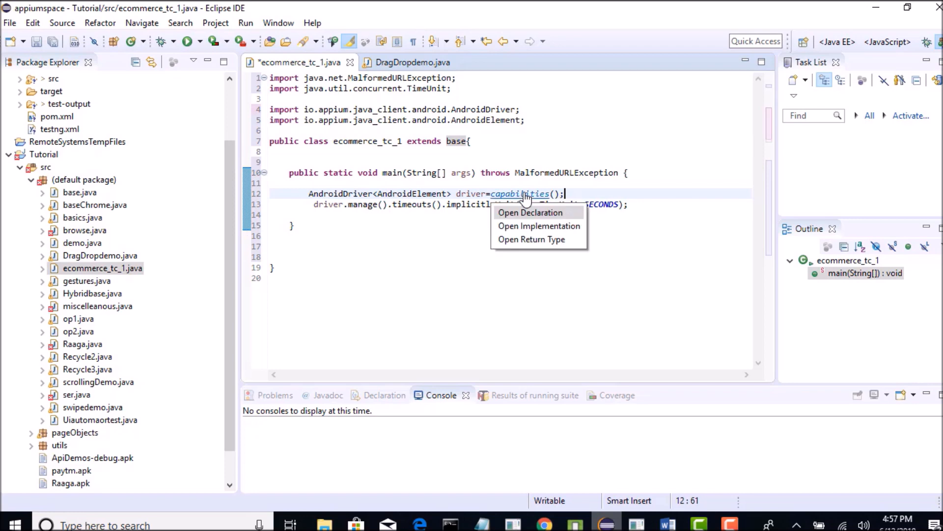
pyautogui.click(530, 212)
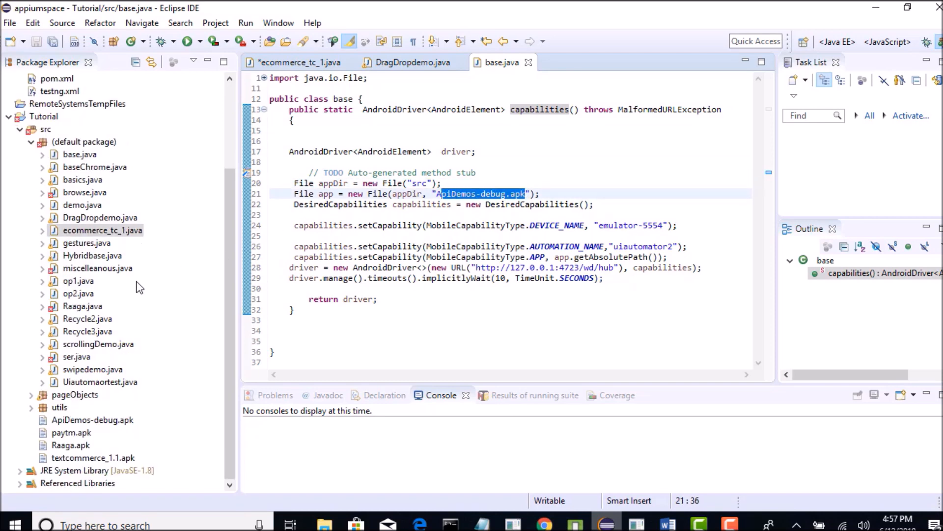
# Step: Open the data.properties file listing the app package names
pyautogui.click(93, 458)
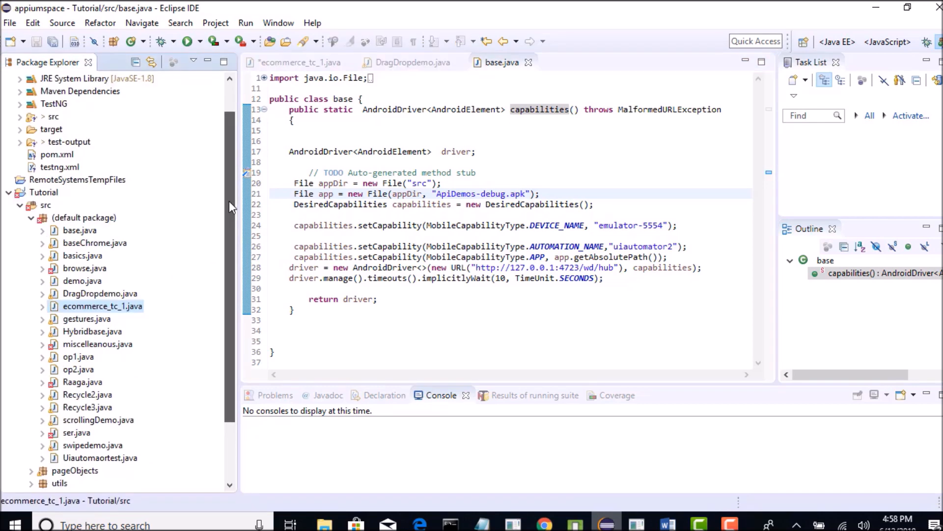
pyautogui.moveTo(232, 205)
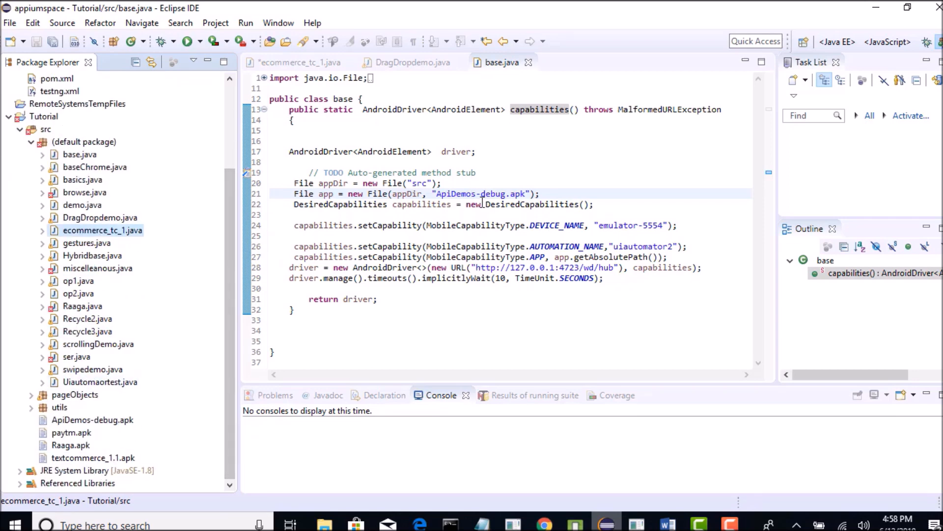
pyautogui.click(487, 193)
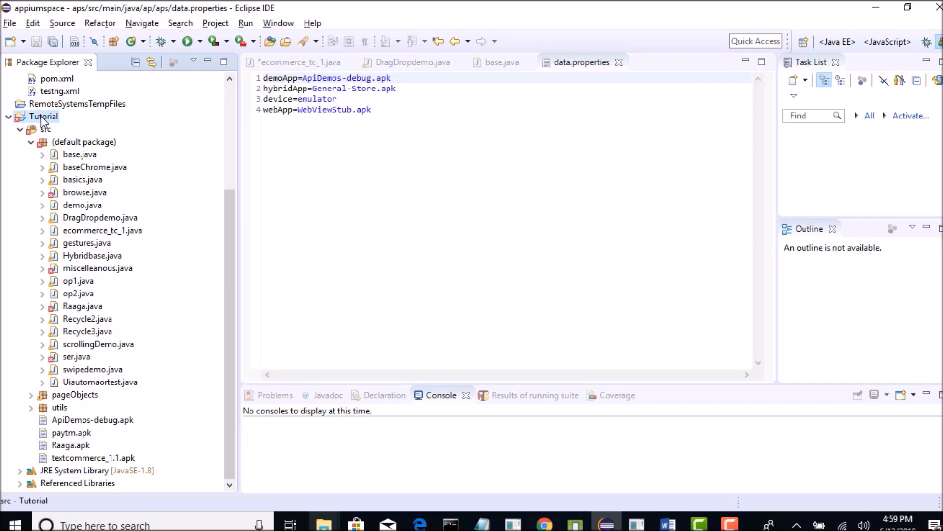
# Step: Check the Tutorial project's location in Properties to add General-Store.apk there
pyautogui.rightClick(43, 116)
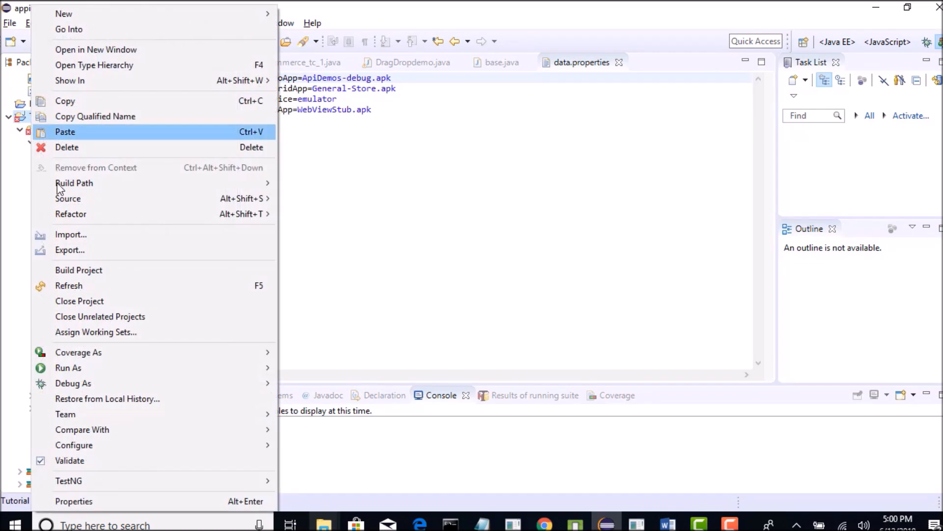
pyautogui.click(74, 500)
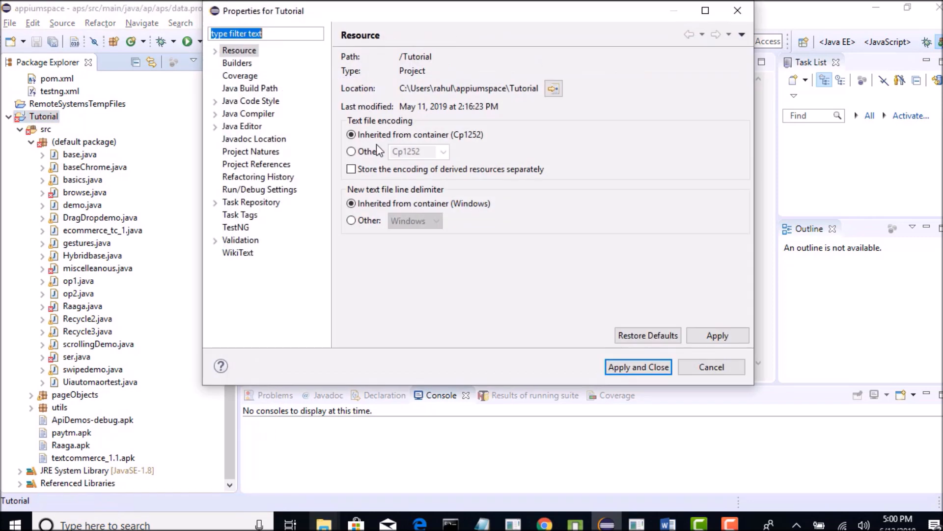
pyautogui.click(638, 367)
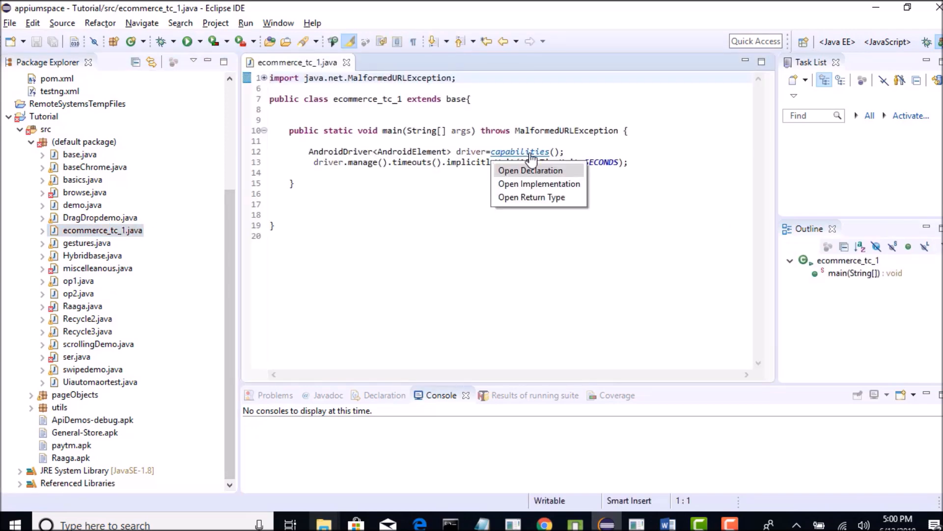
# Step: Point the File path in base.java to General-Store.apk instead of ApiDemos-debug.apk
pyautogui.click(530, 170)
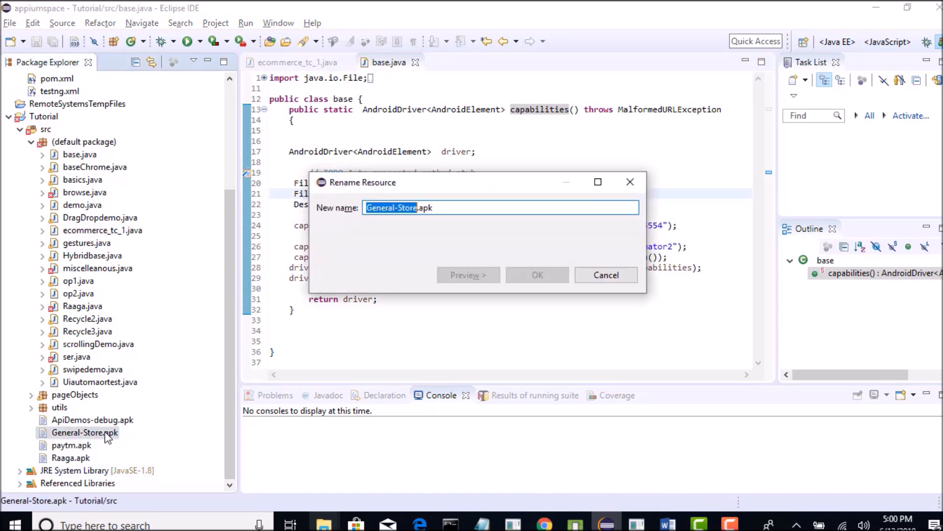
pyautogui.click(605, 275)
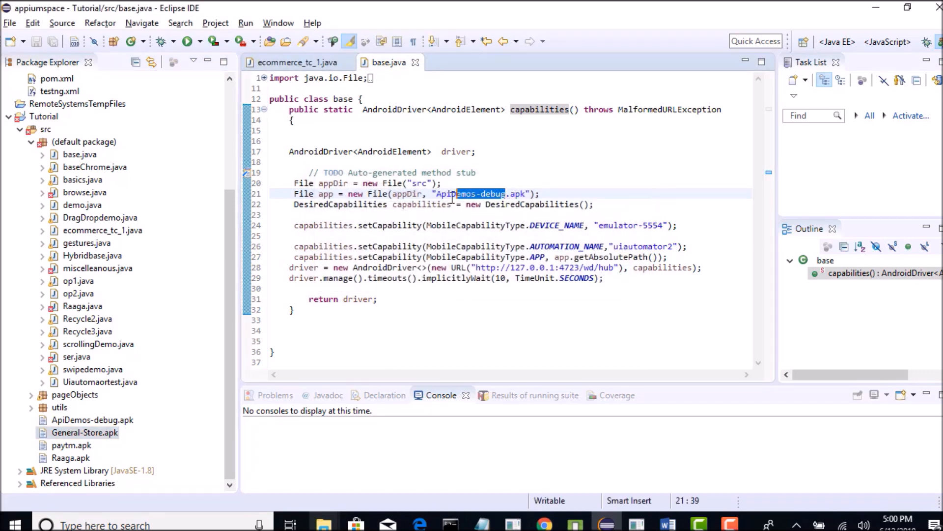
pyautogui.write('General-Store')
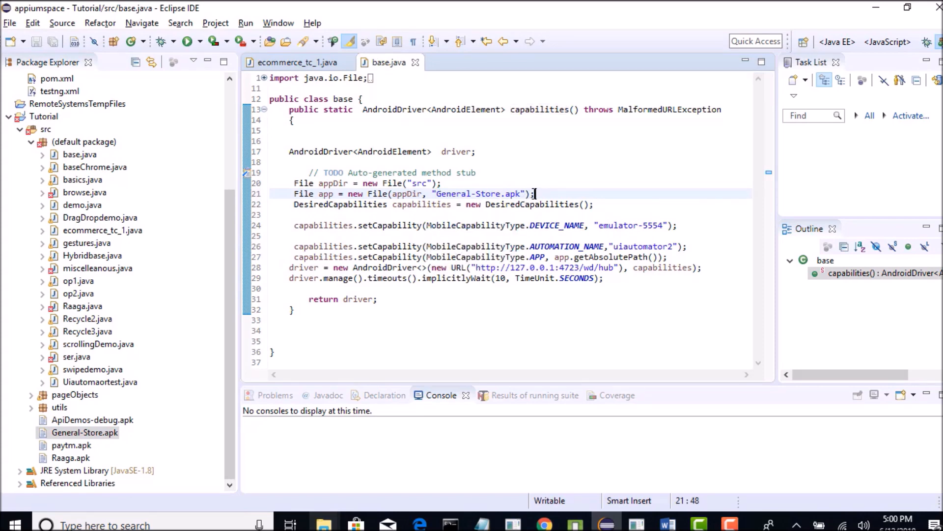
pyautogui.moveTo(533, 193); pyautogui.dragTo(424, 193)
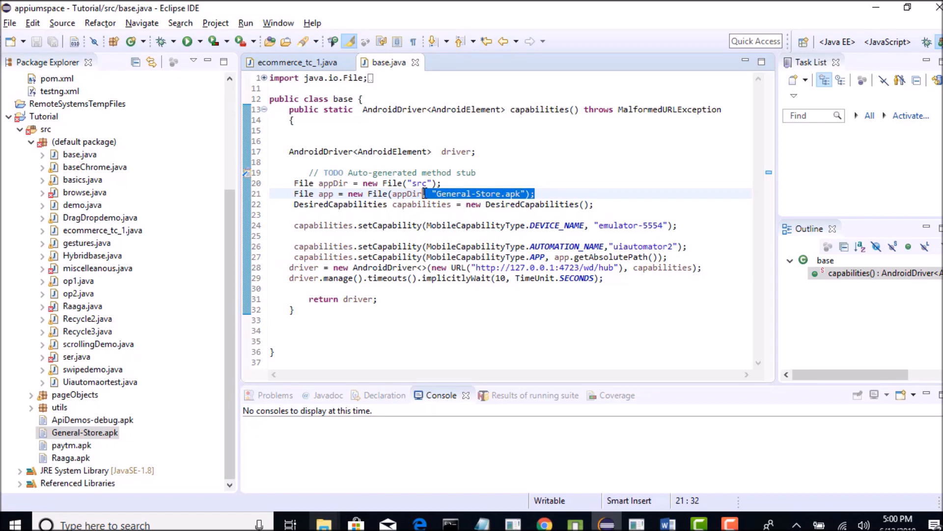
pyautogui.moveTo(484, 167)
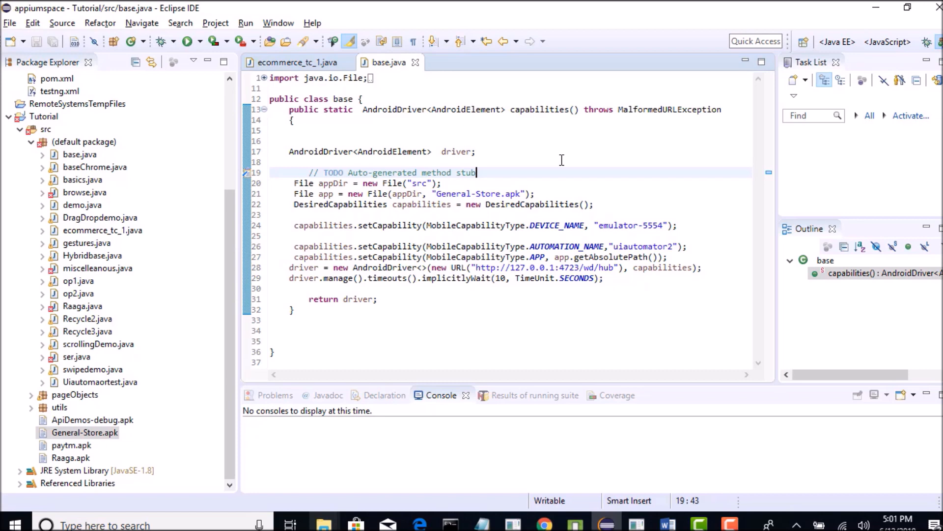
pyautogui.moveTo(294, 61)
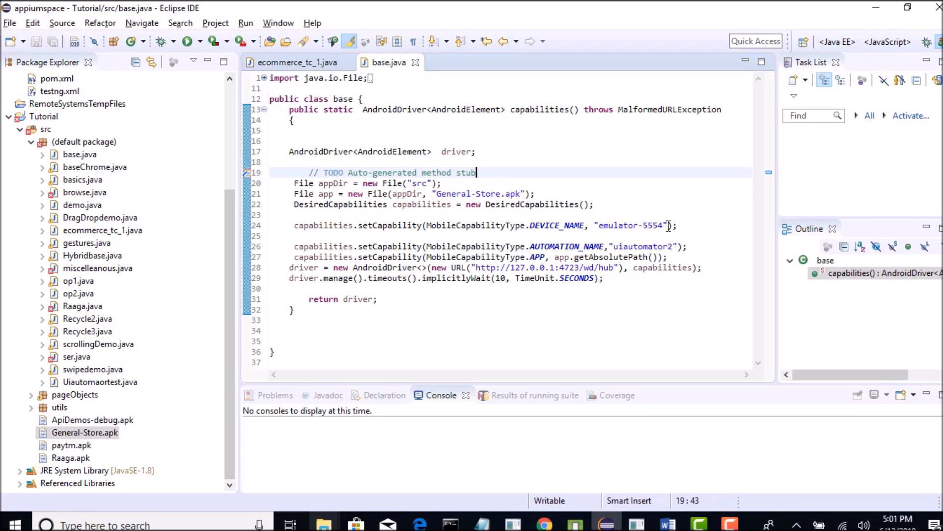
# Step: Add capabilities.setCapability(MobileCapabilityType.NEW_COMMAND_TIMEOUT, 14) below the automation name line
pyautogui.doubleClick(630, 225)
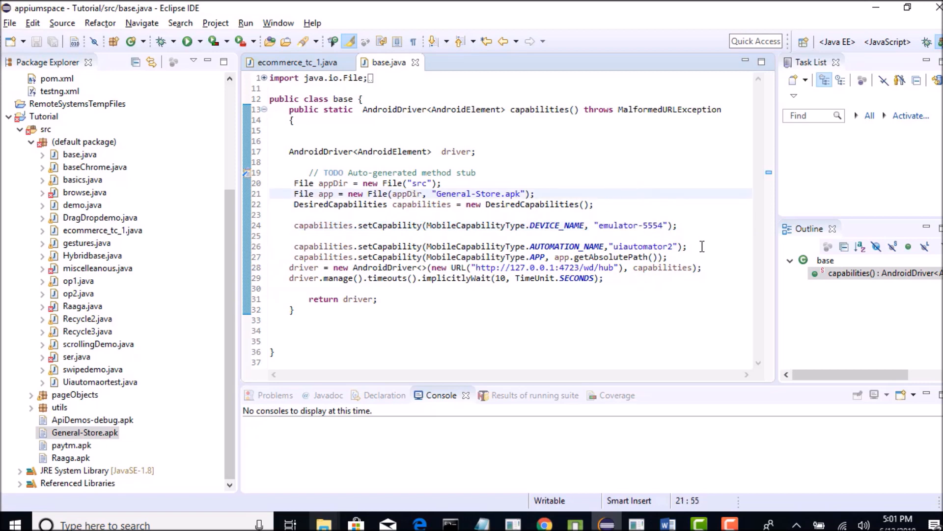
pyautogui.tripleClick(482, 245)
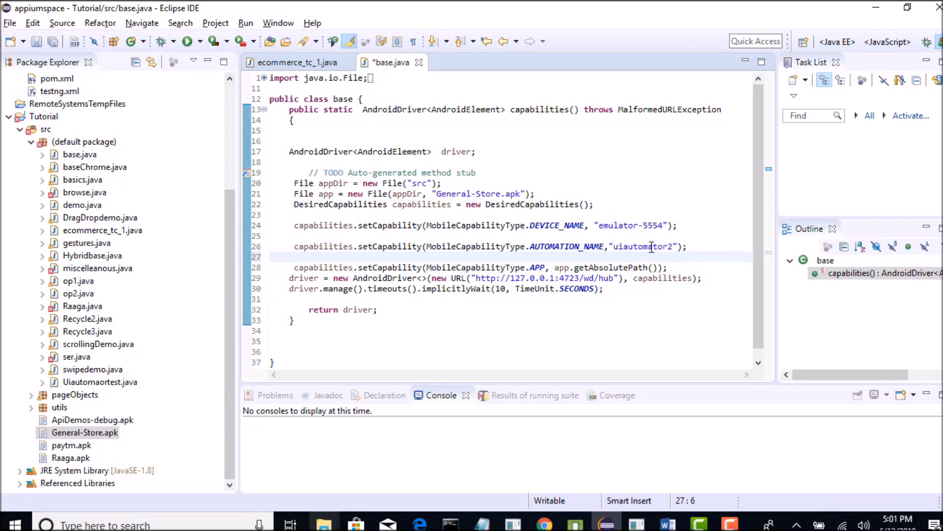
pyautogui.doubleClick(566, 246)
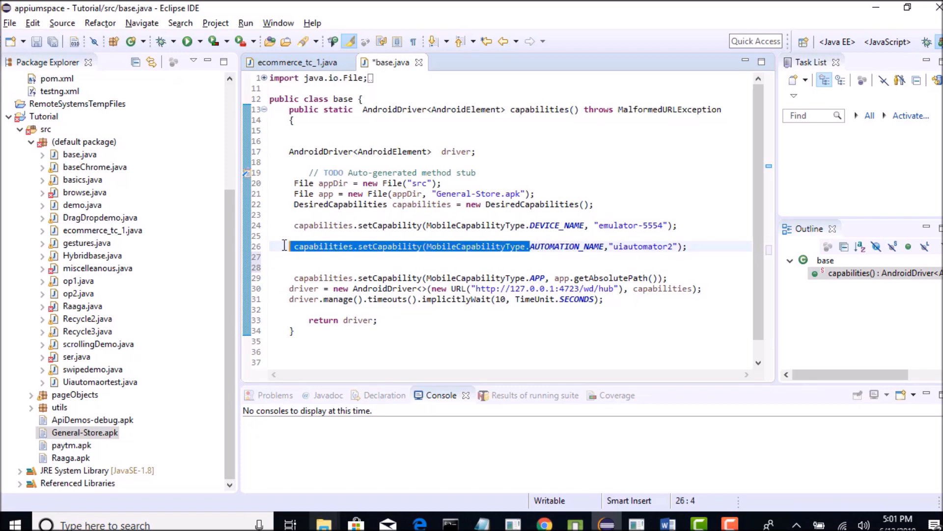
pyautogui.write('capabilities.setCapability(MobileCapabilityType.')
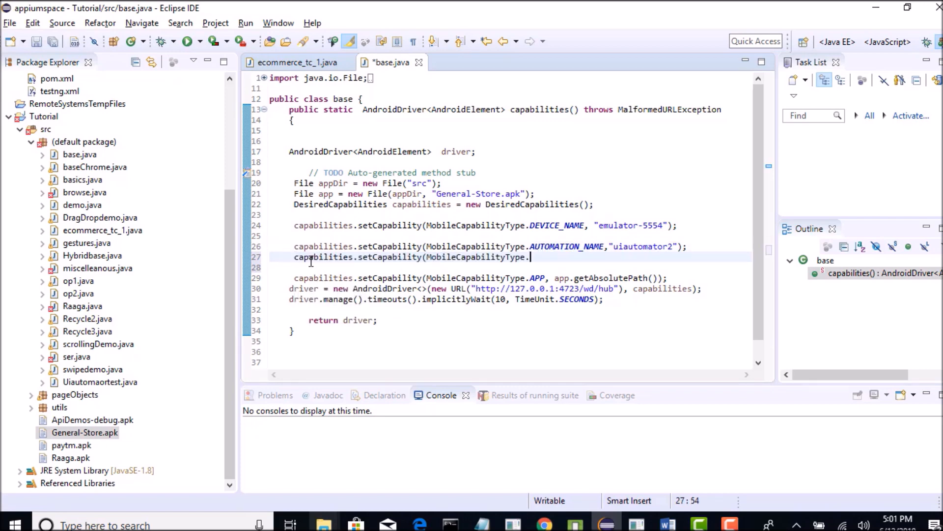
pyautogui.press('BackSpace')
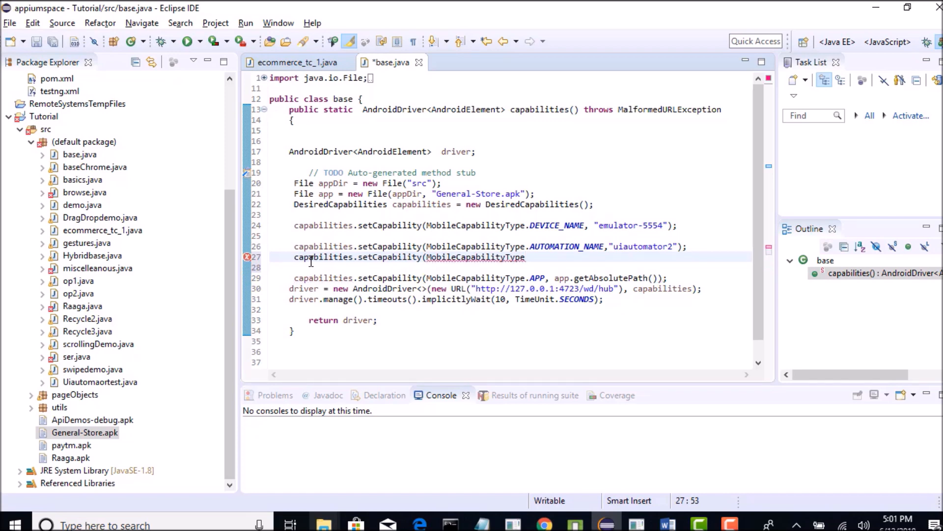
pyautogui.write('.')
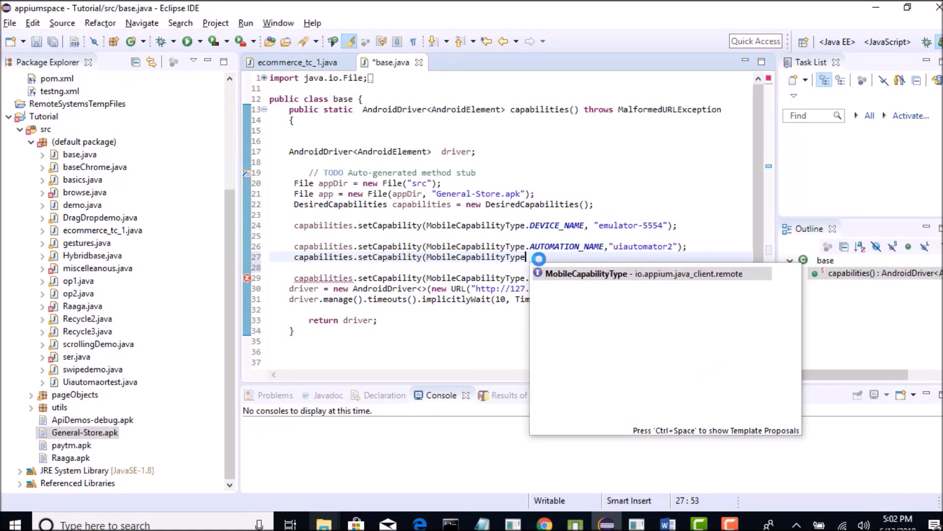
pyautogui.write('.')
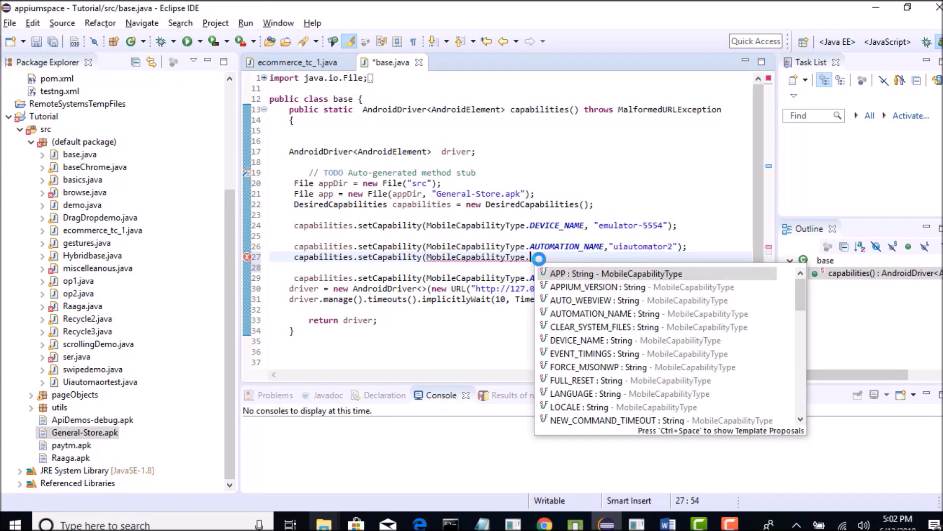
pyautogui.write('c')
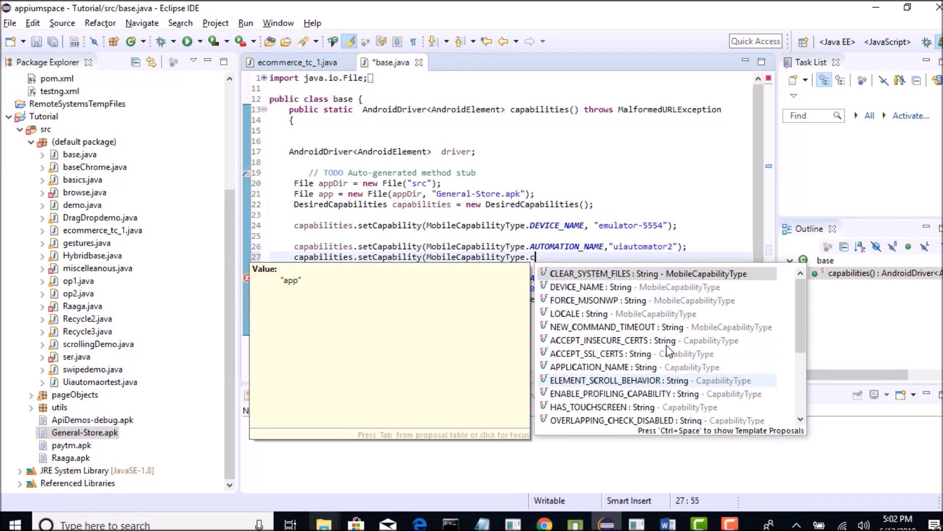
pyautogui.write('o')
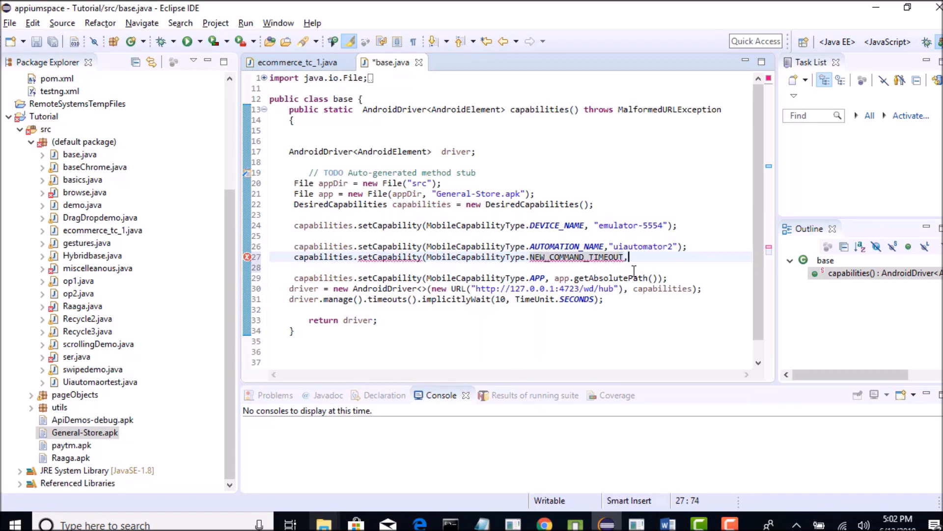
pyautogui.write('14);')
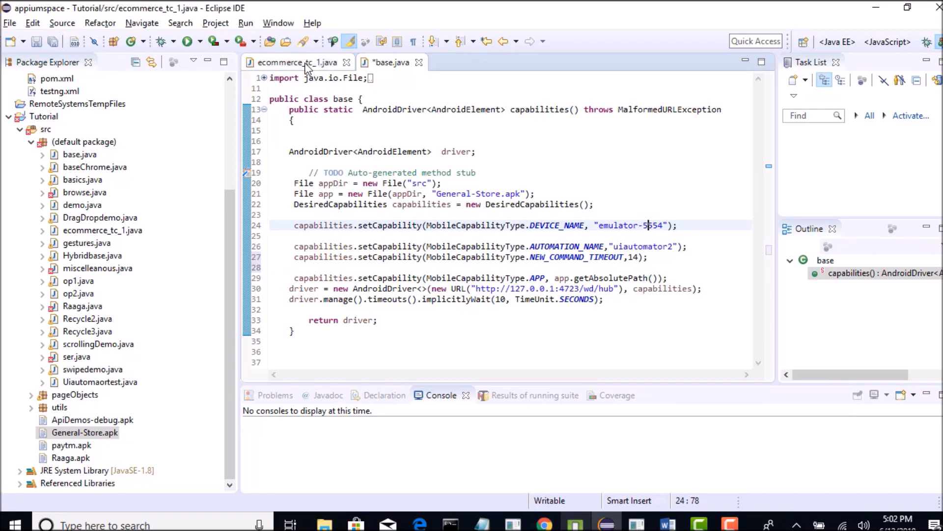
# Step: Check the capabilities definition in base.java, then start a new line after the implicit wait
pyautogui.click(294, 62)
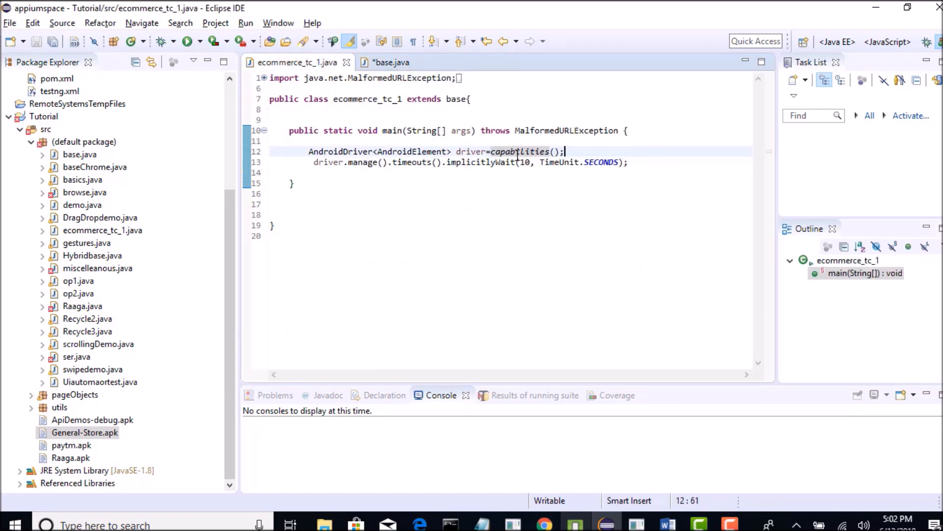
pyautogui.click(390, 61)
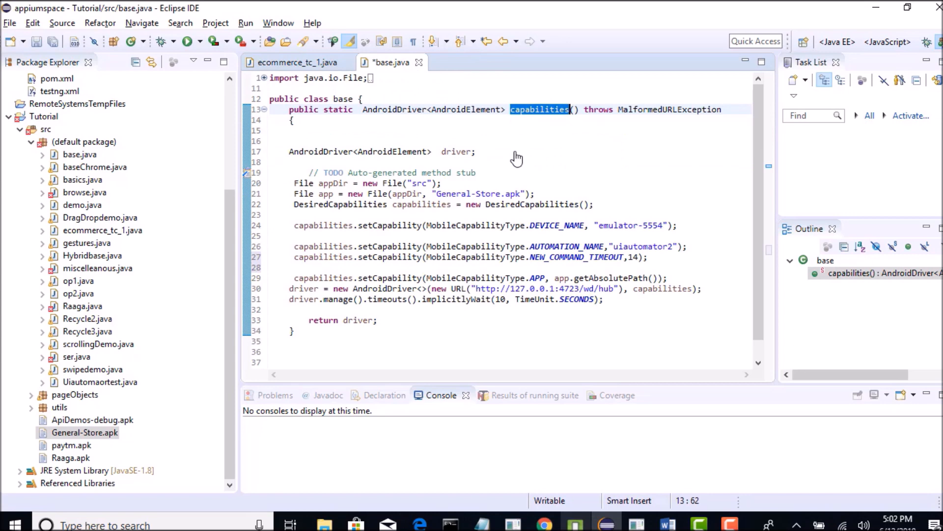
pyautogui.doubleClick(489, 193)
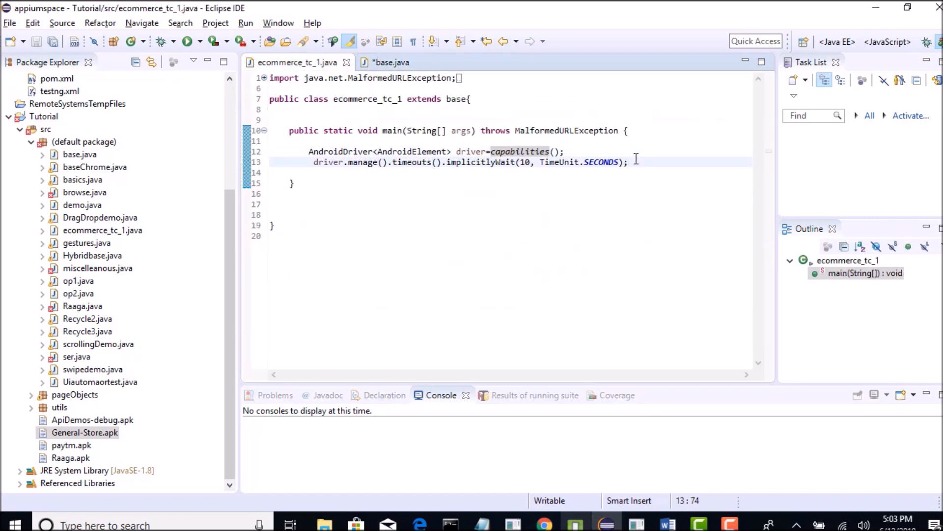
pyautogui.press('enter')
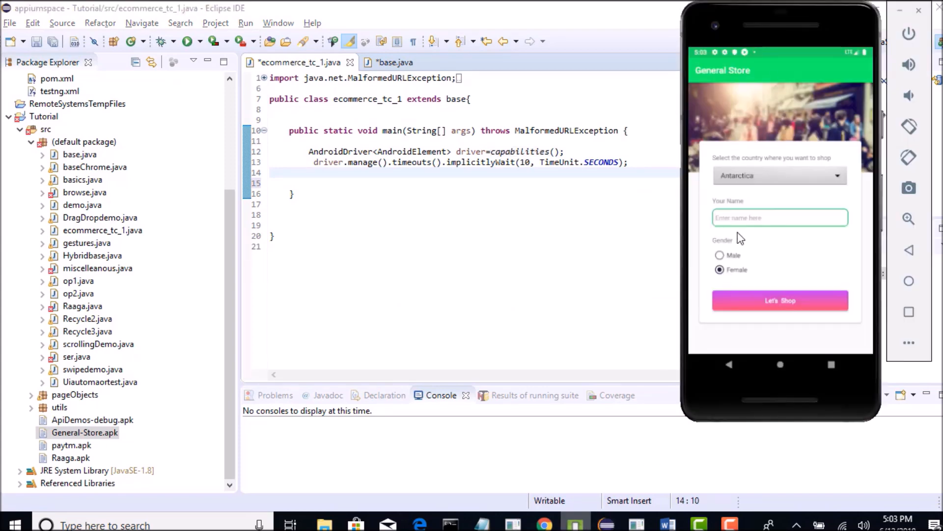
pyautogui.moveTo(760, 196)
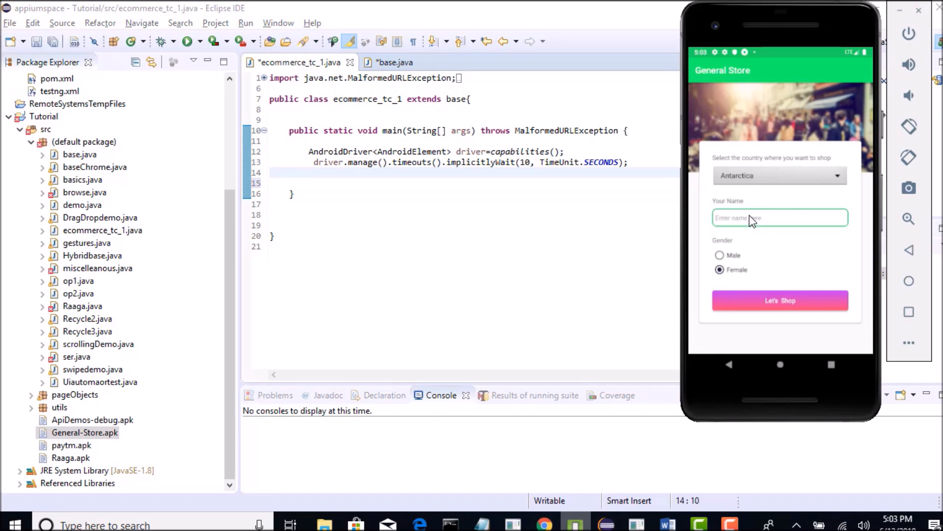
pyautogui.moveTo(757, 256)
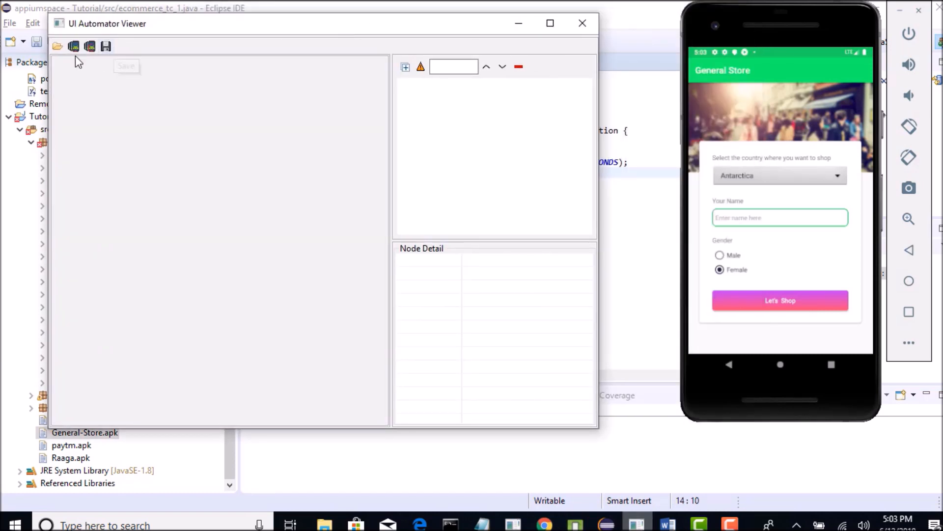
# Step: Dump the General Store screen and view the 'Enter name here' EditText node details
pyautogui.click(74, 46)
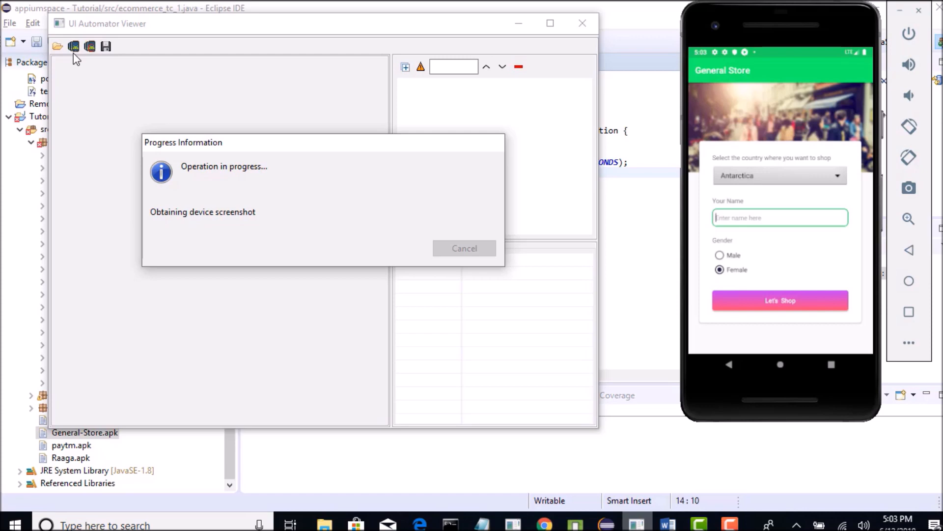
pyautogui.click(73, 46)
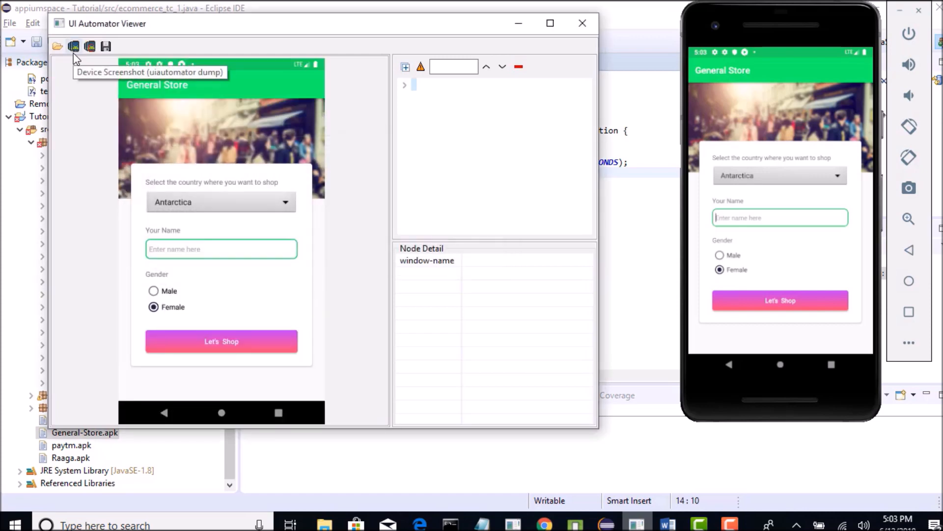
pyautogui.click(221, 249)
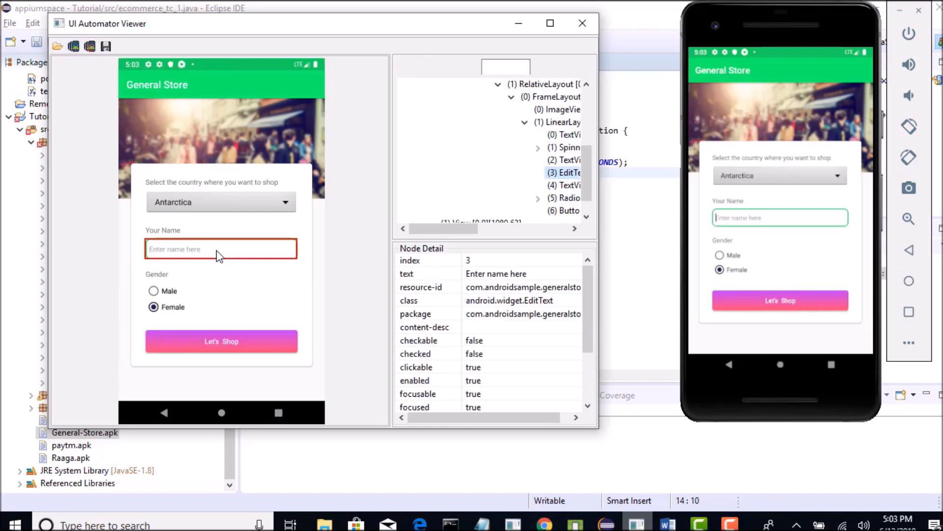
pyautogui.moveTo(252, 265)
pyautogui.write('dr')
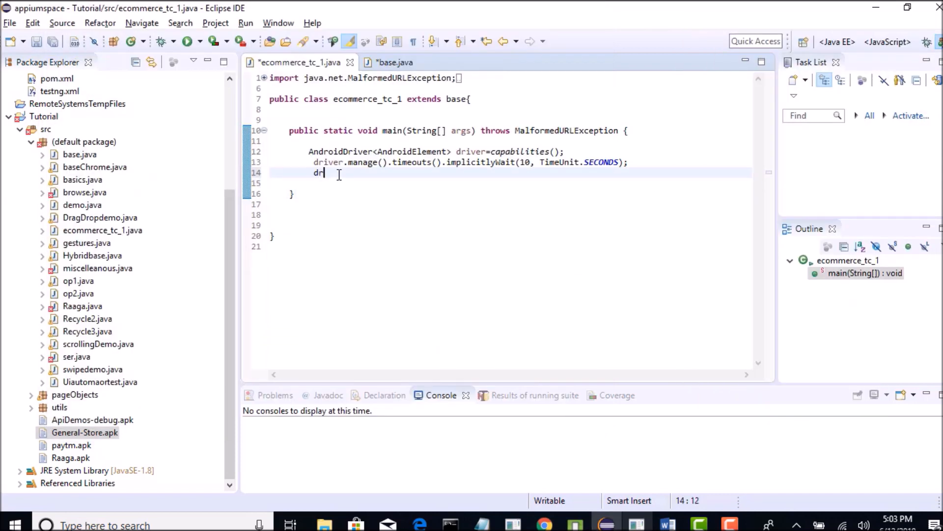
# Step: Write driver.findElement(By.id("com.androidsample.generalstore:id/nameField")).sendKeys("Hello");
pyautogui.write('iver.fid')
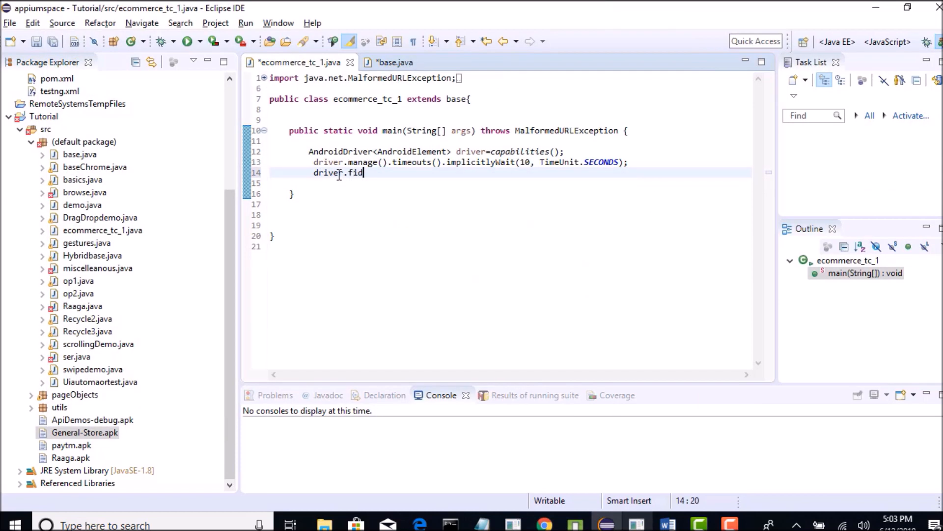
pyautogui.write('d')
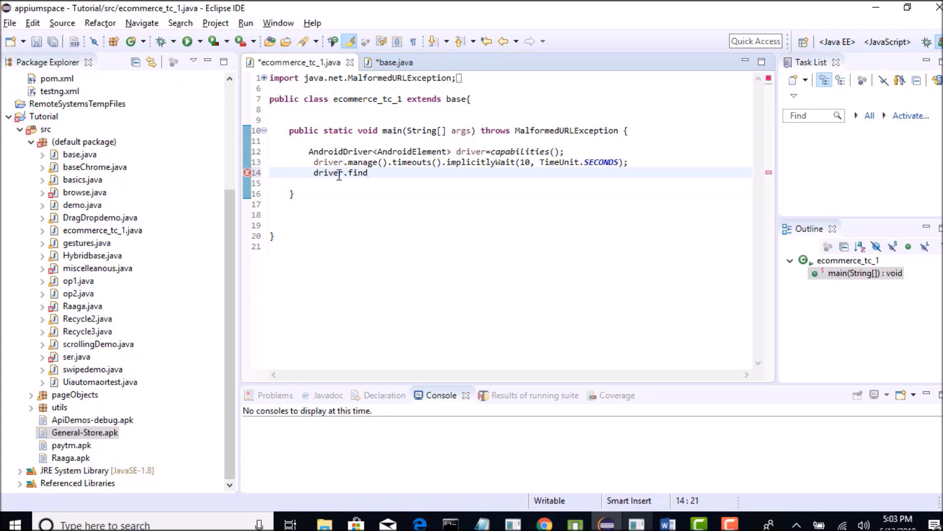
pyautogui.write('Element')
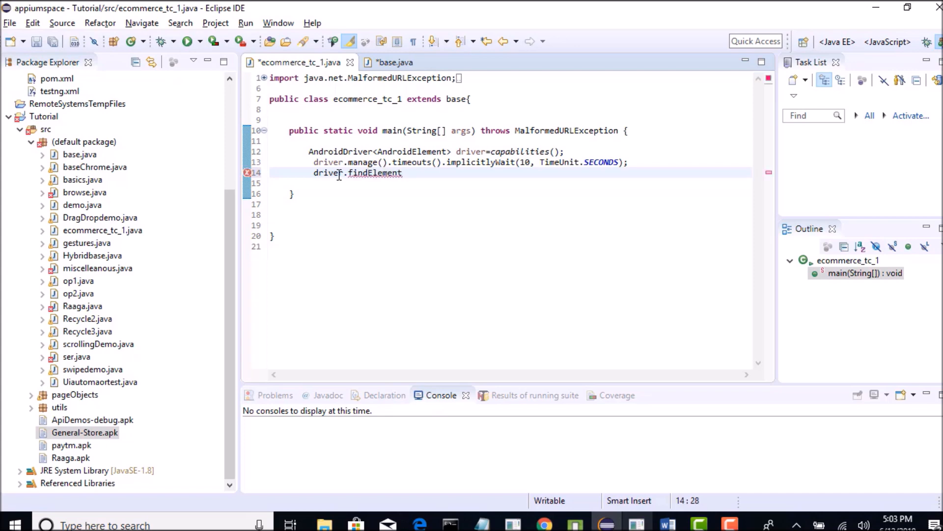
pyautogui.write('(By.id')
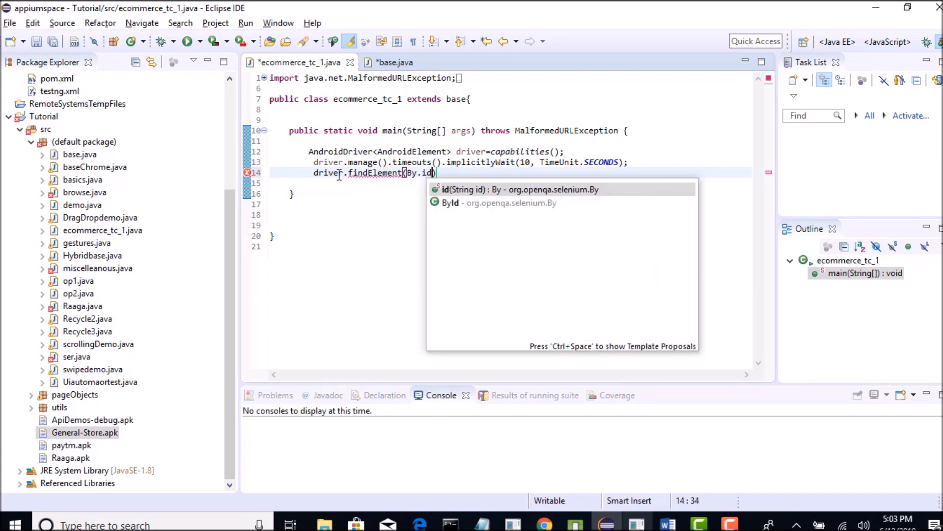
pyautogui.click(518, 188)
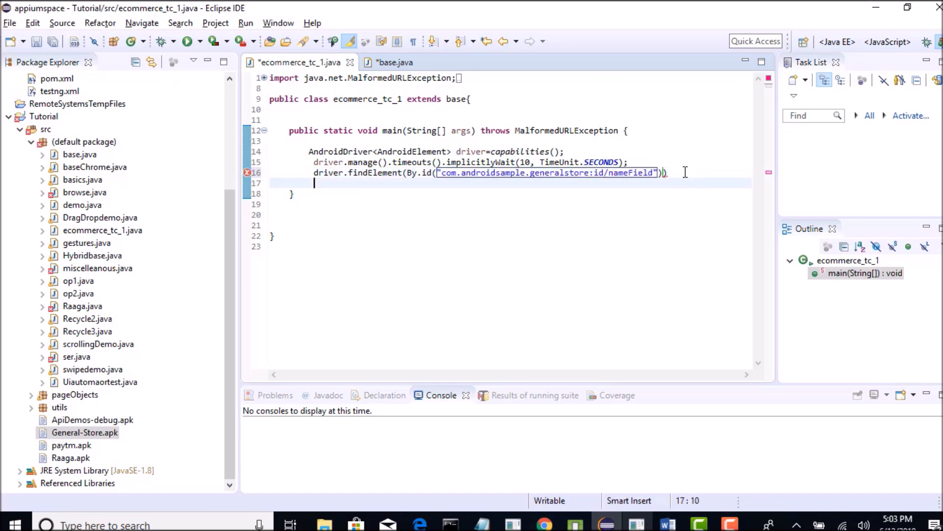
pyautogui.write('.sendKeys("");')
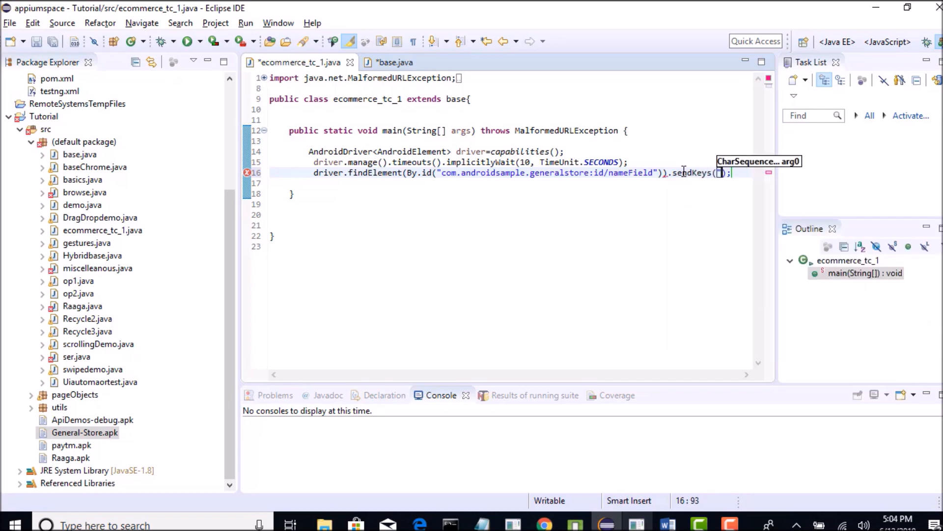
pyautogui.write('Hell')
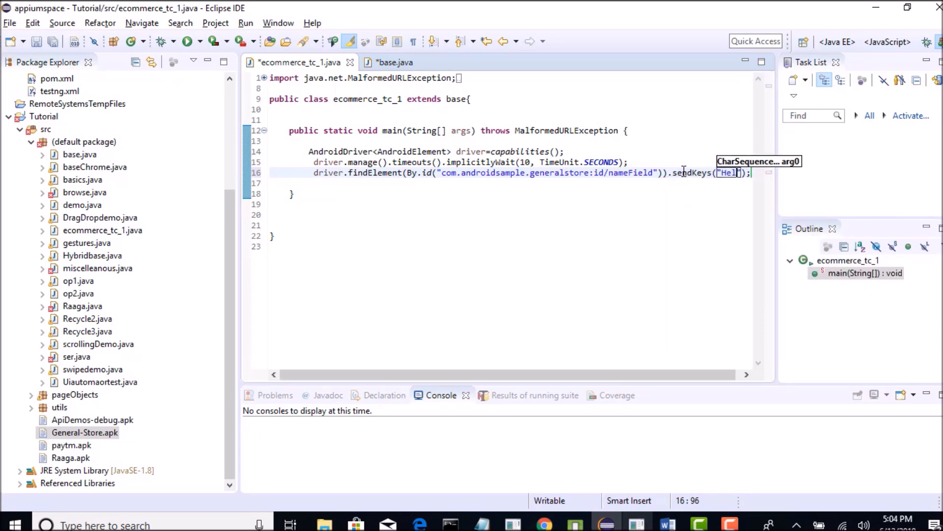
pyautogui.write('lo')
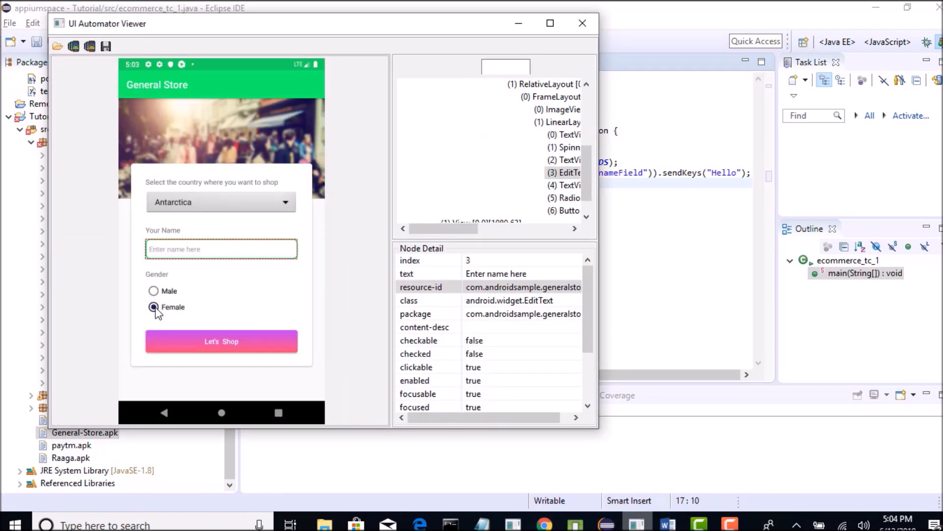
# Step: Select the Female radio button on the screenshot to read its text and RadioButton class
pyautogui.click(155, 307)
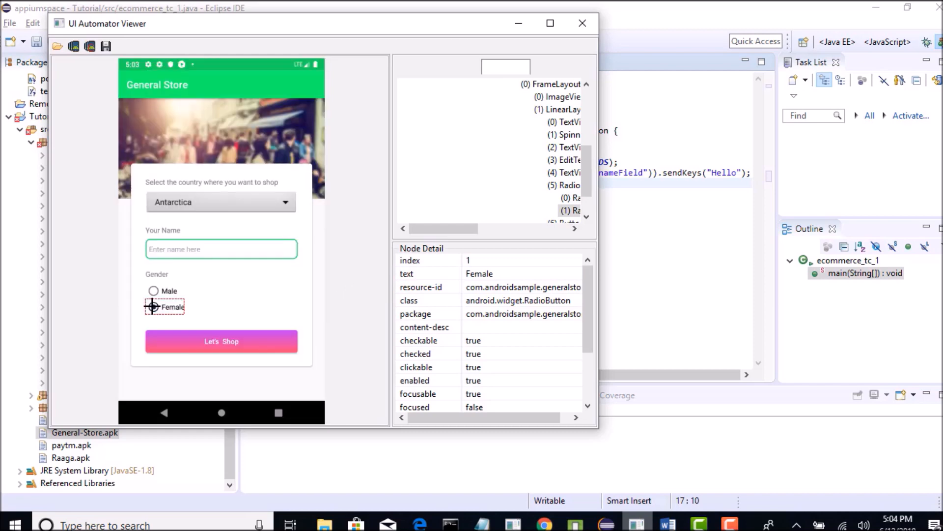
pyautogui.click(154, 306)
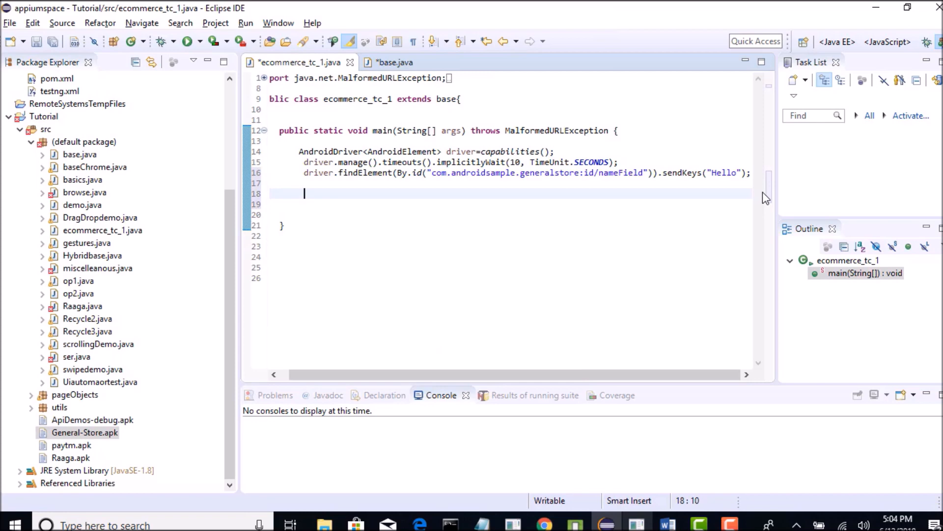
pyautogui.write('driver.f')
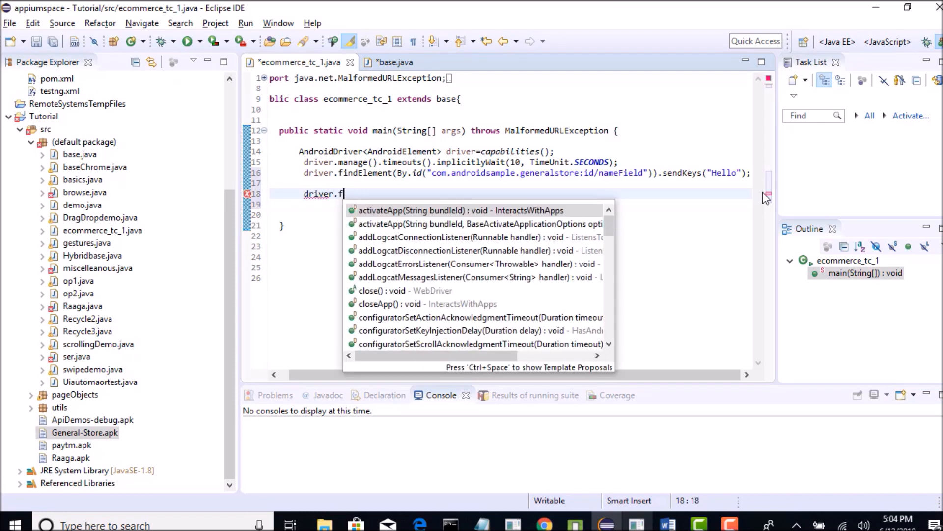
pyautogui.write('indElement')
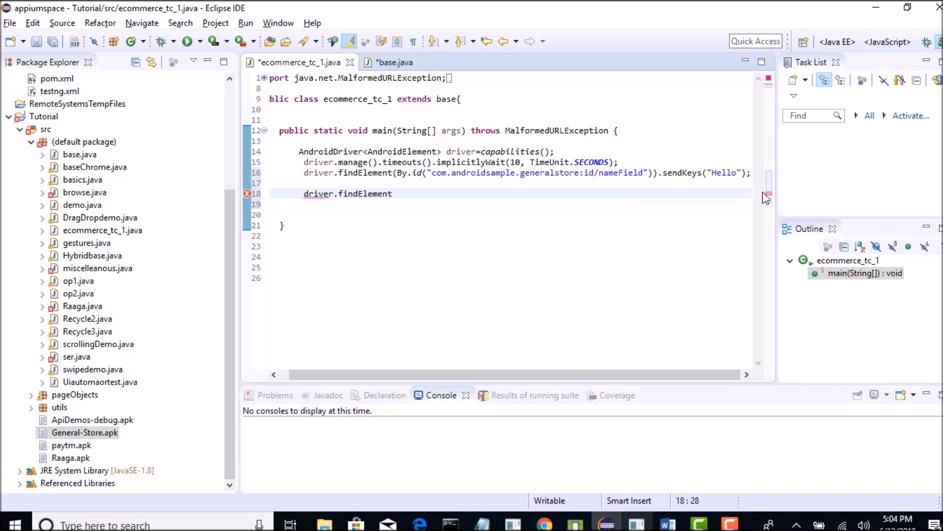
pyautogui.write('(By.xpt')
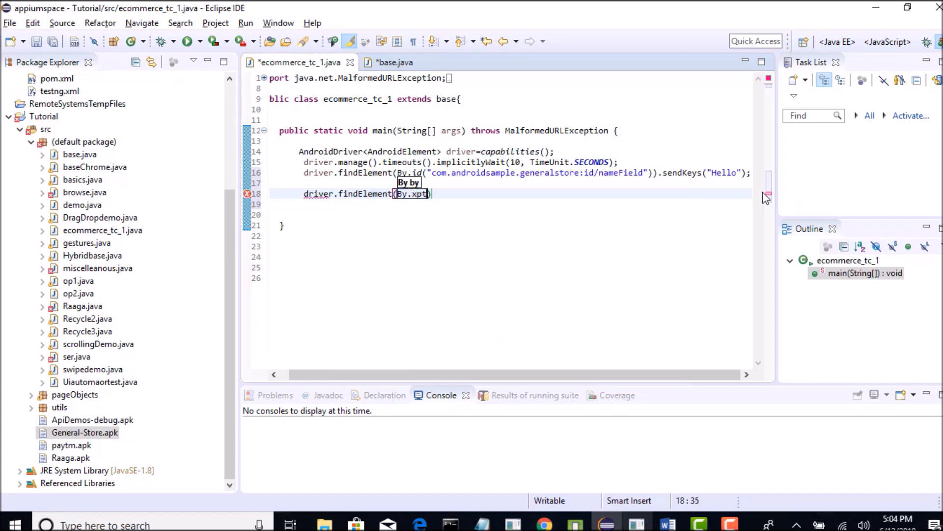
pyautogui.write('xpath("")')
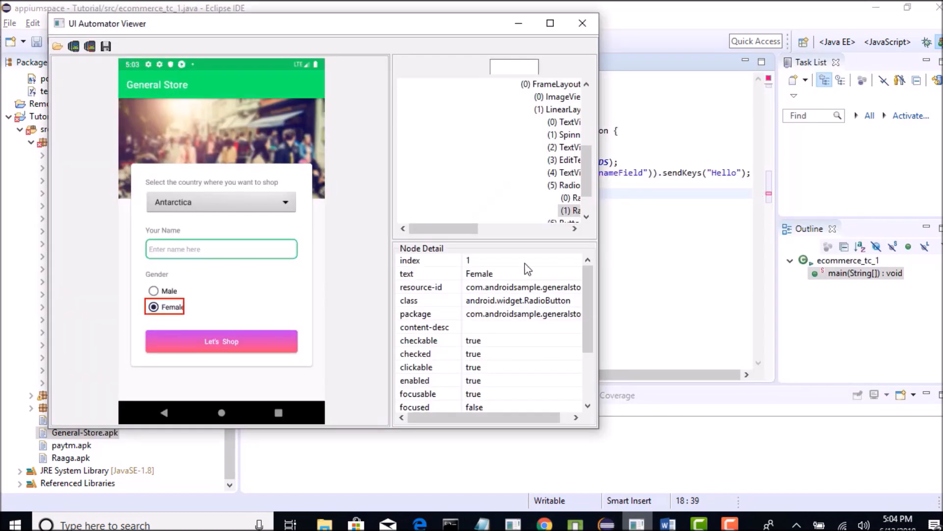
pyautogui.doubleClick(479, 273)
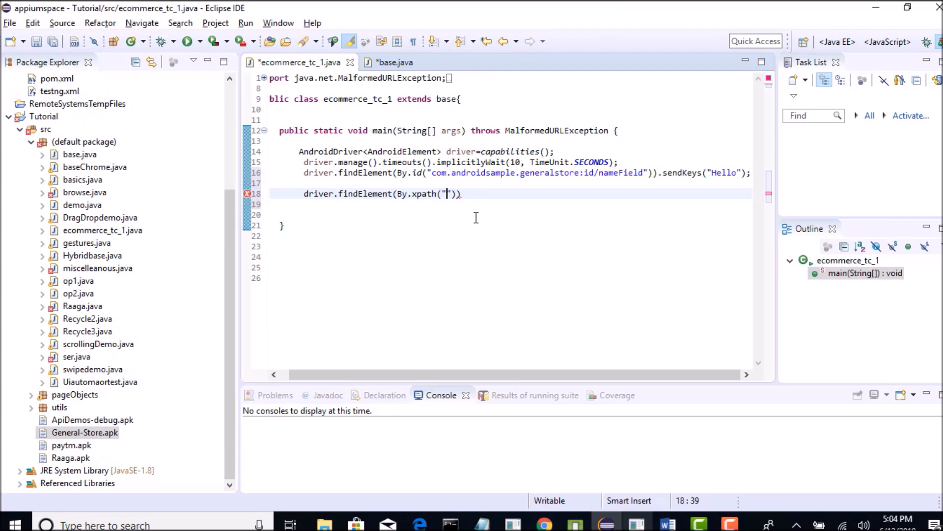
pyautogui.write('*//')
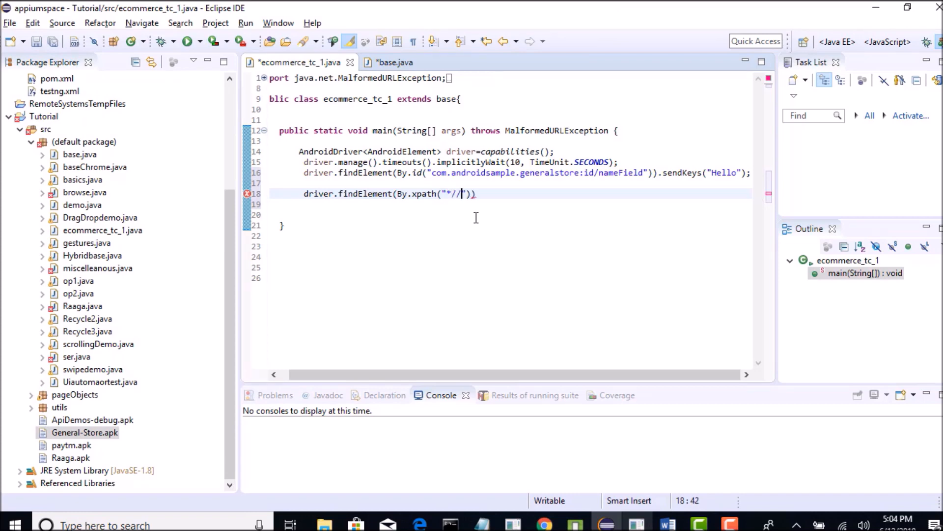
pyautogui.write("[@text='Female")
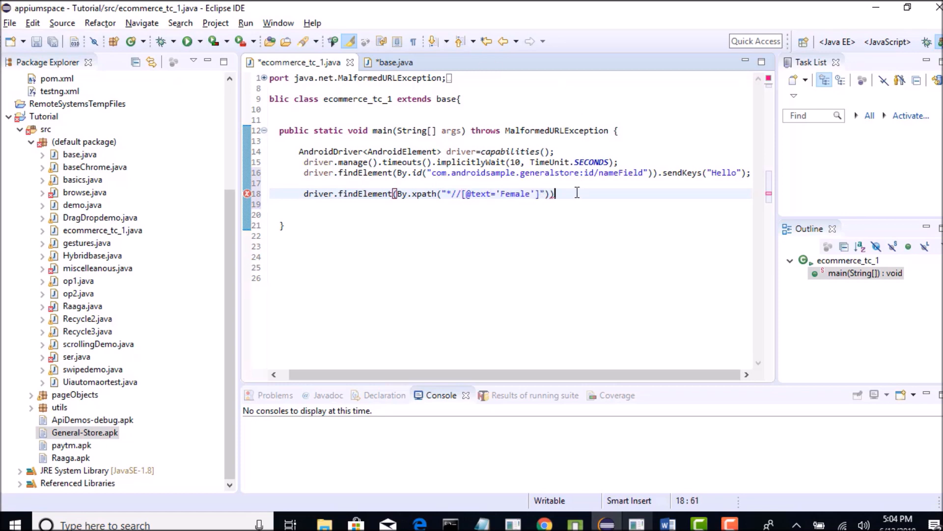
pyautogui.write('.cli')
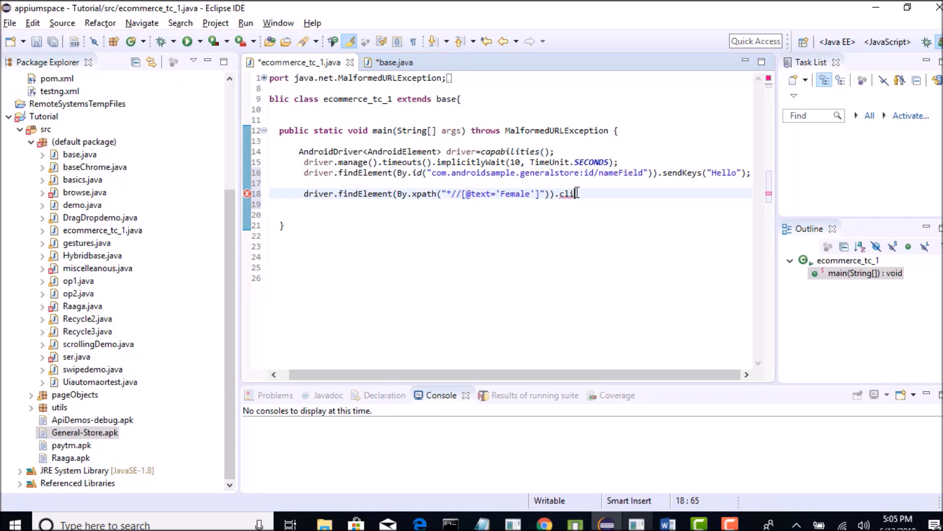
pyautogui.write('ck();')
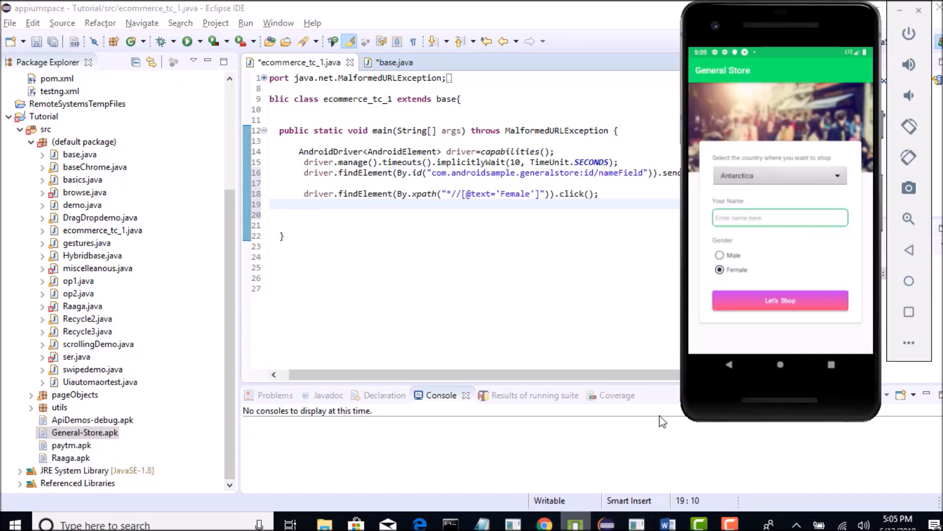
# Step: Enter a trial name into the emulator's Your Name field with the on-screen keyboard
pyautogui.write('hrl')
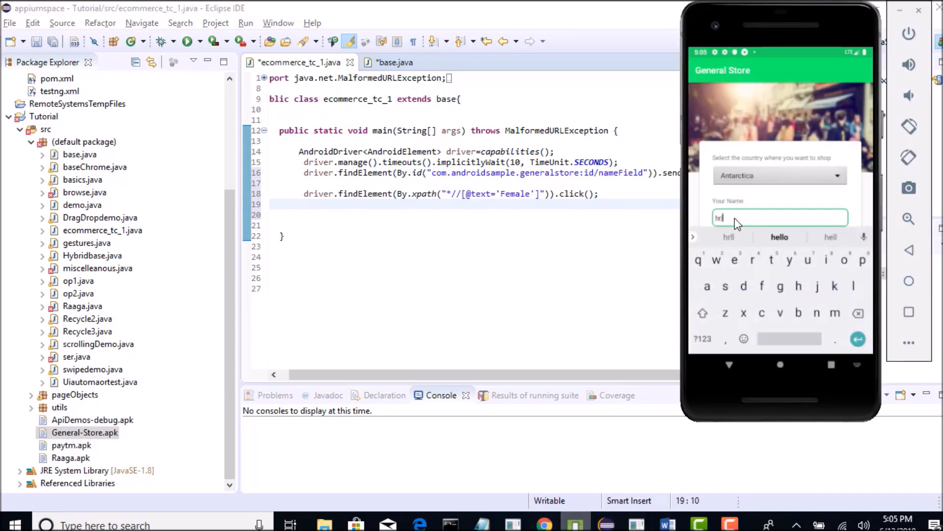
pyautogui.write('lo')
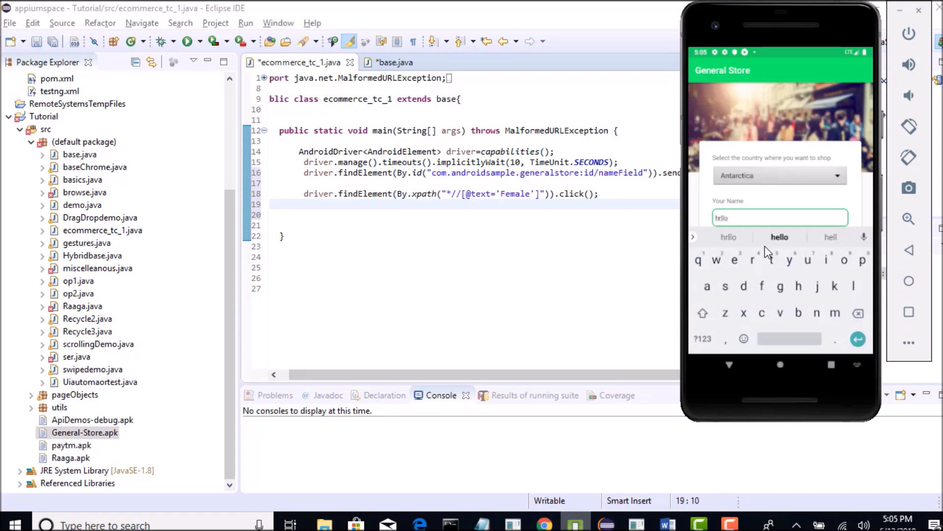
pyautogui.moveTo(764, 270)
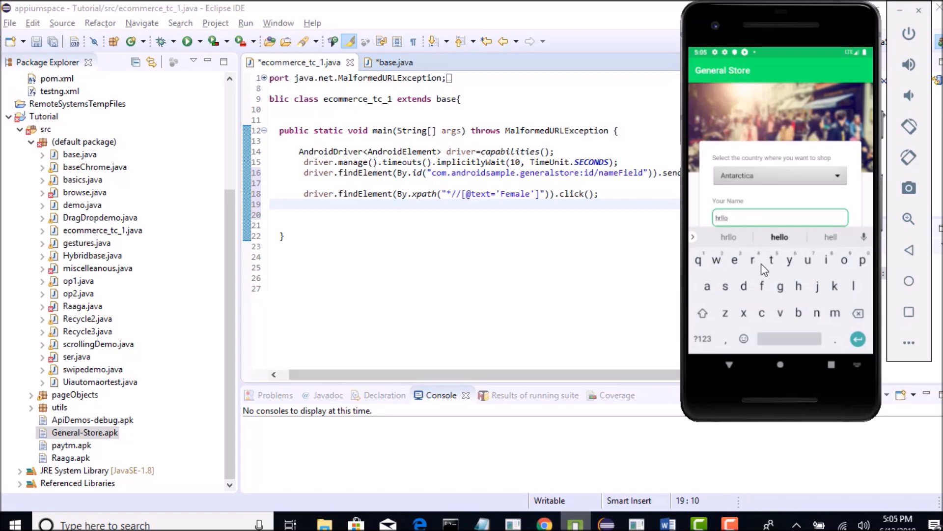
pyautogui.moveTo(776, 251)
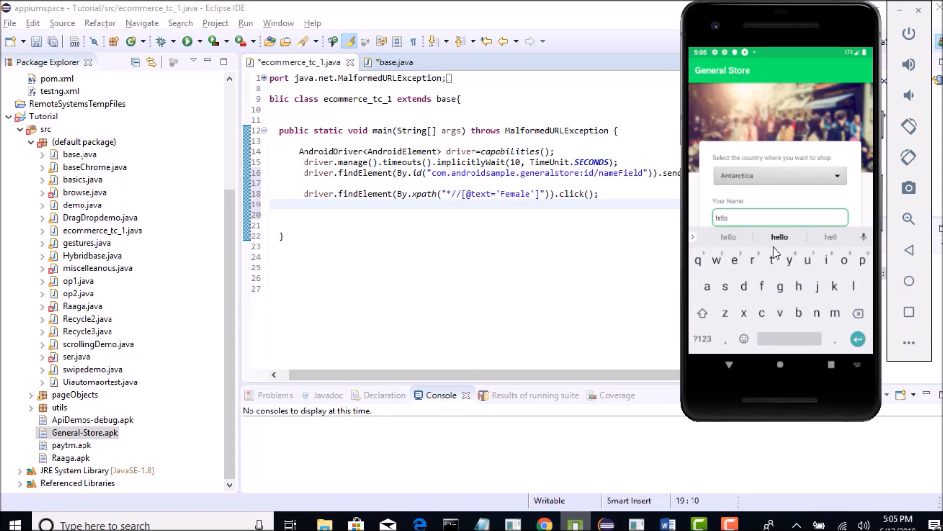
pyautogui.moveTo(783, 246)
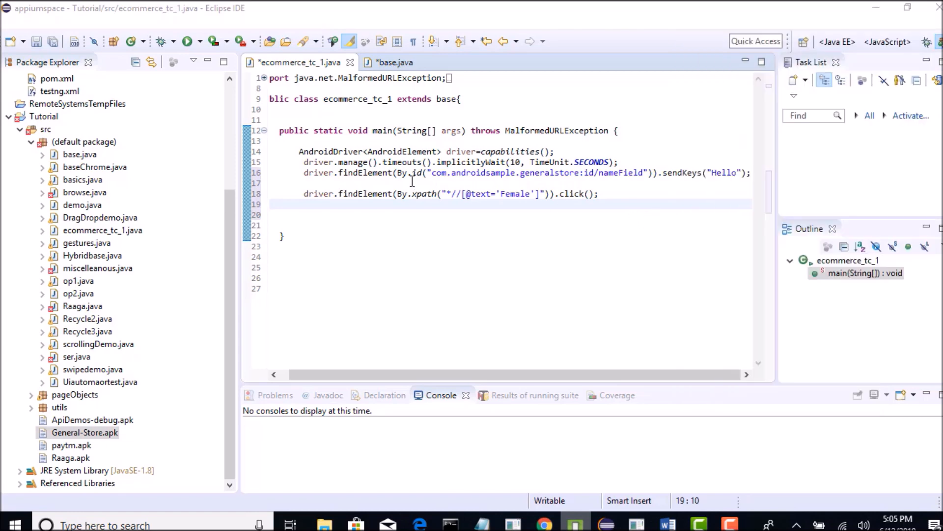
# Step: Insert driver.hideKeyboard(); between the sendKeys line and the Female xpath click
pyautogui.write('driver')
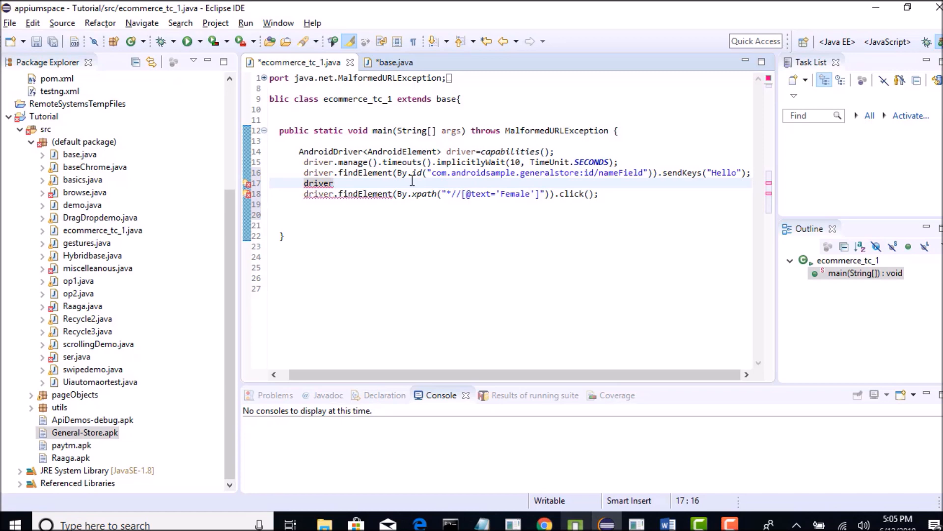
pyautogui.write('hideKeyboard();')
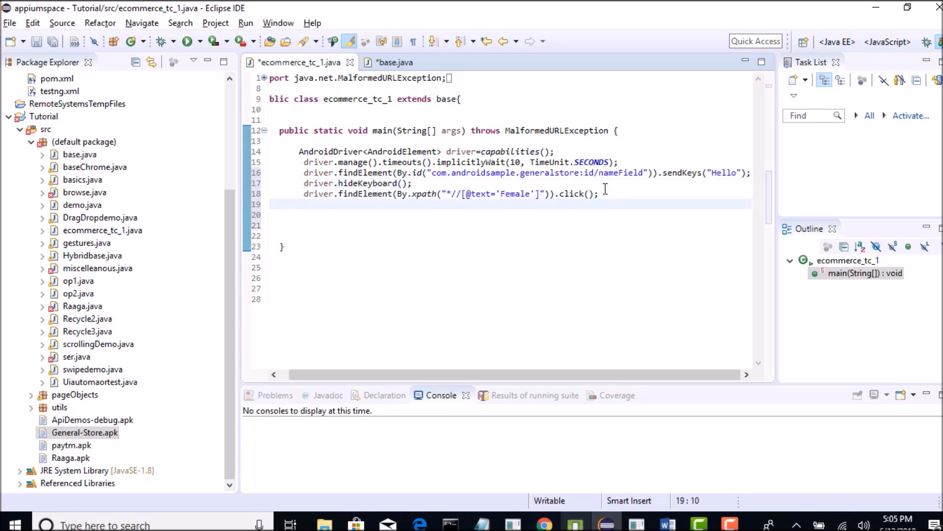
pyautogui.moveTo(599, 320)
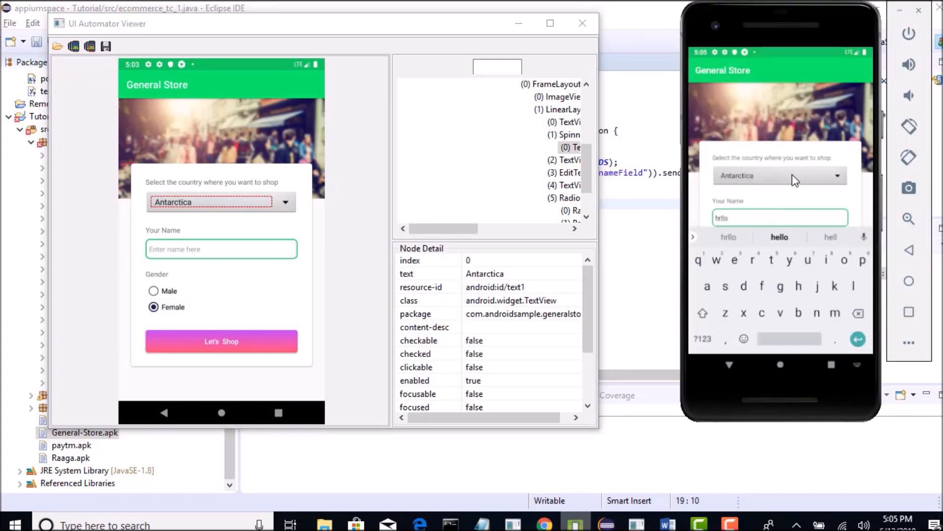
# Step: Select the country spinner and its Antarctica TextView to read resource-id android:id/text1
pyautogui.click(780, 175)
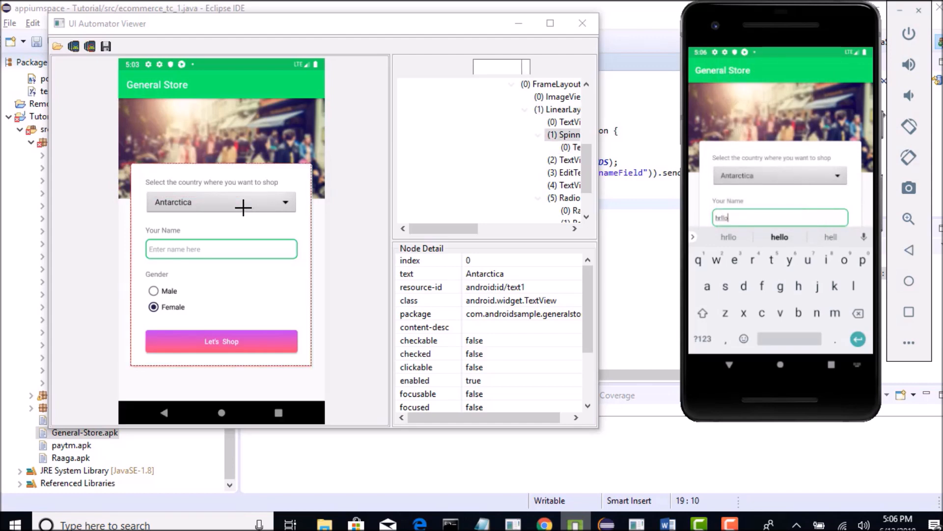
pyautogui.click(222, 202)
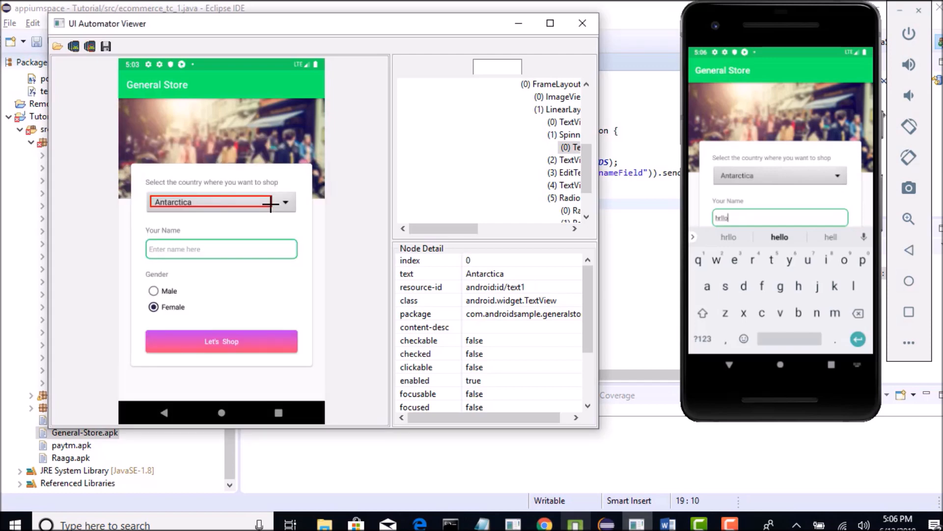
pyautogui.click(493, 287)
pyautogui.write('d')
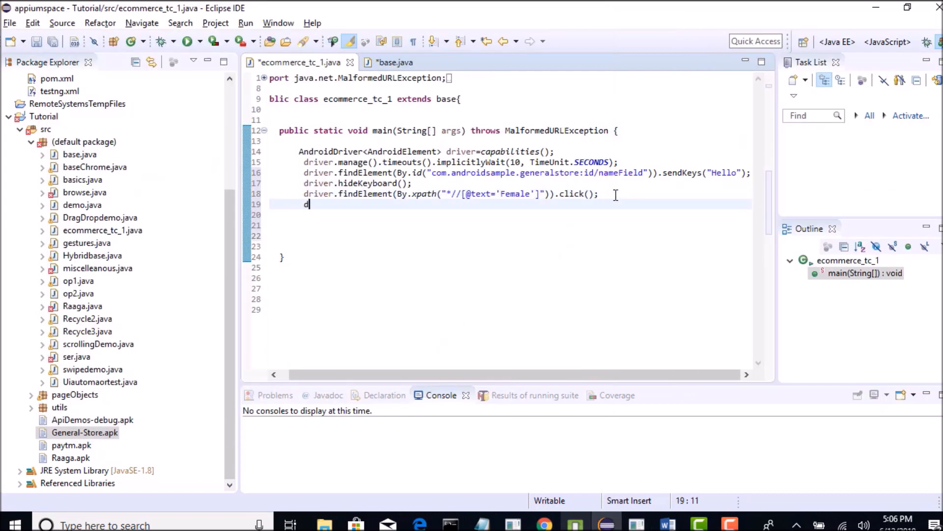
# Step: Write driver.findElement(By.id("android:id/text1")).click(); to tap the country dropdown
pyautogui.write('river.findElement')
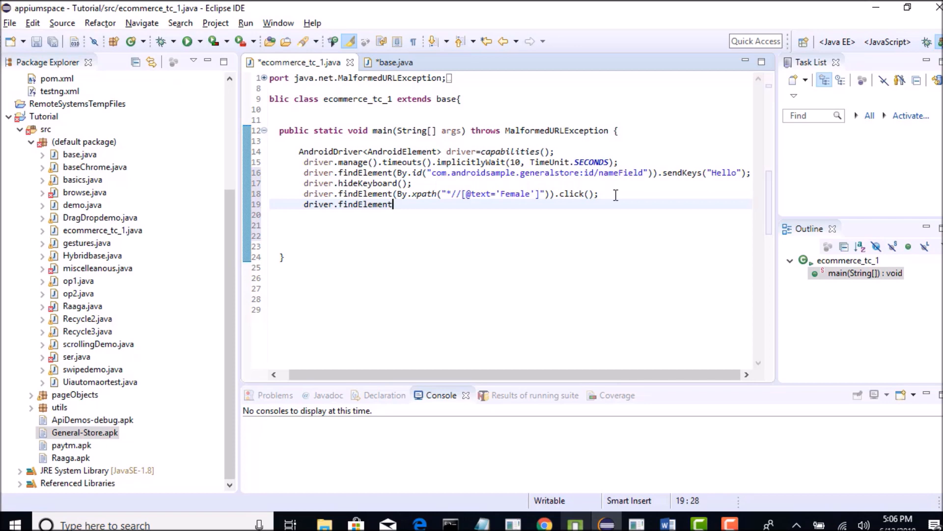
pyautogui.write('(By.id)')
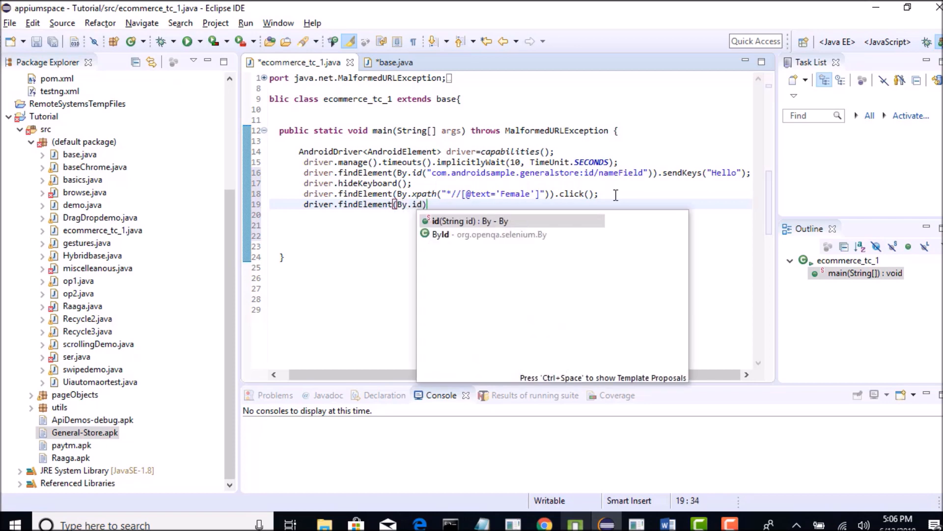
pyautogui.click(468, 221)
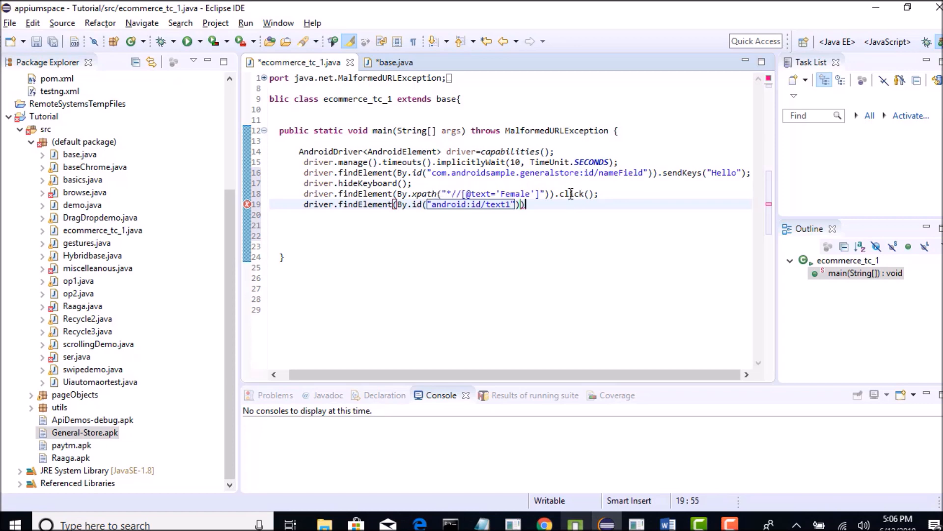
pyautogui.write('.click();')
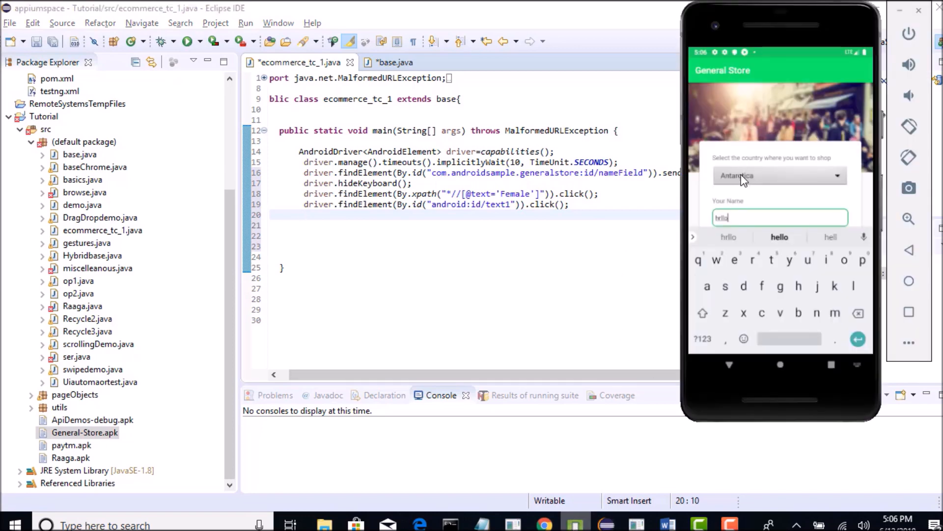
# Step: Open the General Store country spinner and scroll the list back up to Afghanistan
pyautogui.click(779, 175)
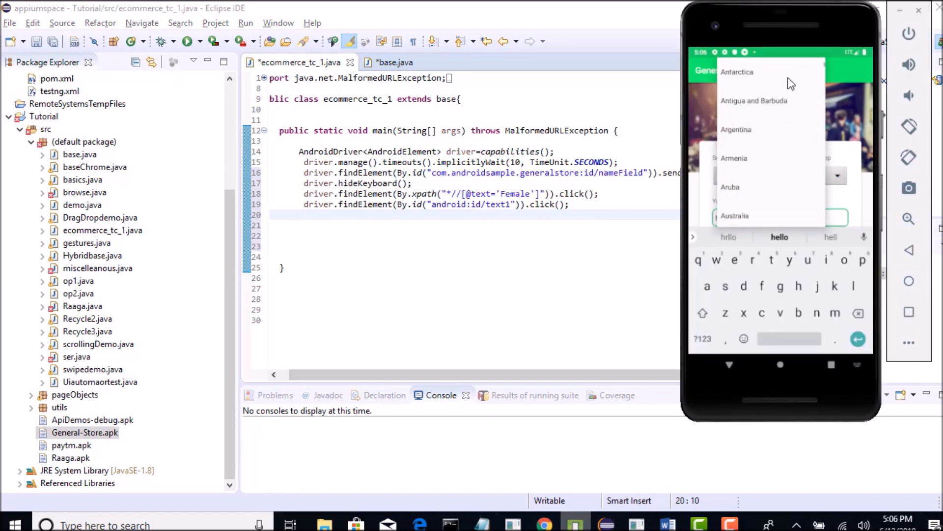
pyautogui.scroll(-3)
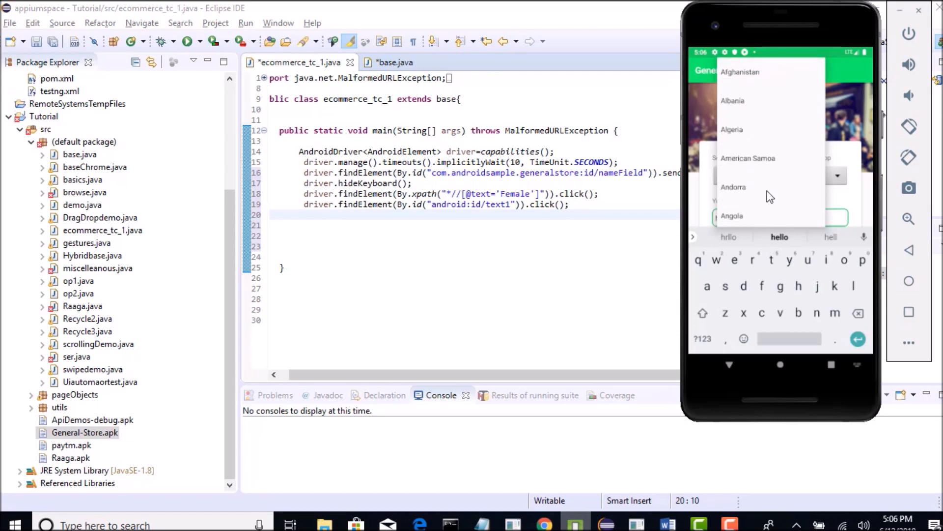
pyautogui.moveTo(776, 128)
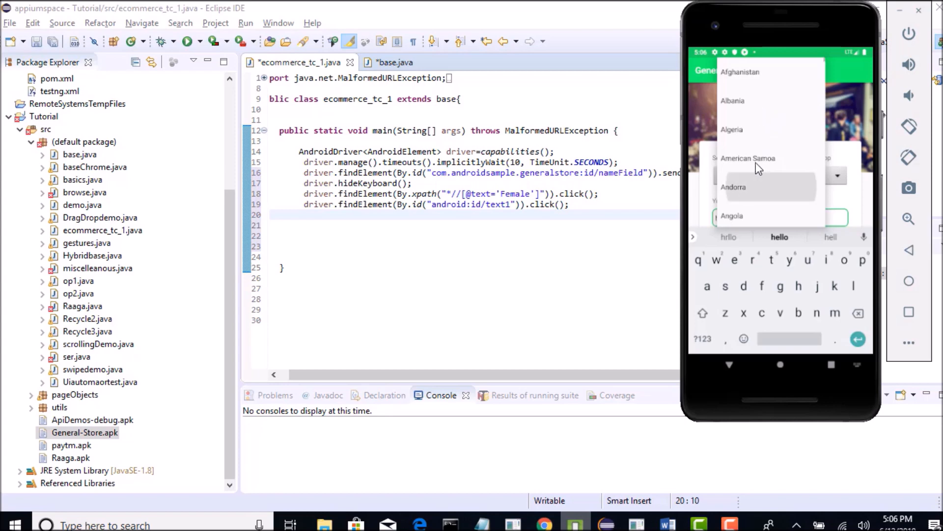
pyautogui.scroll(-3)
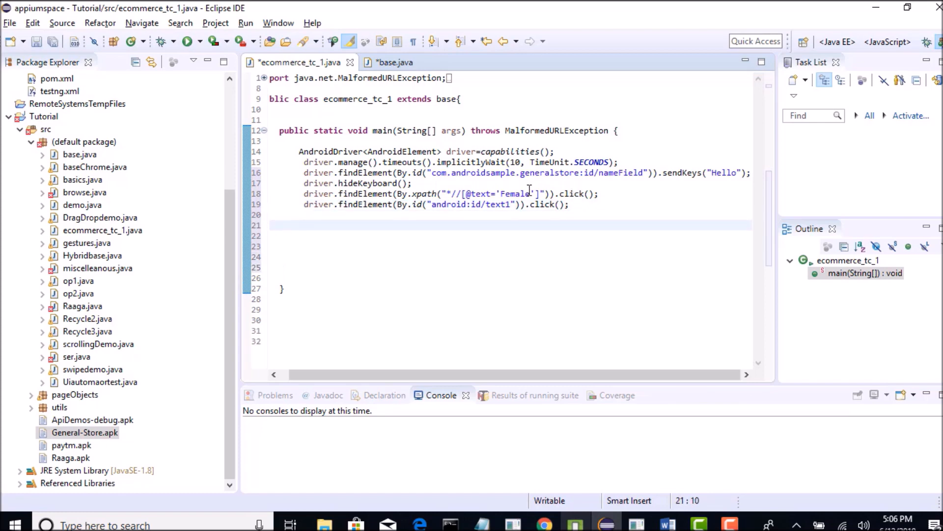
# Step: Open scrollingDemo.java and select its UiScrollable scrollIntoView statement on line 24 for reuse
pyautogui.click(98, 344)
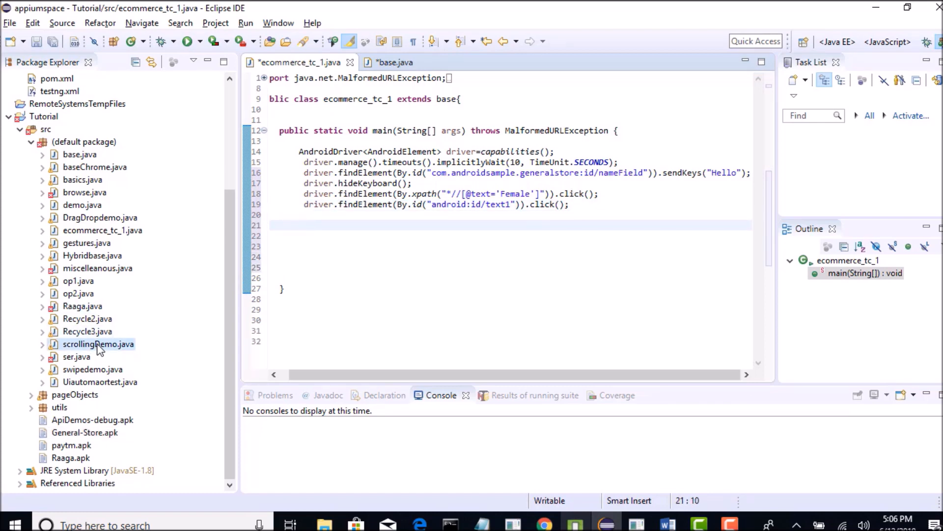
pyautogui.doubleClick(98, 344)
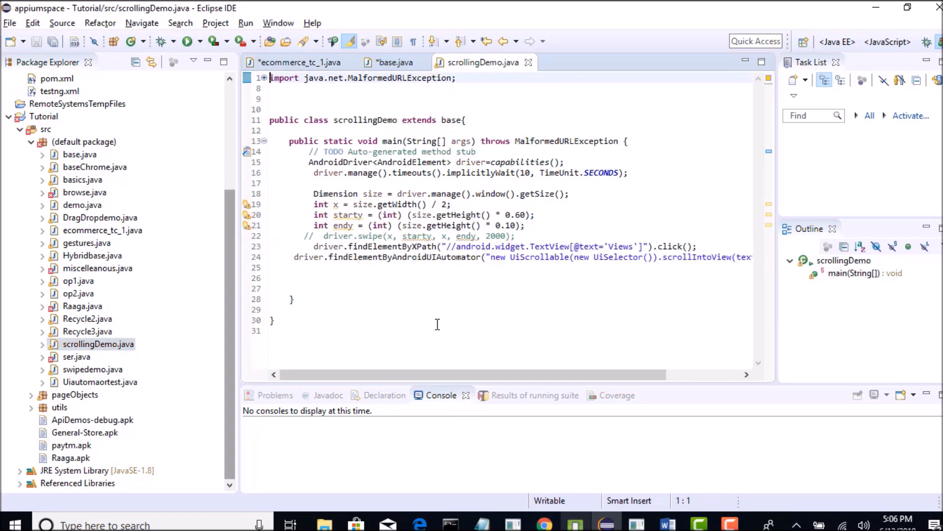
pyautogui.hscroll(3)
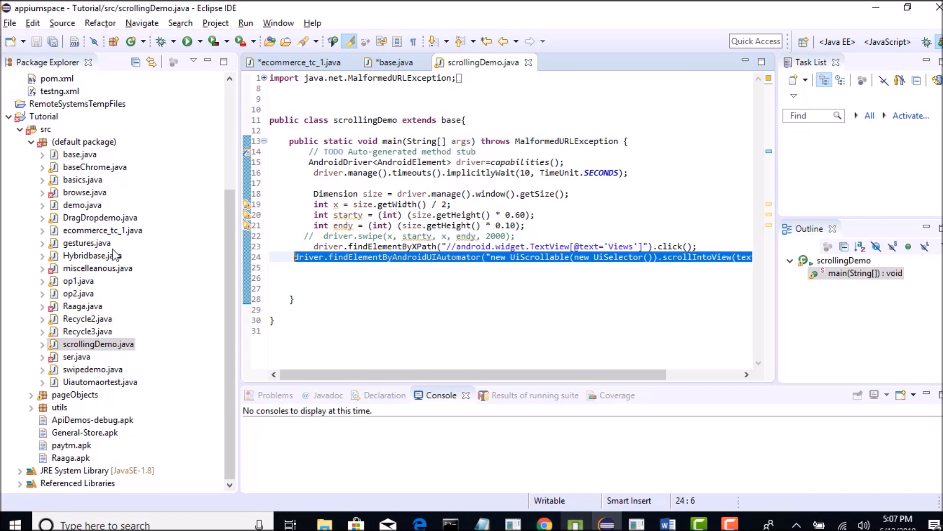
pyautogui.click(102, 230)
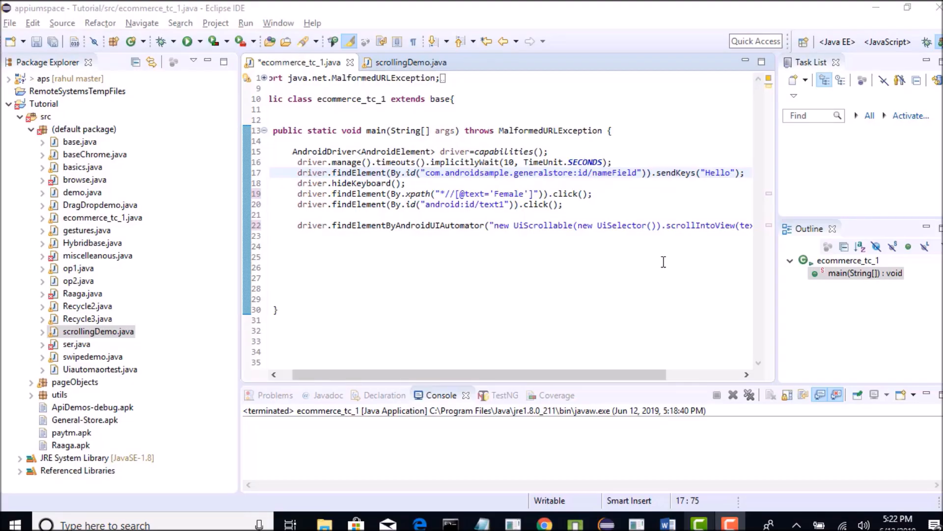
# Step: Change the scrollIntoView target text from WebView to Argentina and rerun, scrolling the list to Argentina
pyautogui.hscroll(3)
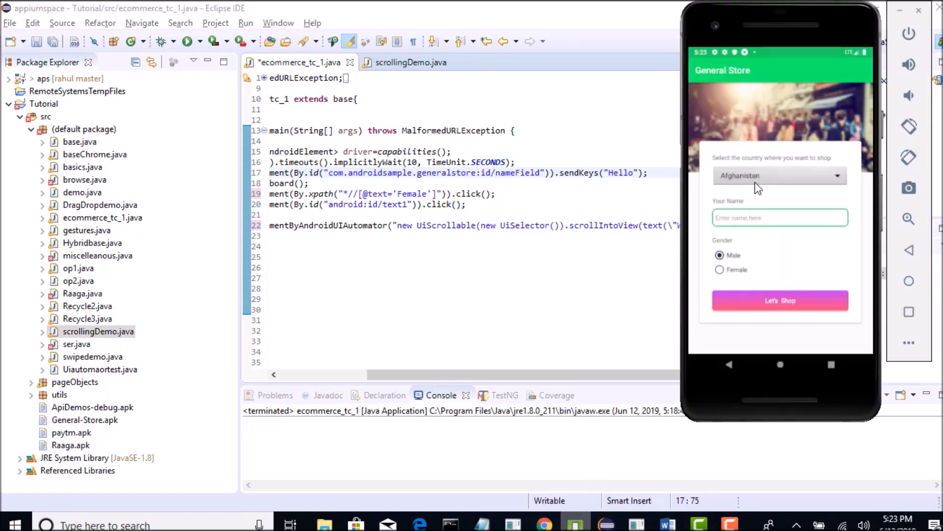
pyautogui.click(779, 175)
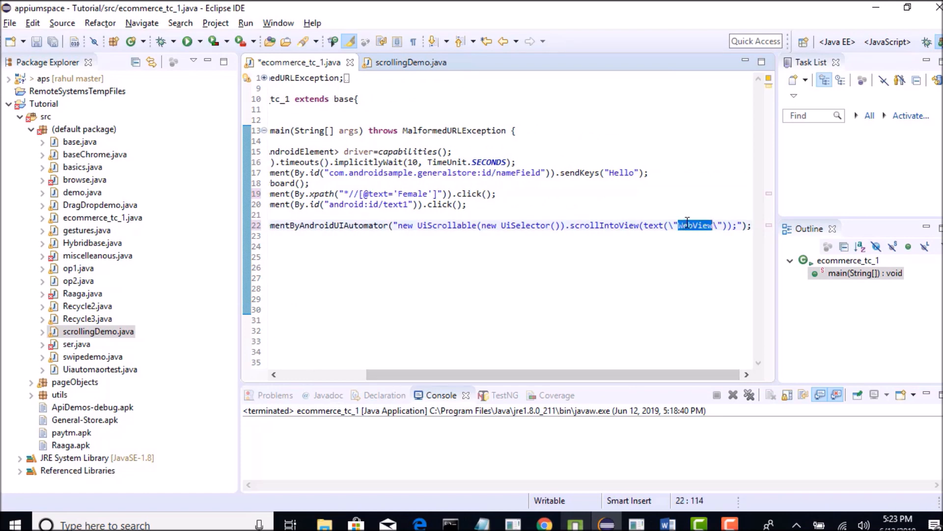
pyautogui.write('Argent')
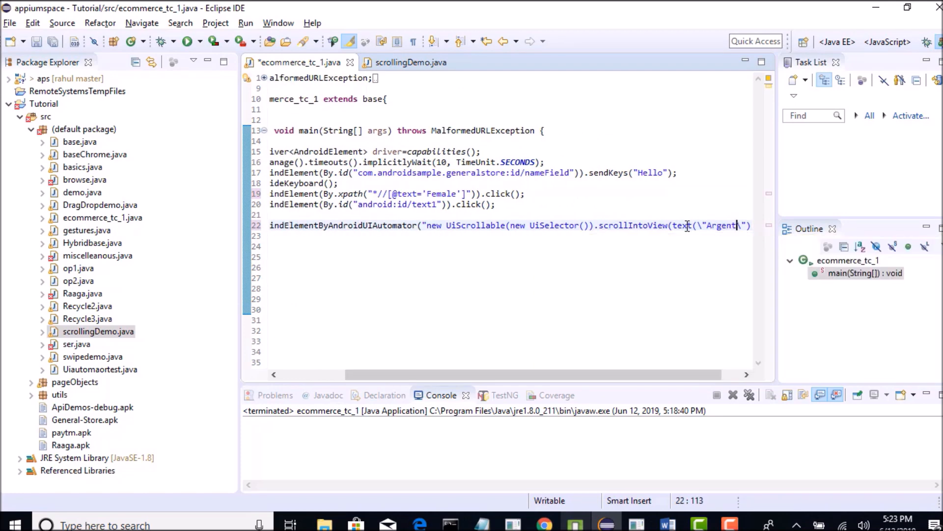
pyautogui.write('ina')
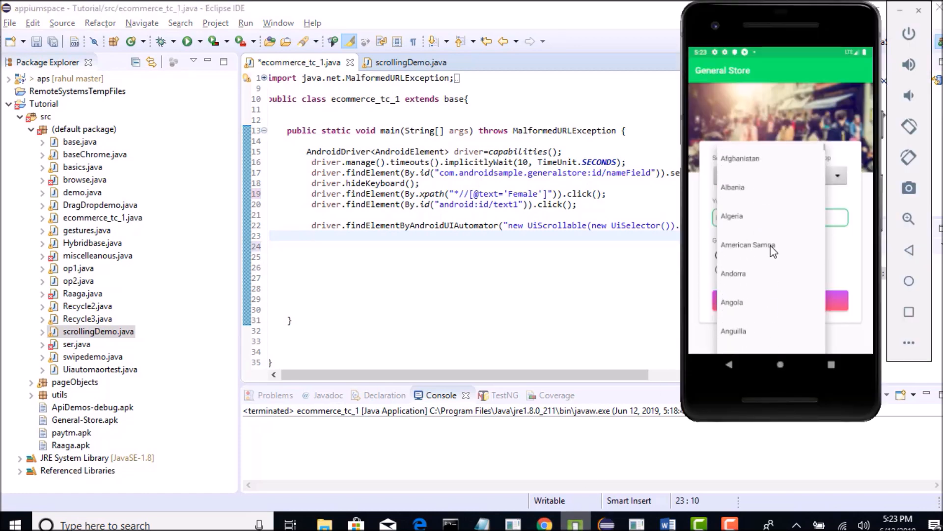
pyautogui.scroll(-3)
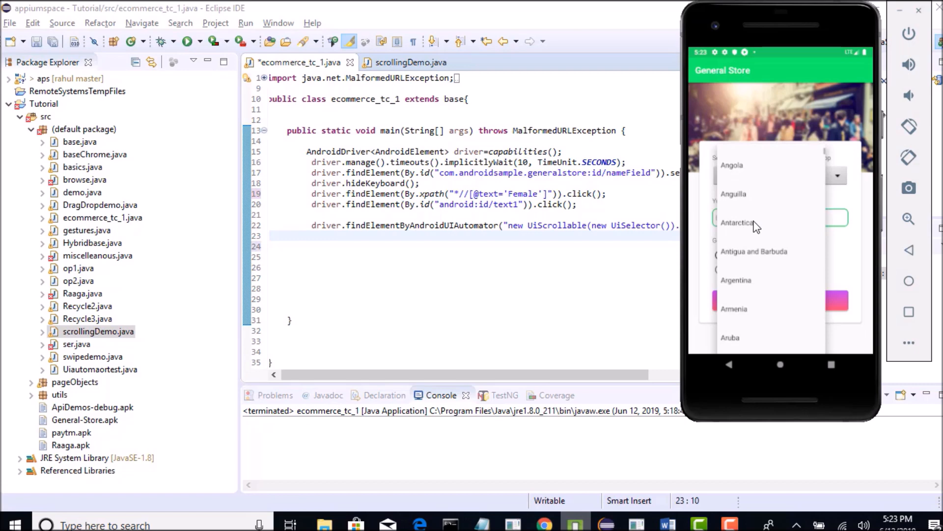
pyautogui.moveTo(746, 230)
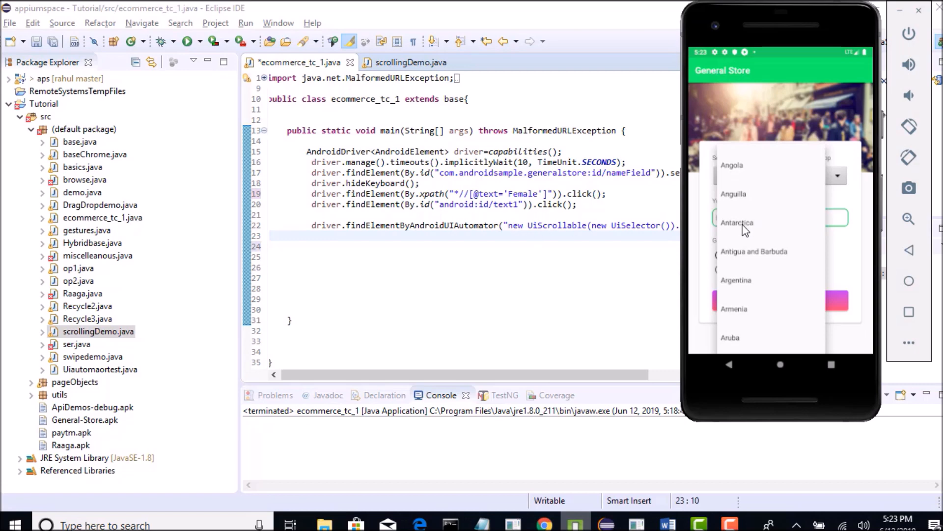
pyautogui.moveTo(760, 288)
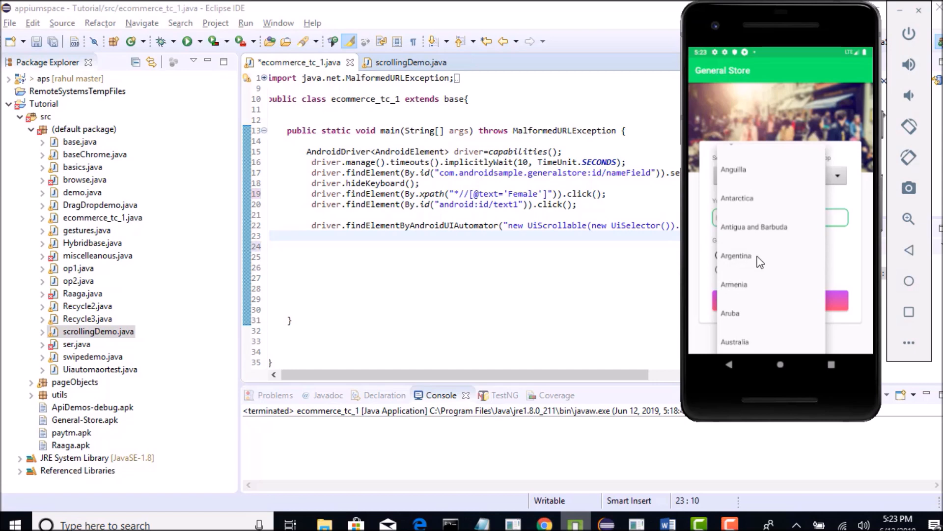
pyautogui.moveTo(760, 261)
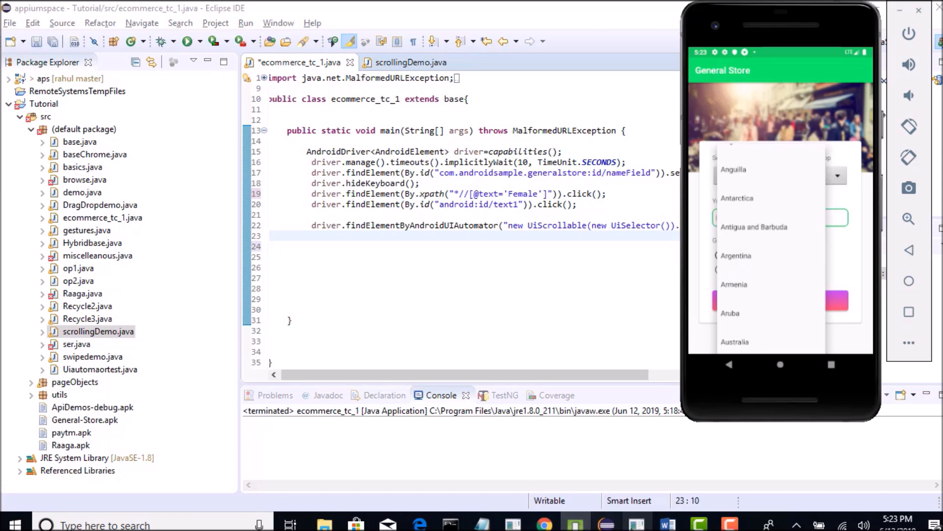
# Step: Capture a fresh Device Screenshot in UI Automator Viewer of the scrolled country list
pyautogui.click(638, 525)
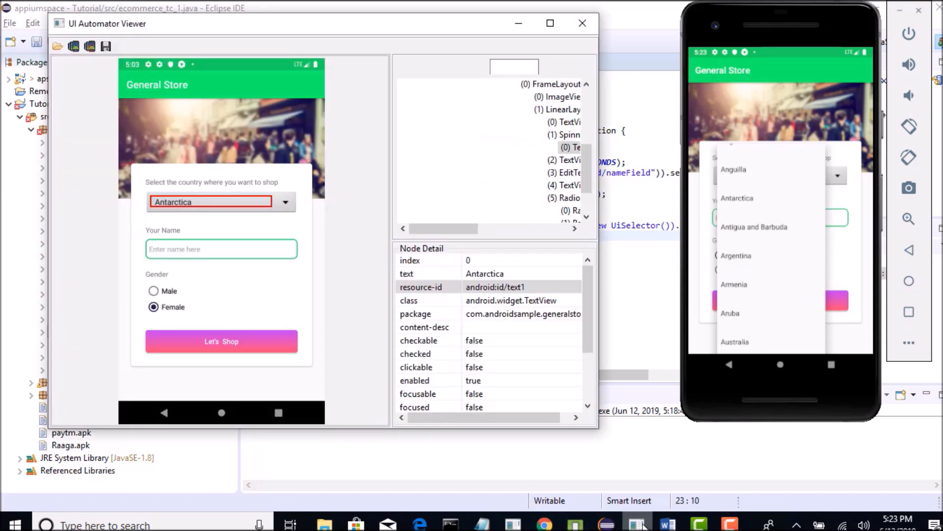
pyautogui.click(74, 46)
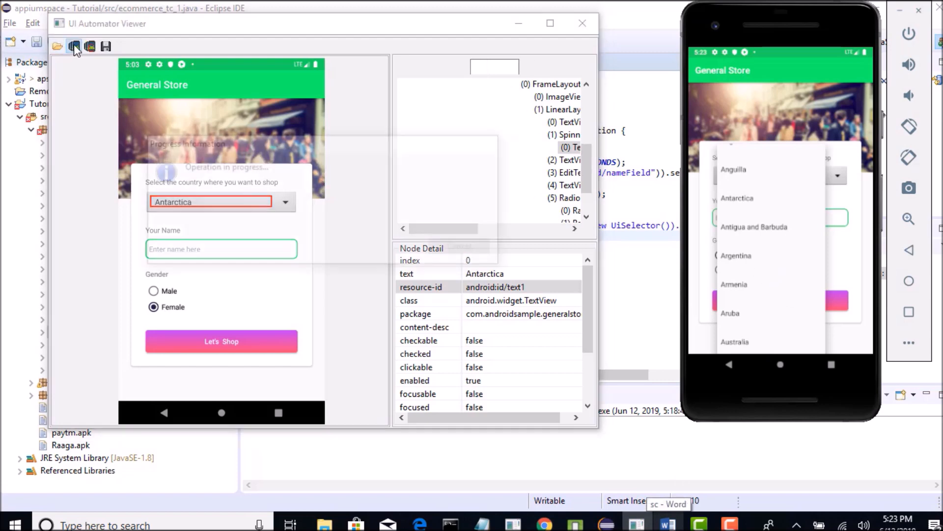
pyautogui.click(74, 46)
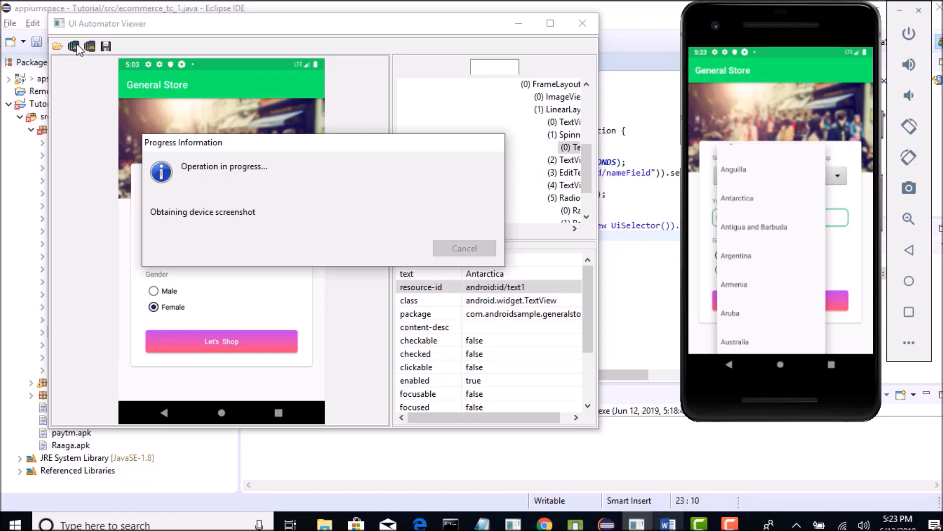
pyautogui.click(73, 46)
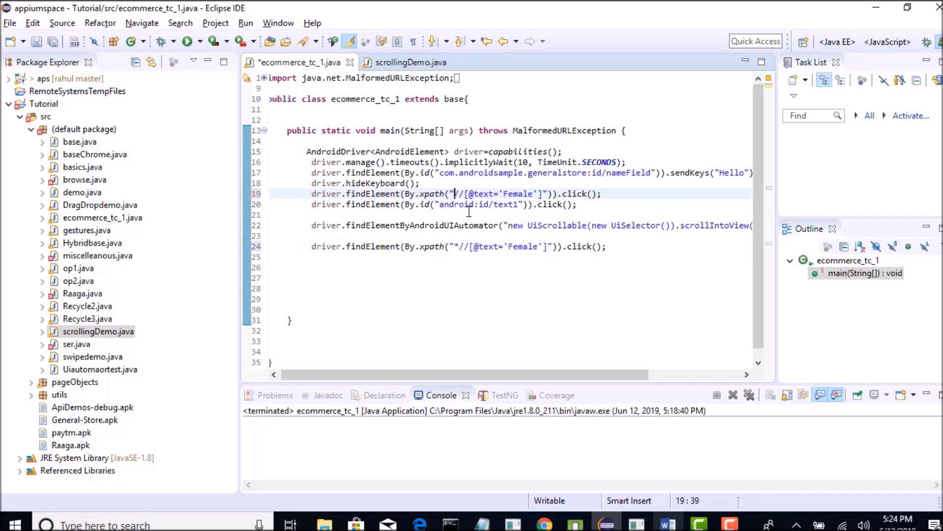
pyautogui.write('*]')
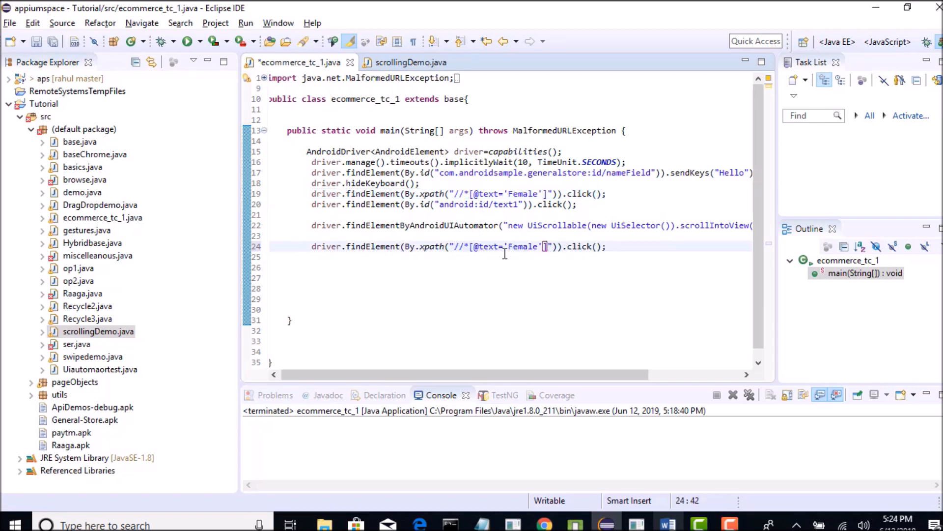
pyautogui.write('A')
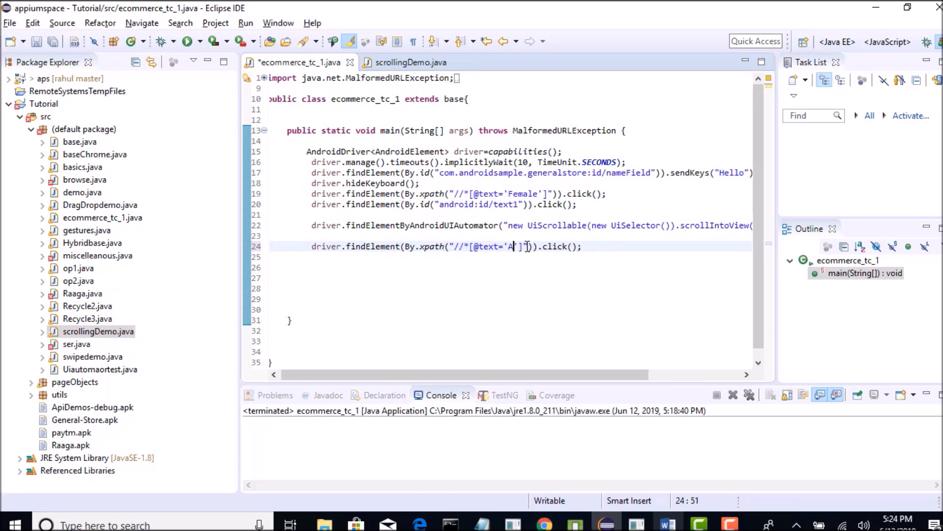
pyautogui.write('rgentina')
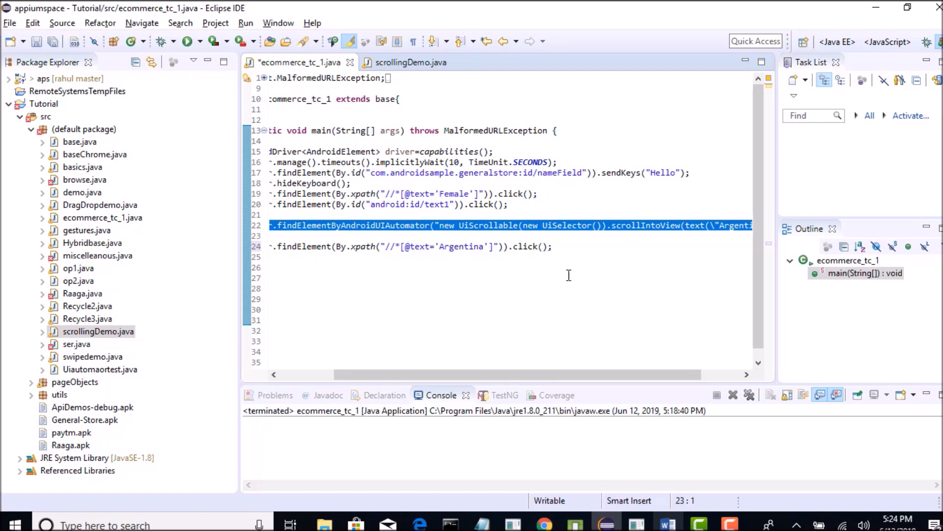
pyautogui.click(551, 228)
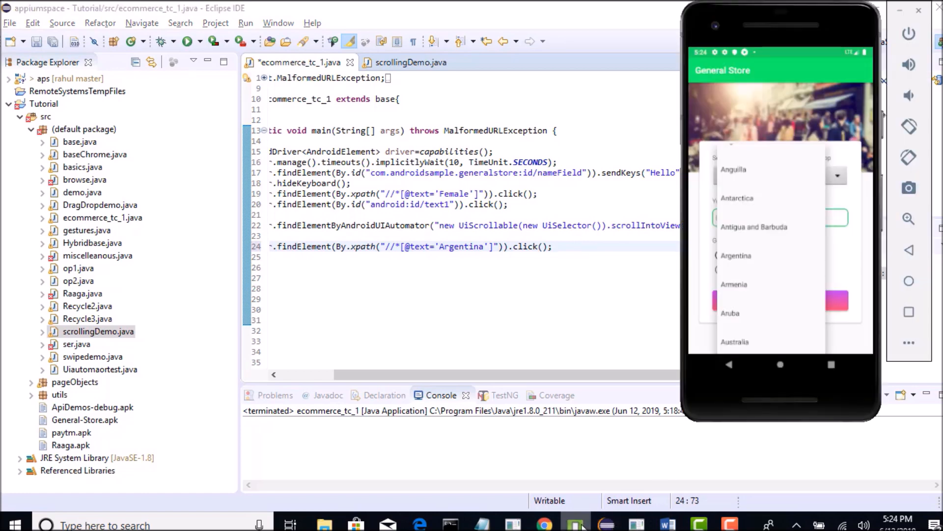
pyautogui.click(735, 256)
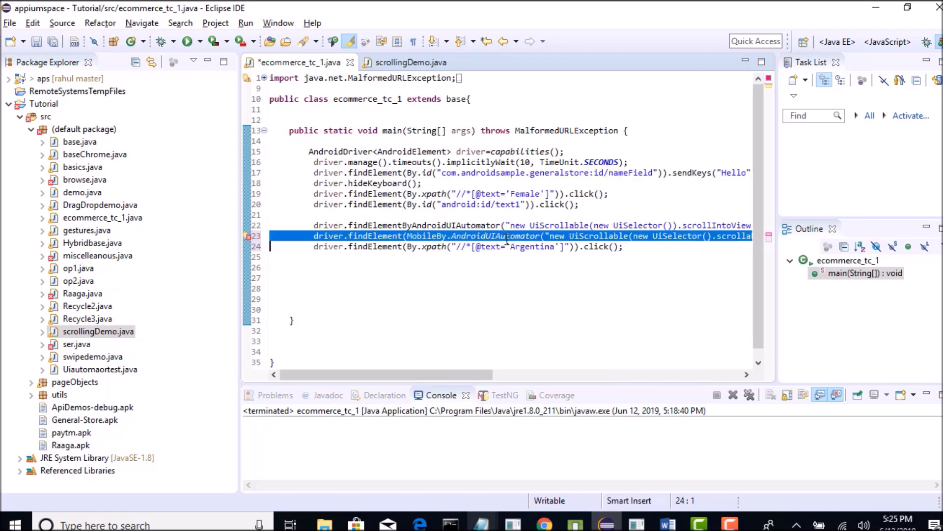
# Step: Inspect the containedText error and comment out the MobileBy.AndroidUIAutomator line with //
pyautogui.hscroll(3)
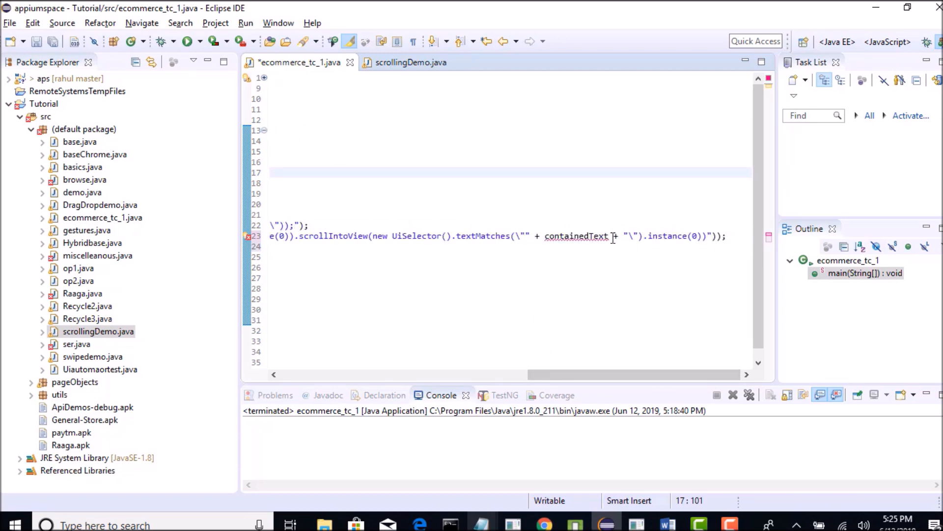
pyautogui.doubleClick(576, 236)
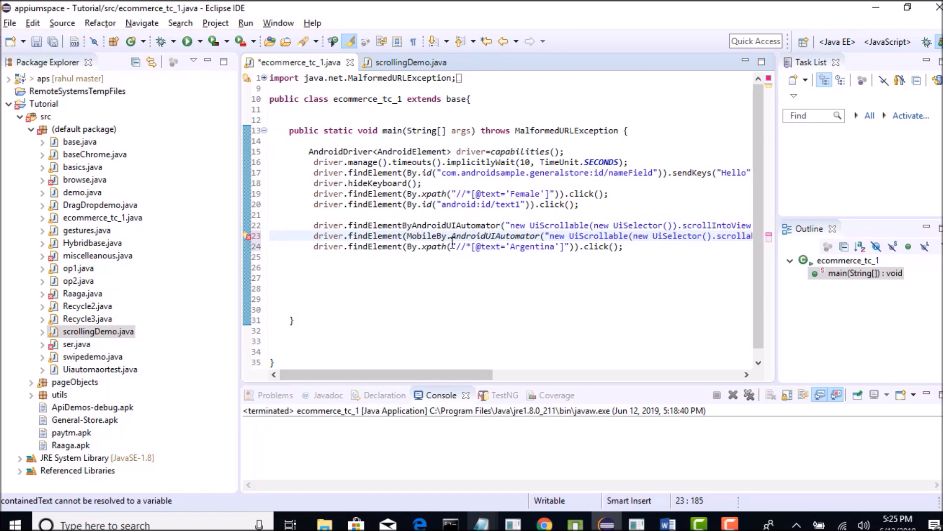
pyautogui.doubleClick(424, 225)
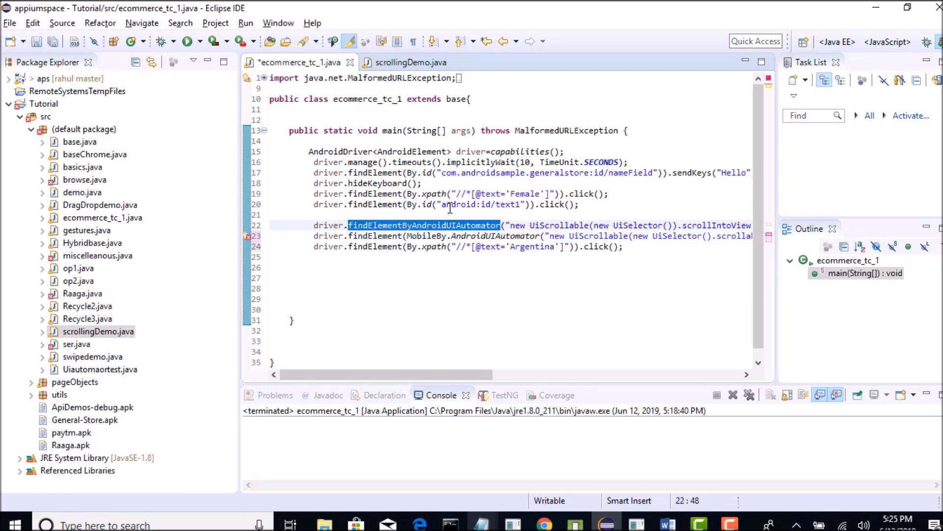
pyautogui.click(301, 235)
pyautogui.write('//  ')
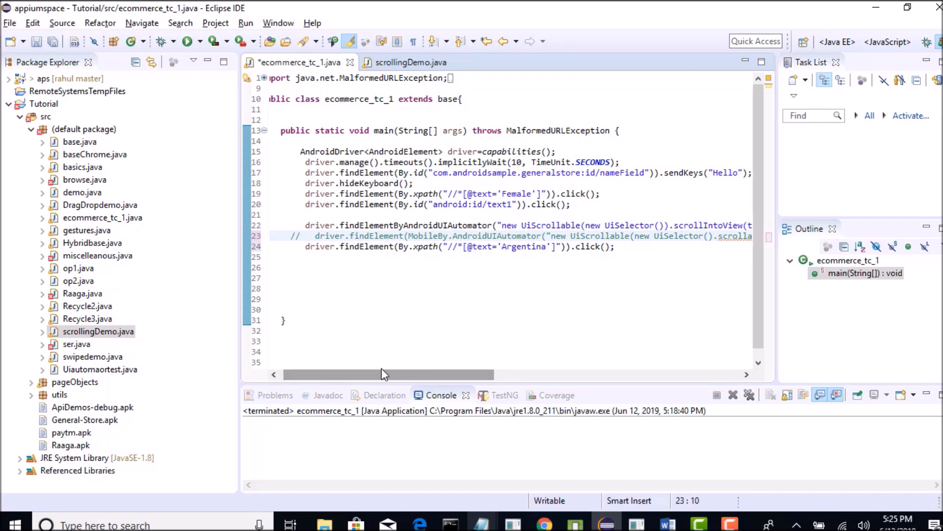
pyautogui.moveTo(408, 233)
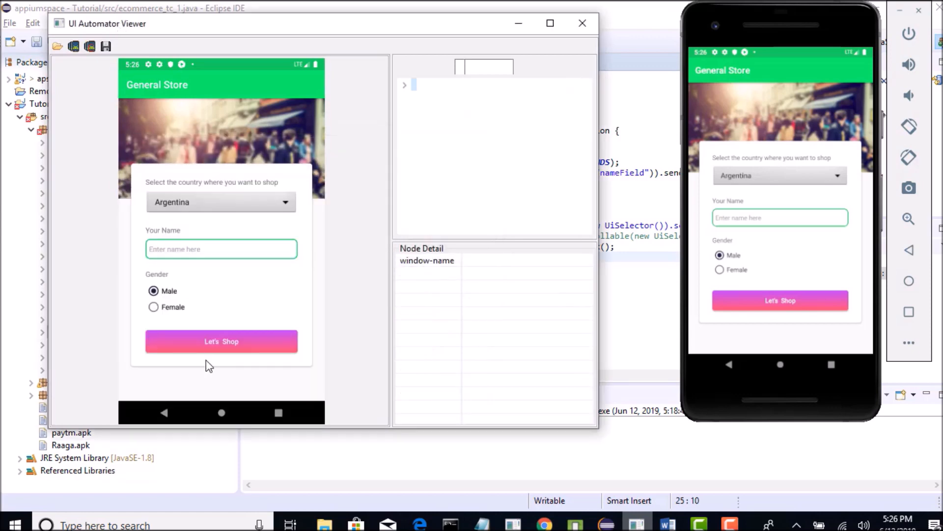
pyautogui.click(221, 341)
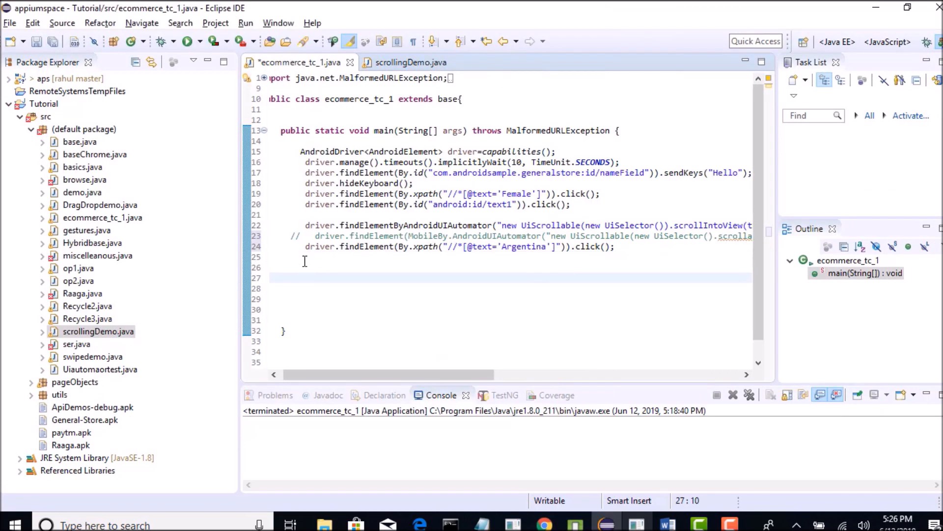
# Step: Add driver.findElement(By.id("com.androidsample.generalstore:id/btnLetsShop")).click(); as the final step
pyautogui.write('driver.f')
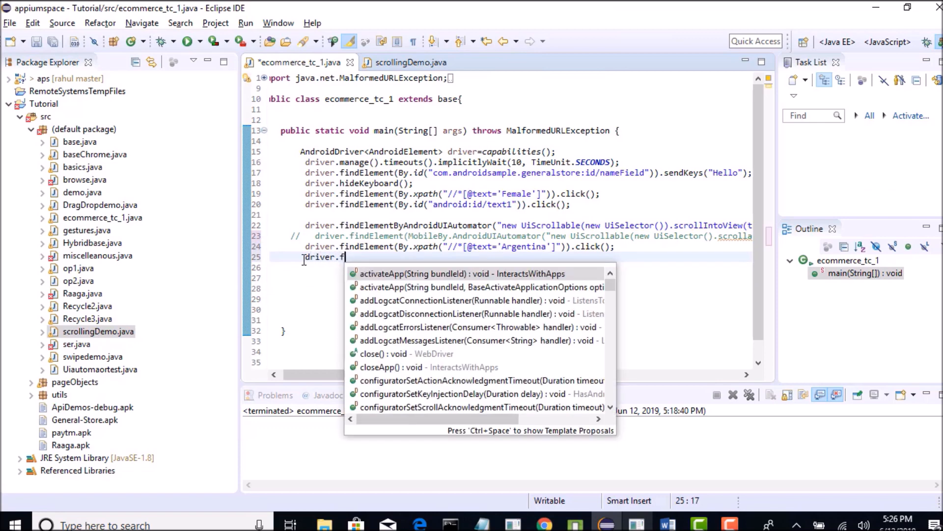
pyautogui.write('indElement(by')
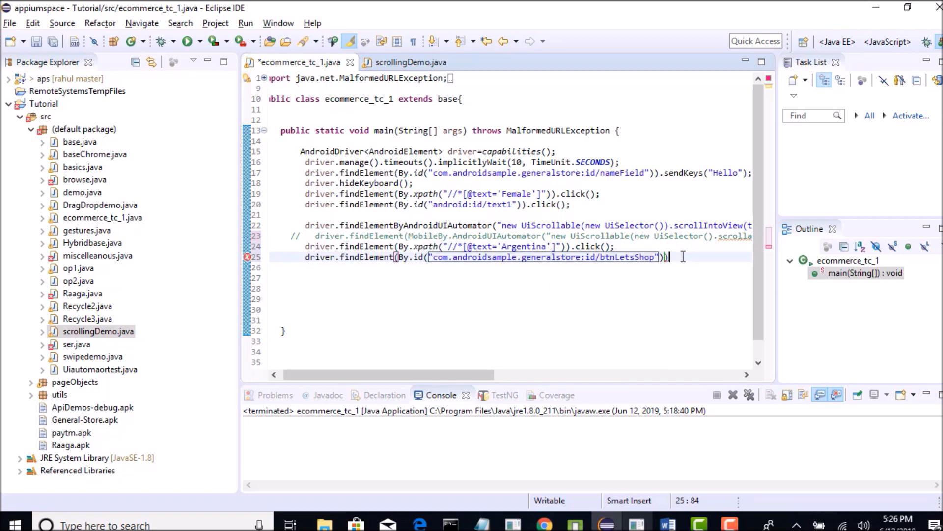
pyautogui.write('.click();')
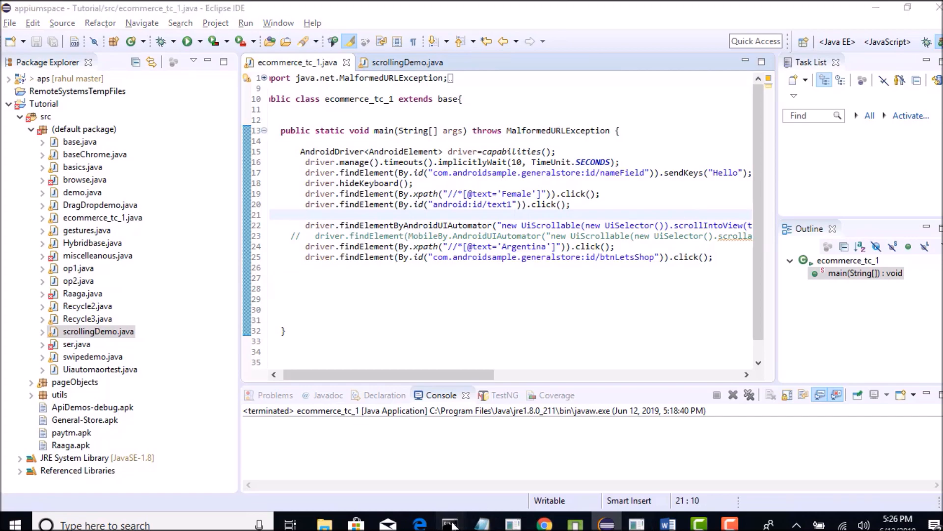
pyautogui.click(449, 524)
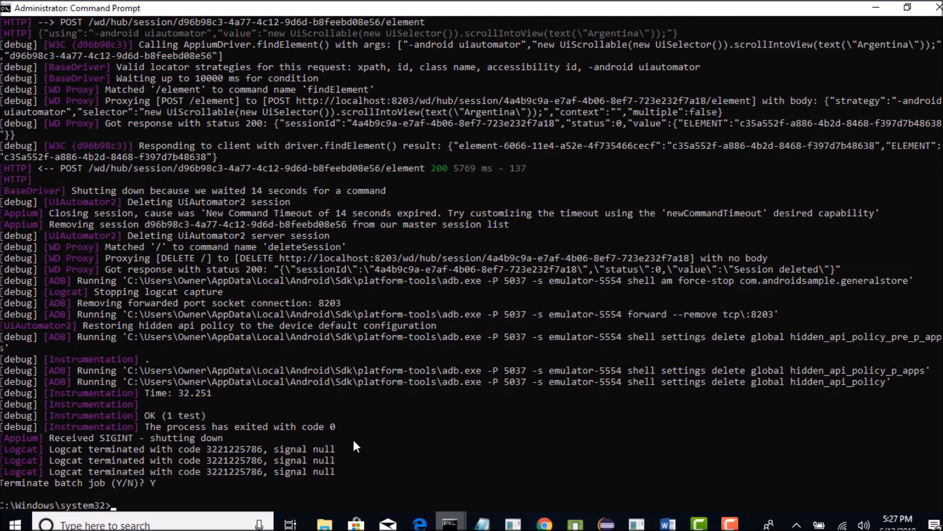
# Step: Enter the appium command at the prompt to restart the server
pyautogui.write('appium')
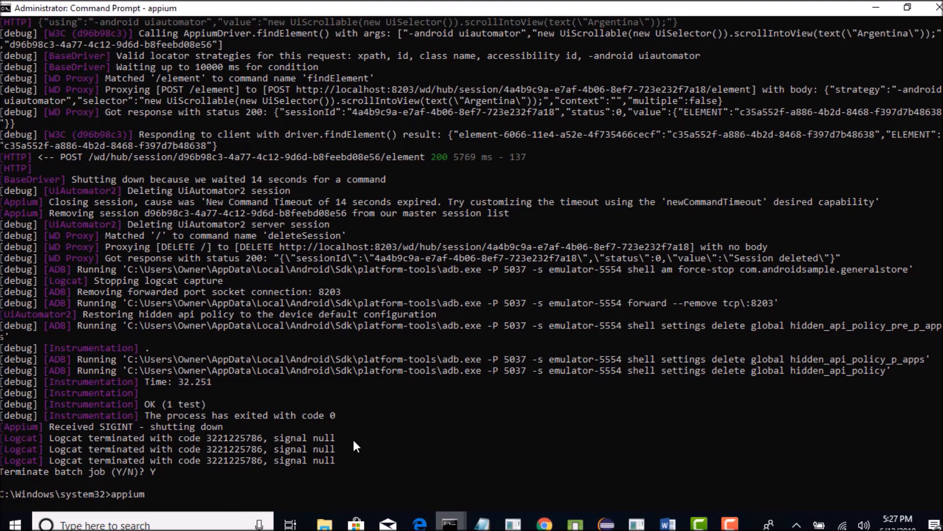
pyautogui.moveTo(370, 411)
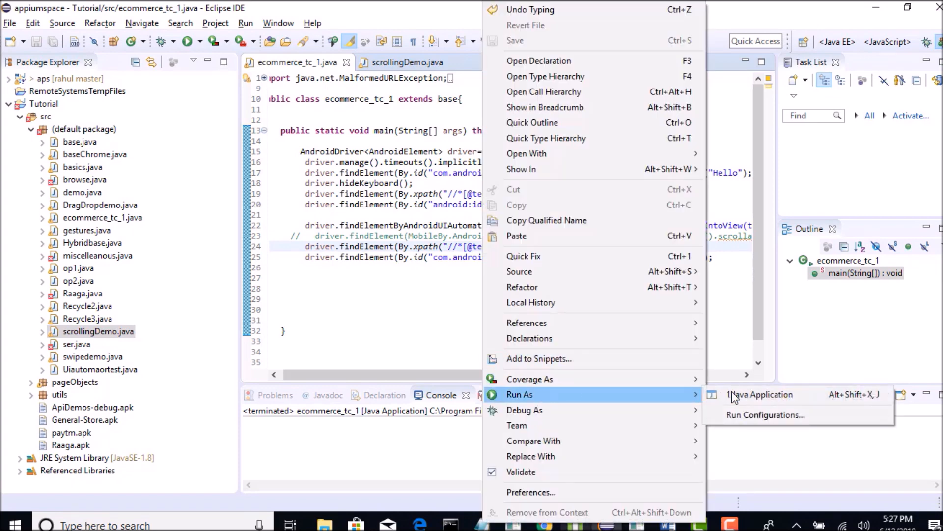
# Step: Run ecommerce_tc_1 as a Java Application and proceed past the Errors in Workspace dialog
pyautogui.click(760, 394)
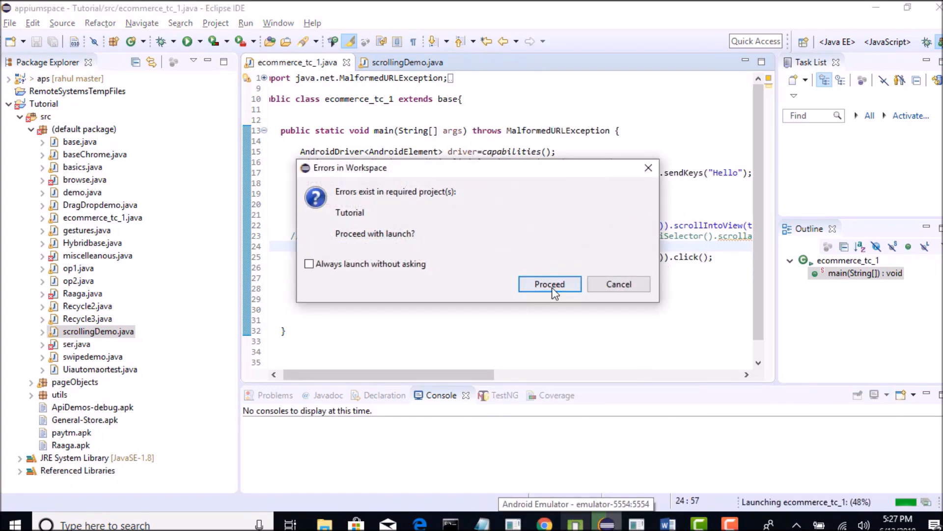
pyautogui.click(548, 283)
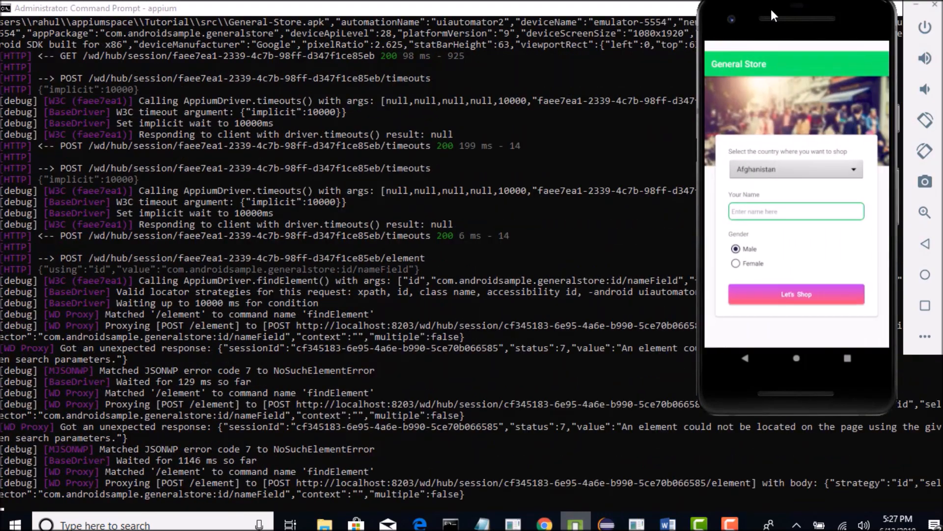
# Step: Follow the run as it enters Hello, selects Female and Argentina, and reaches the Products page
pyautogui.write('Hello')
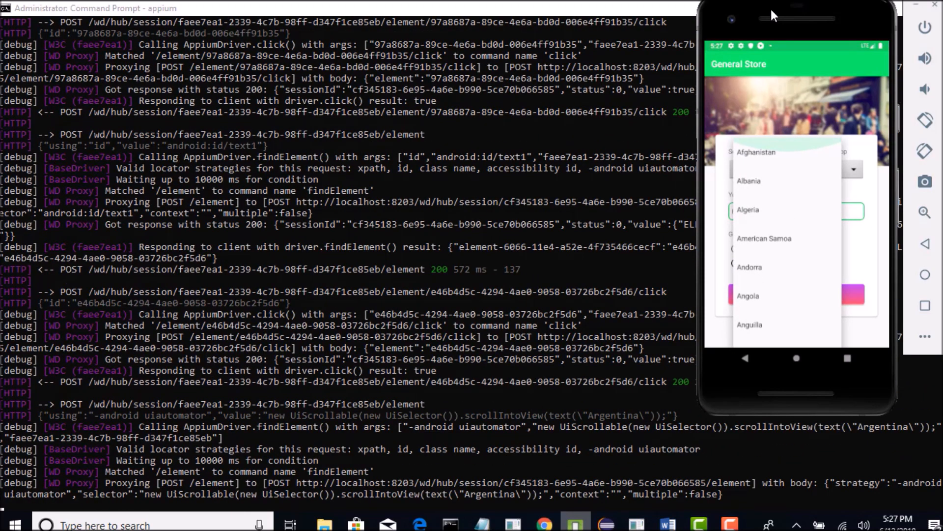
pyautogui.scroll(-3)
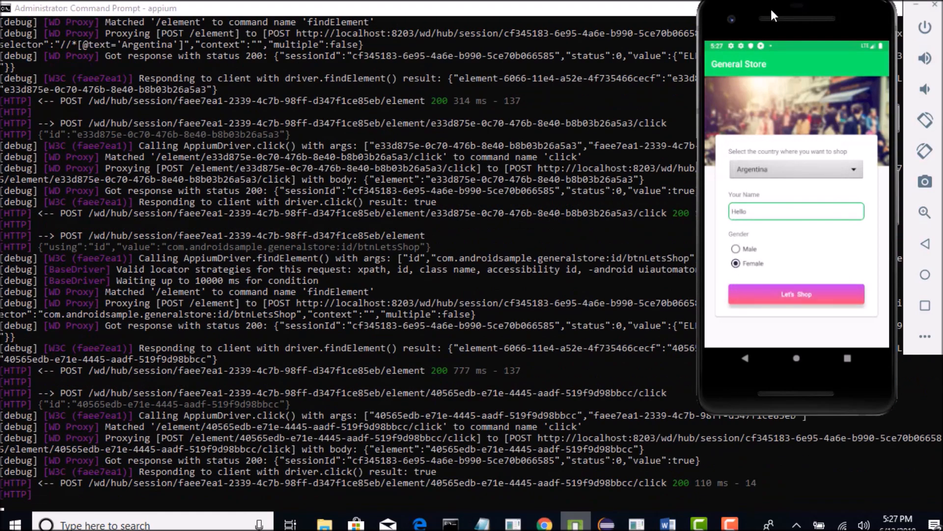
pyautogui.click(795, 294)
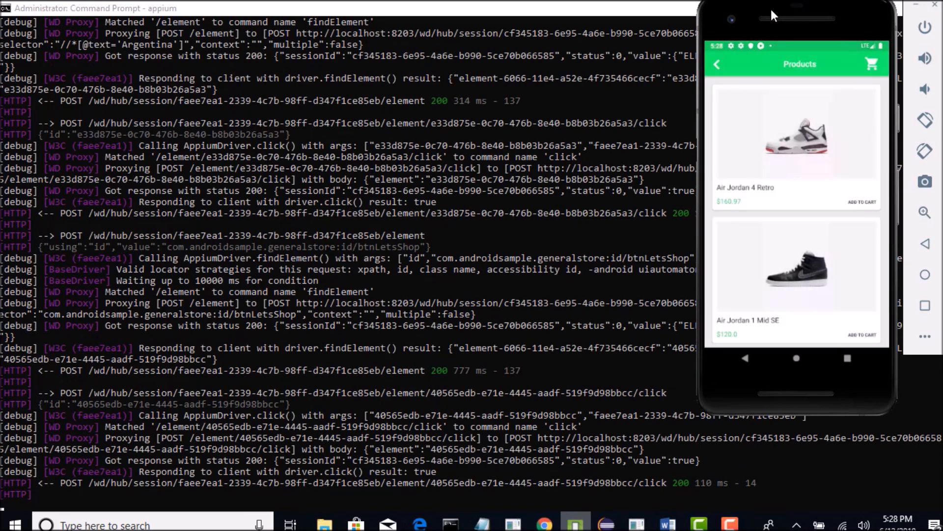
pyautogui.moveTo(757, 13)
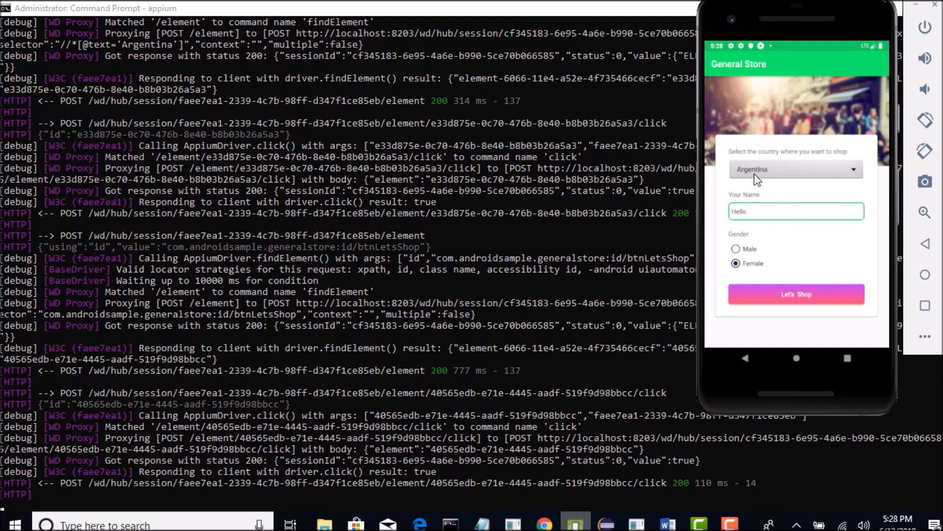
pyautogui.moveTo(641, 497)
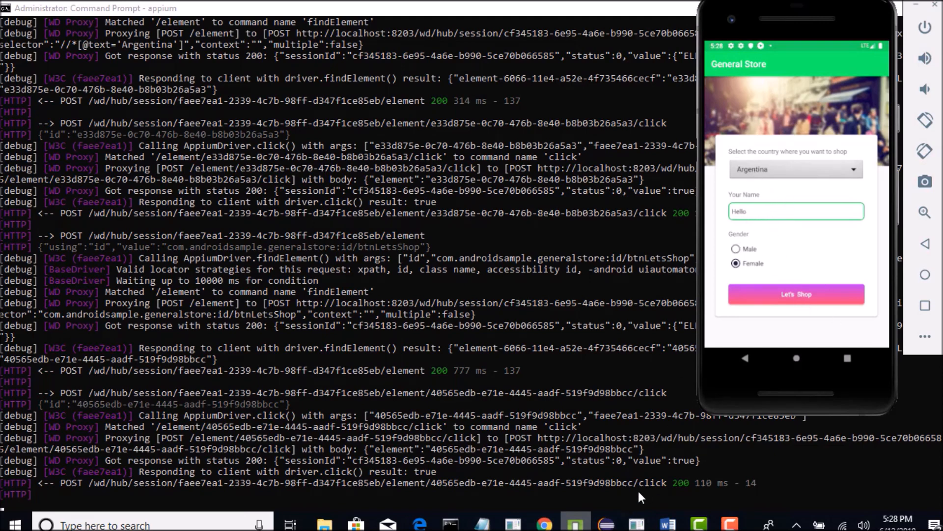
pyautogui.moveTo(763, 216)
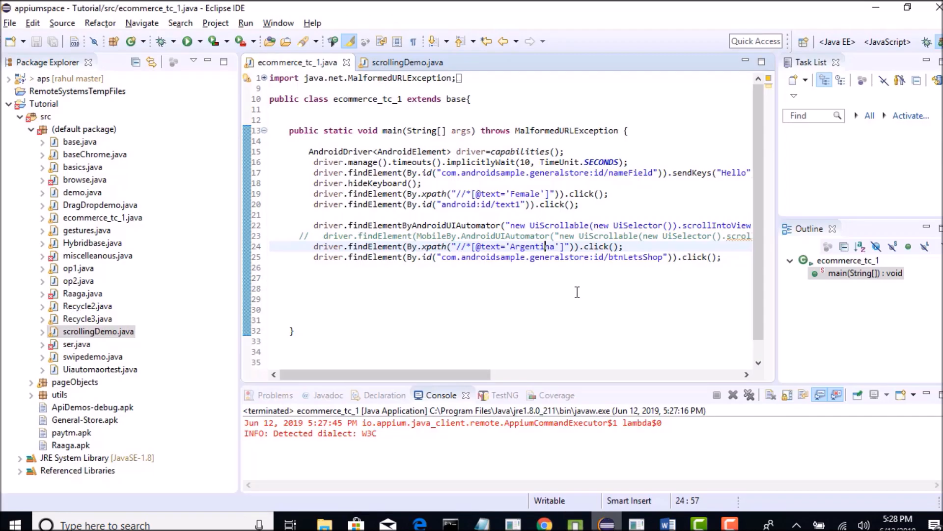
pyautogui.click(664, 173)
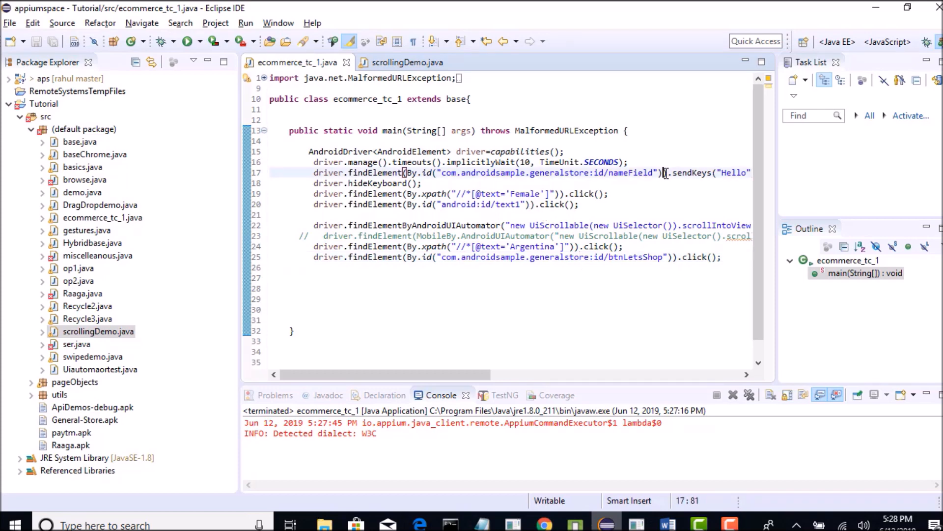